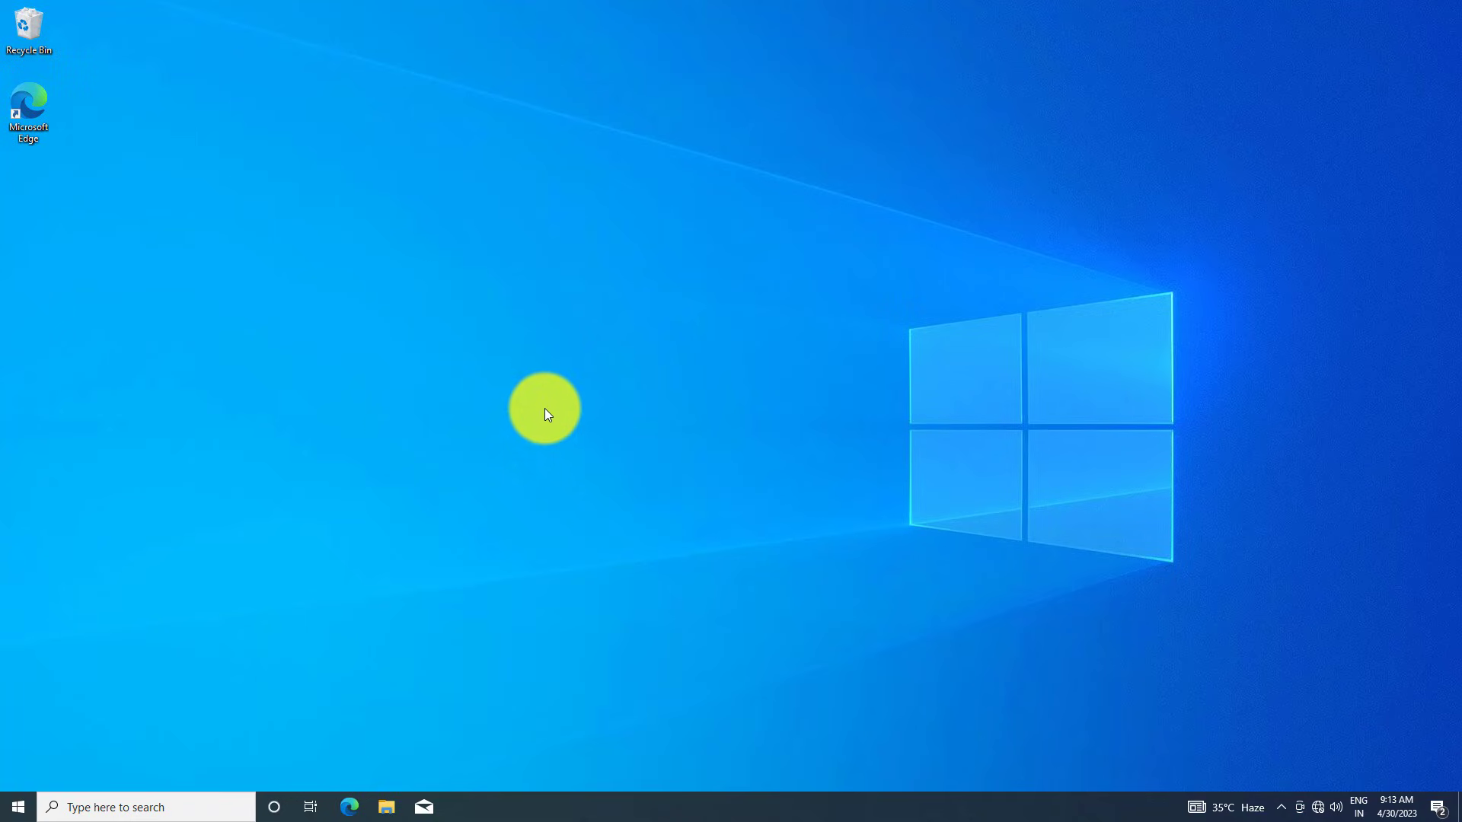
Search 'con' from the taskbar and launch Control Panel from the results
{"action": "left_click", "coordinate": [145, 807]}
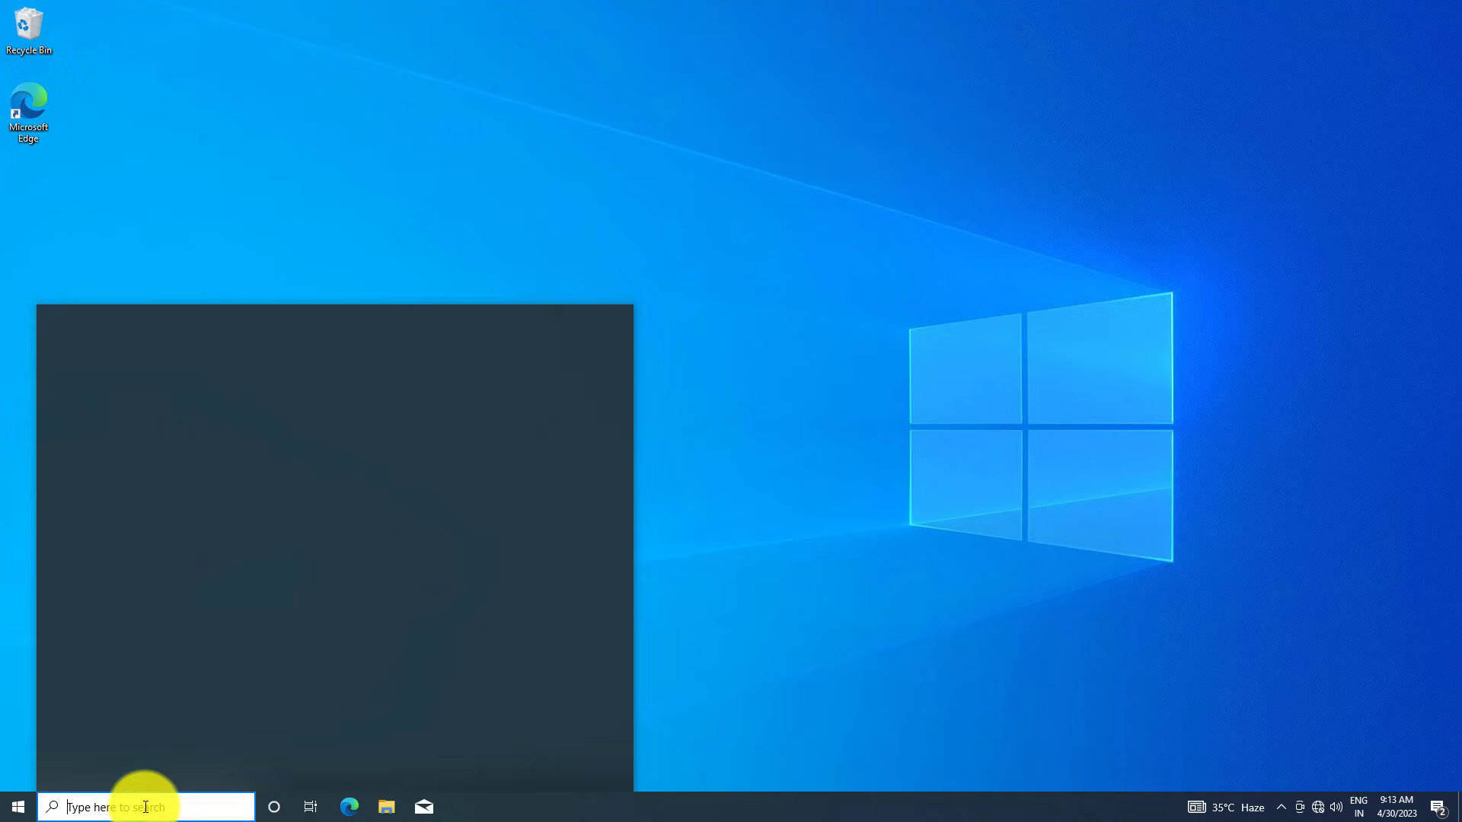
{"action": "type", "text": "con"}
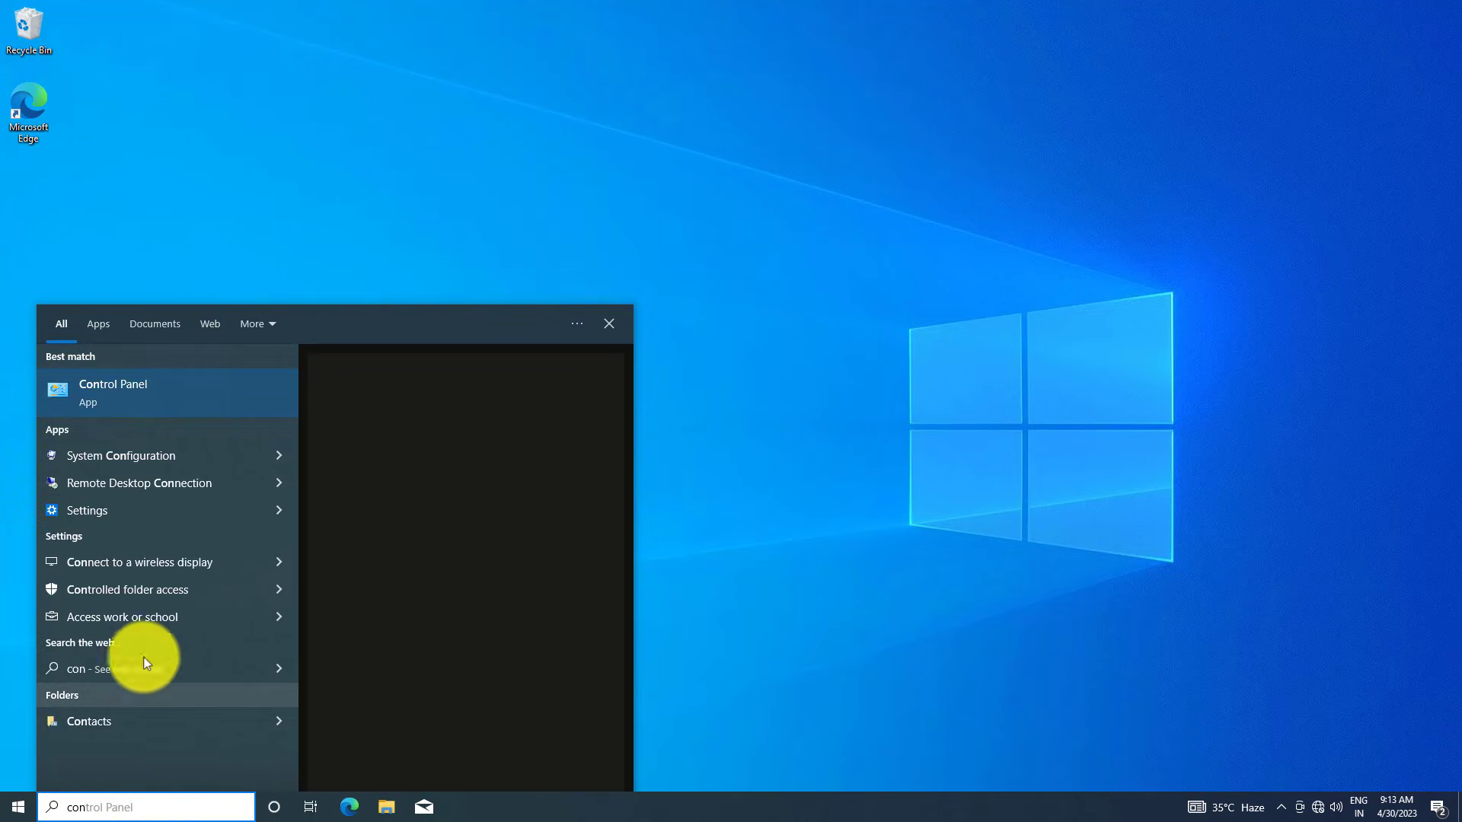
{"action": "left_click", "coordinate": [609, 323]}
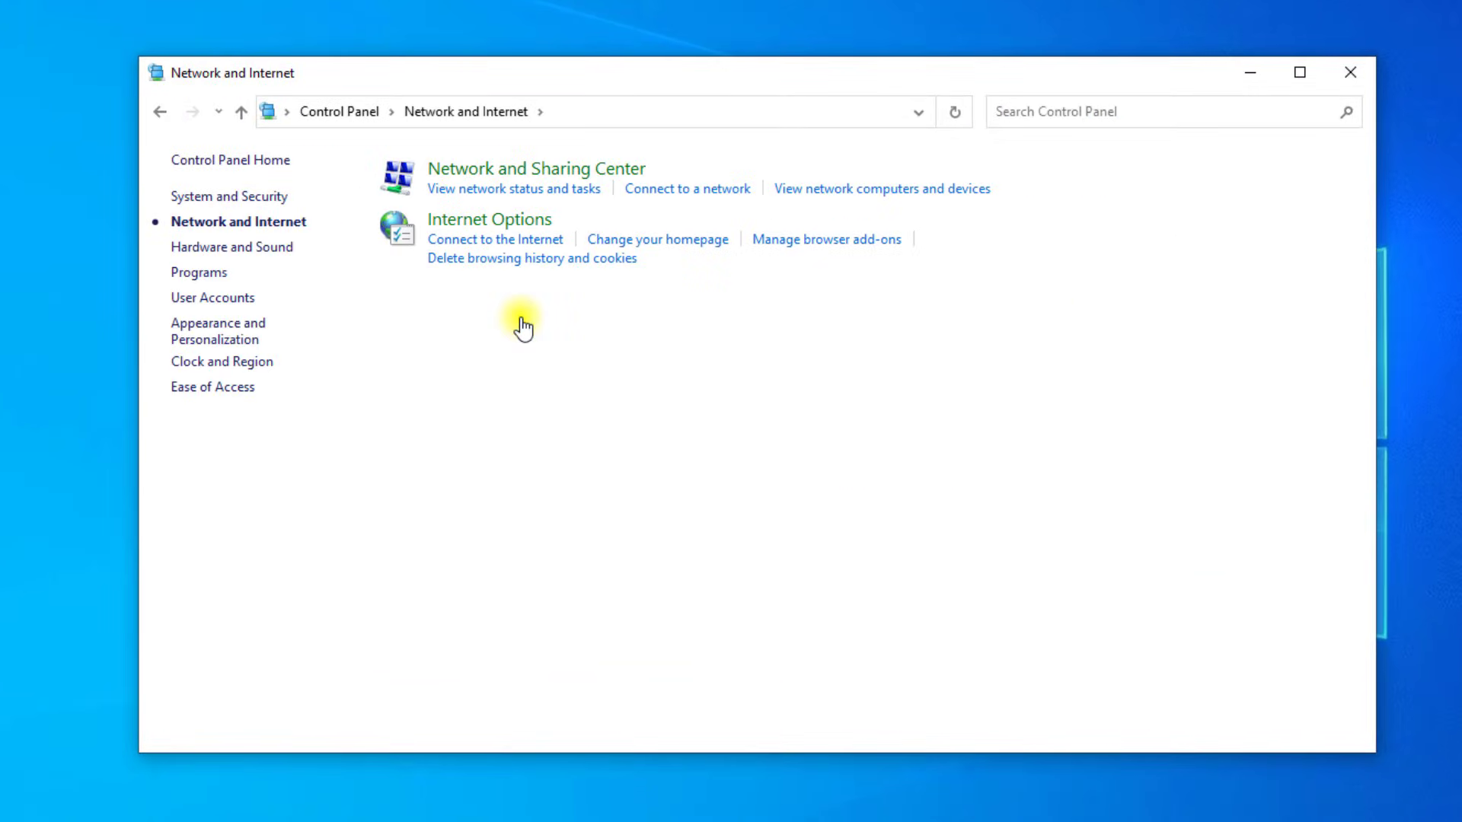
{"action": "mouse_move", "coordinate": [535, 169]}
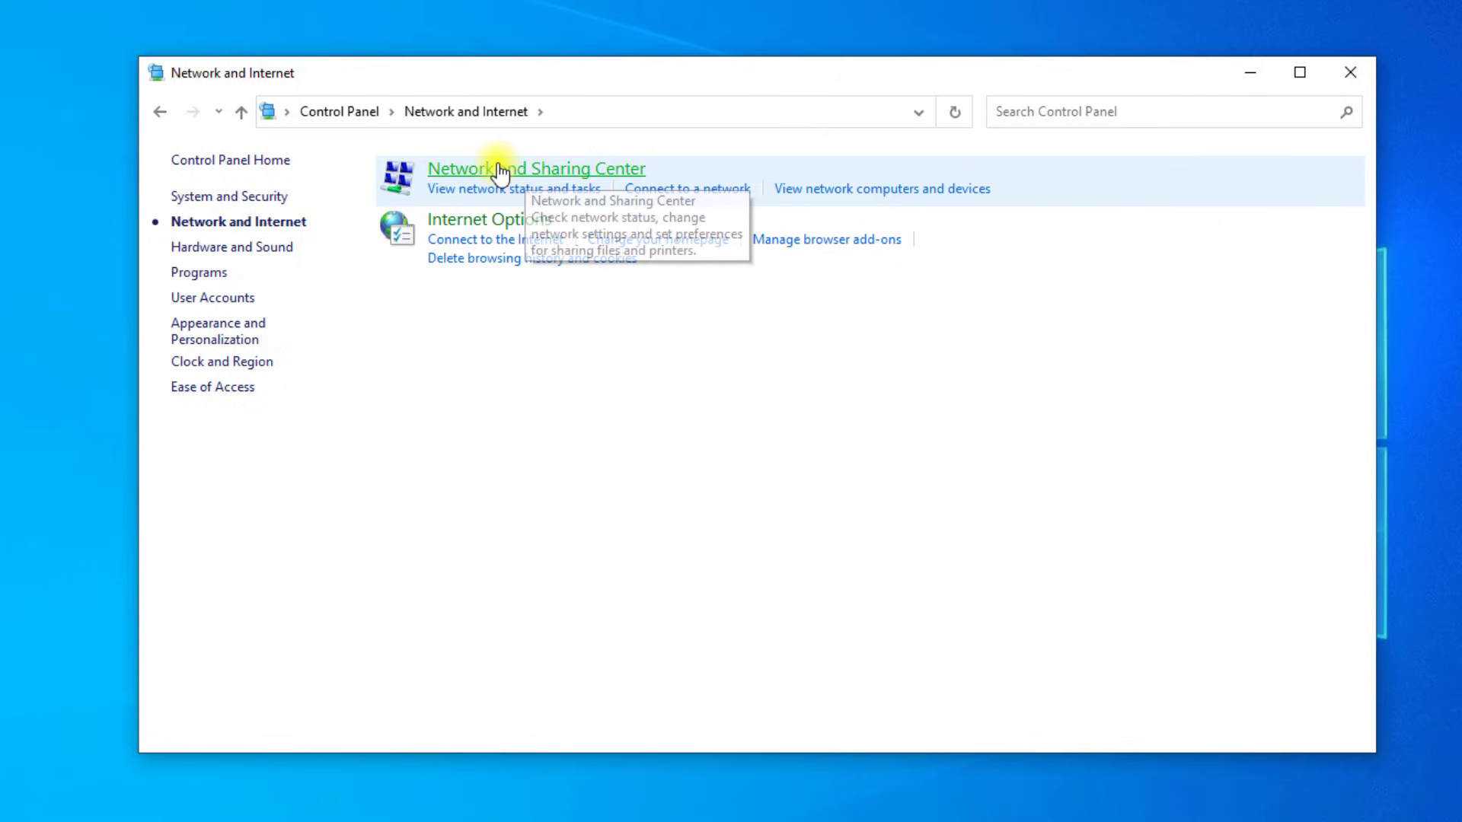
Go through Network and Sharing Center to adapter settings and bring up Ethernet0's Properties
{"action": "left_click", "coordinate": [536, 169]}
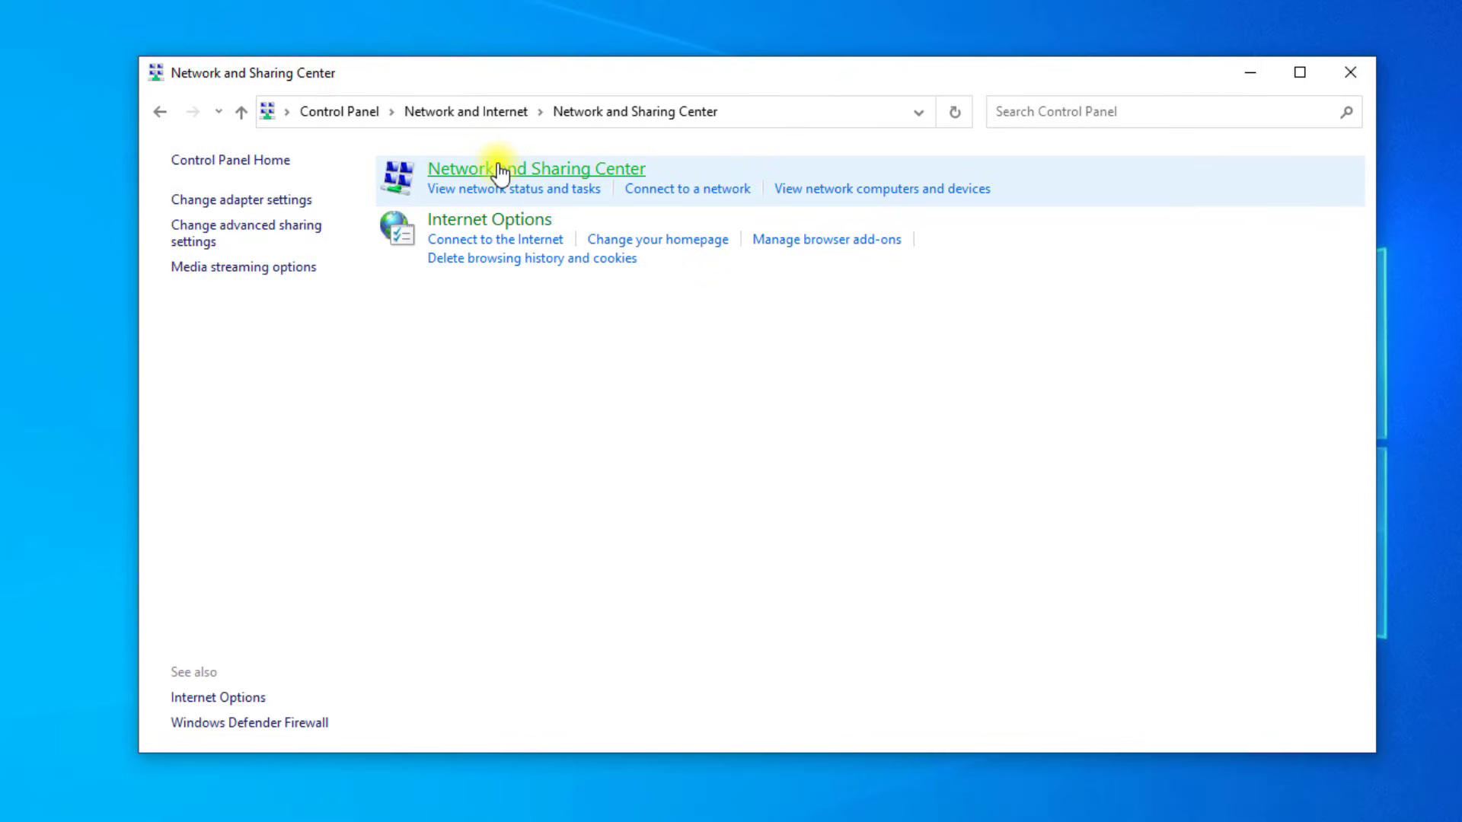
{"action": "left_click", "coordinate": [536, 169]}
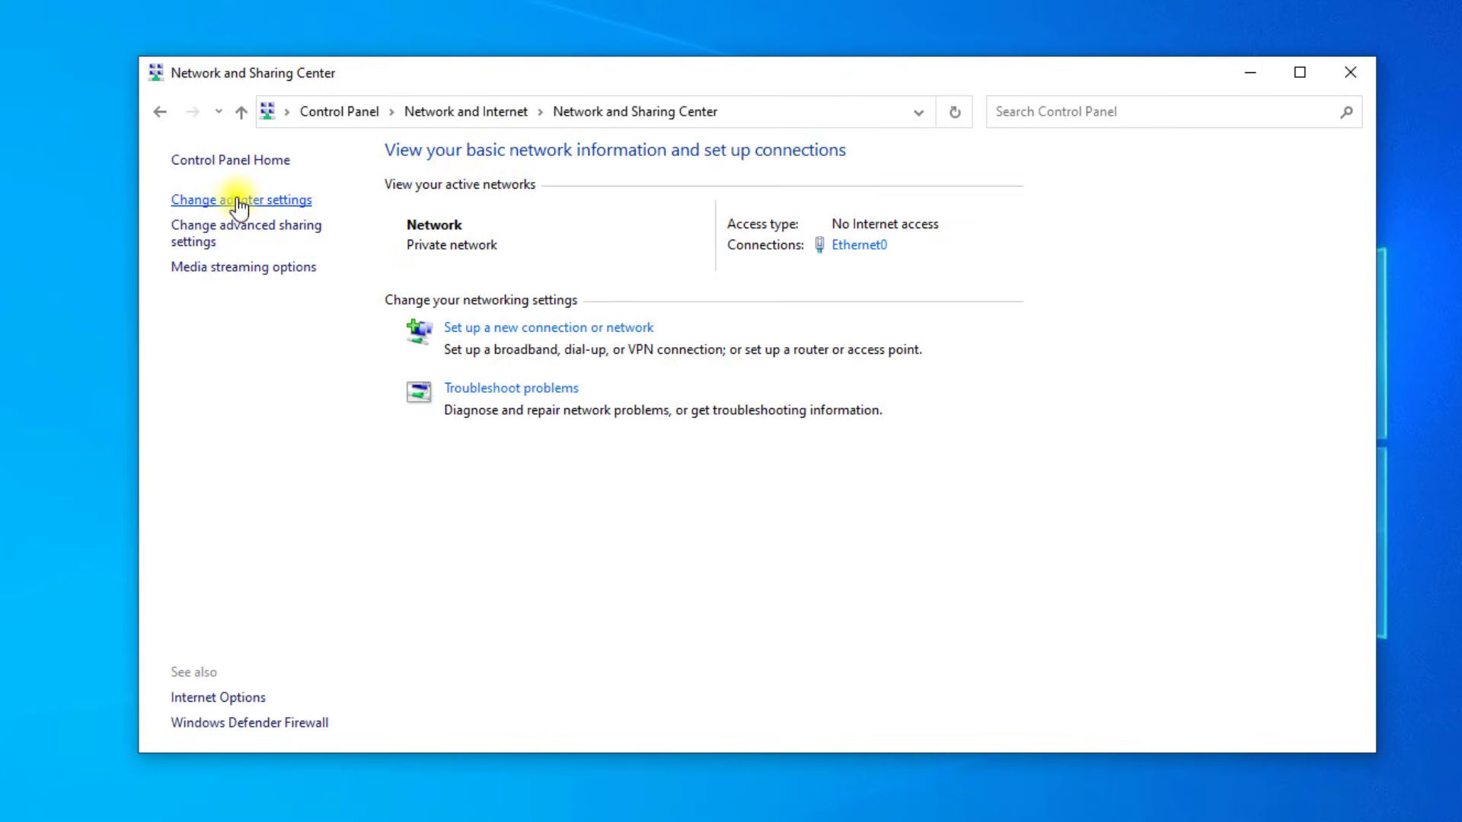
{"action": "left_click", "coordinate": [240, 200]}
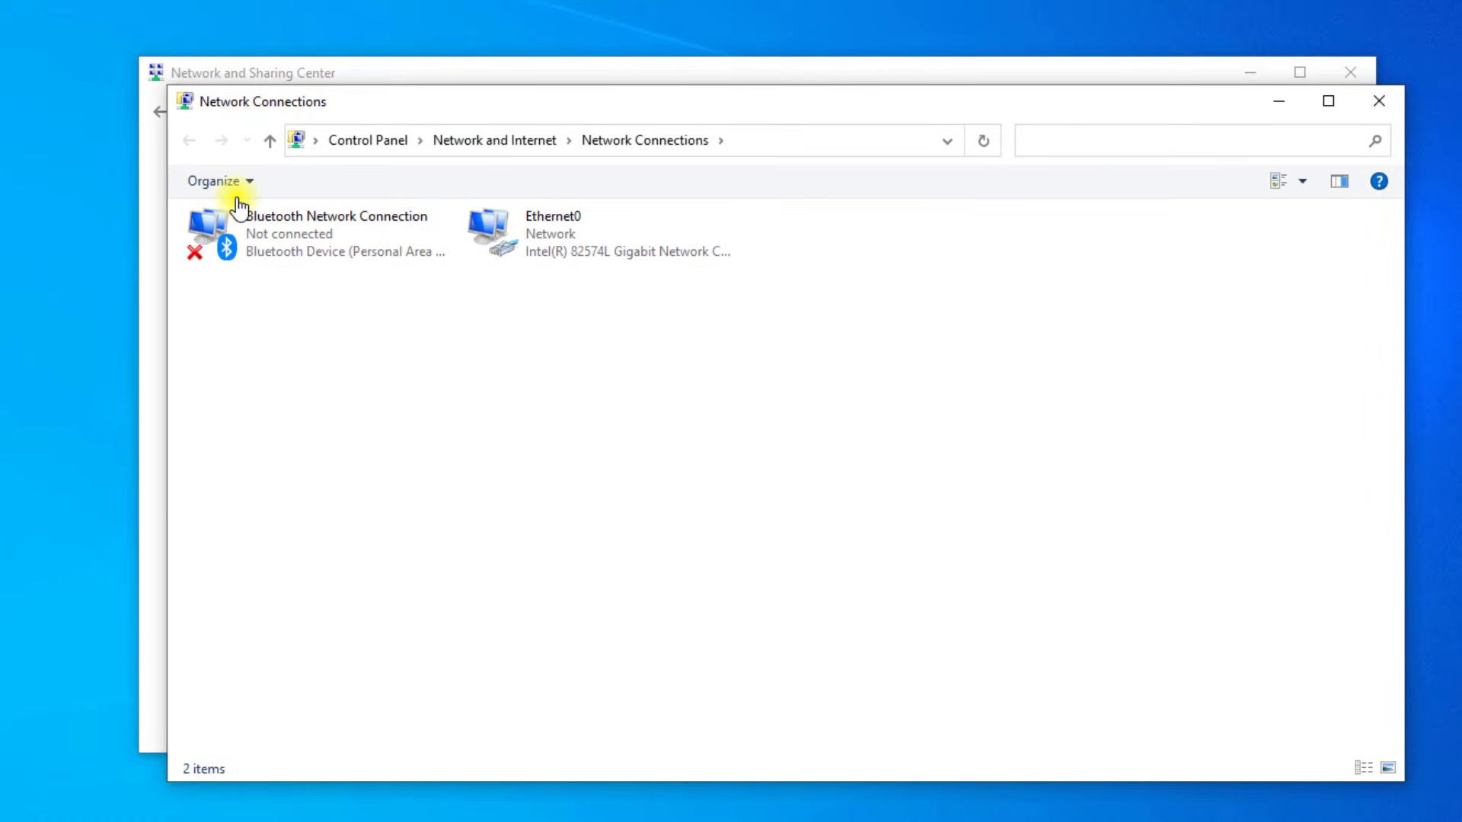
{"action": "right_click", "coordinate": [551, 233]}
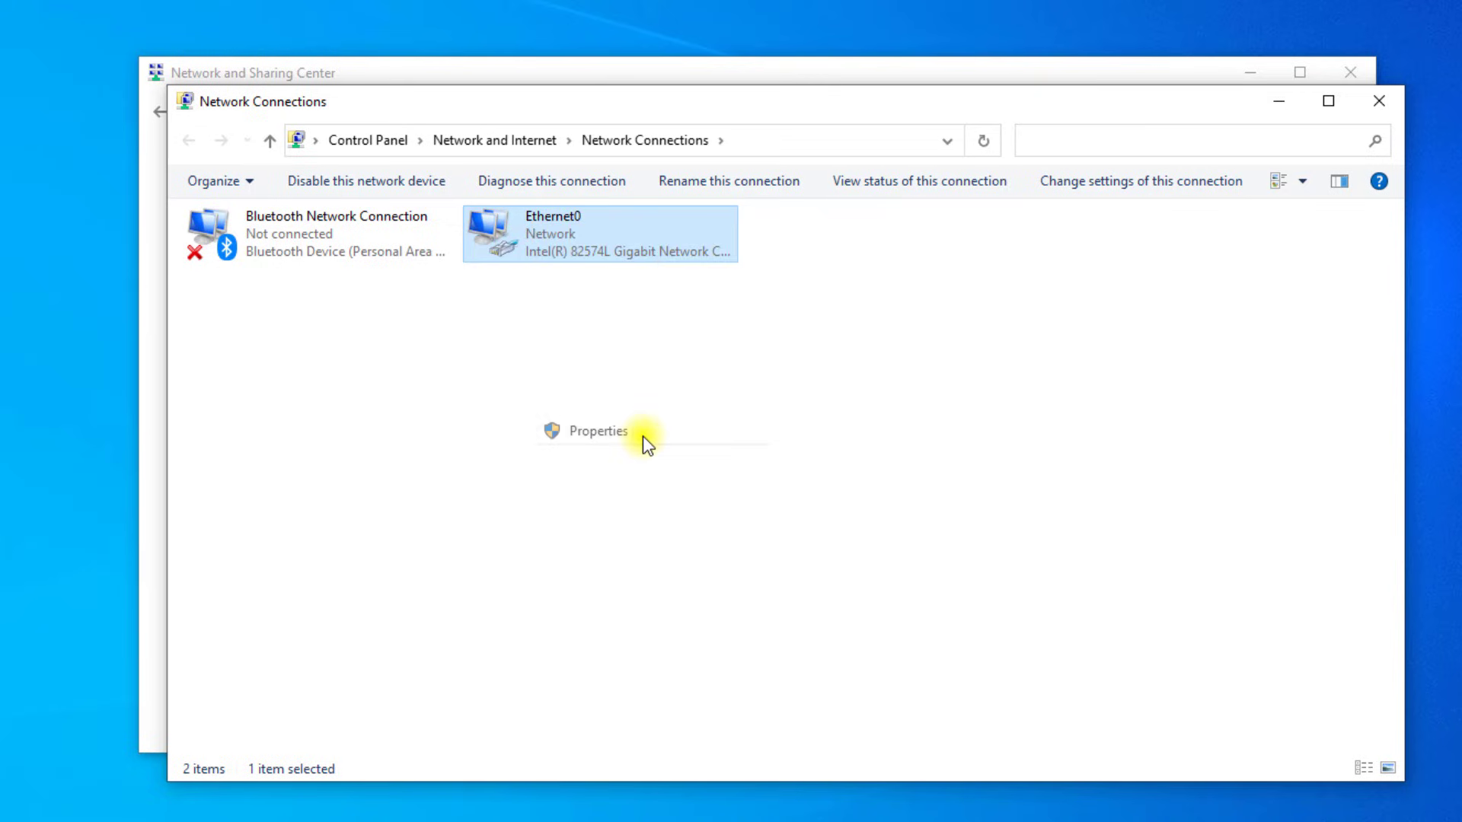
{"action": "left_click", "coordinate": [596, 431]}
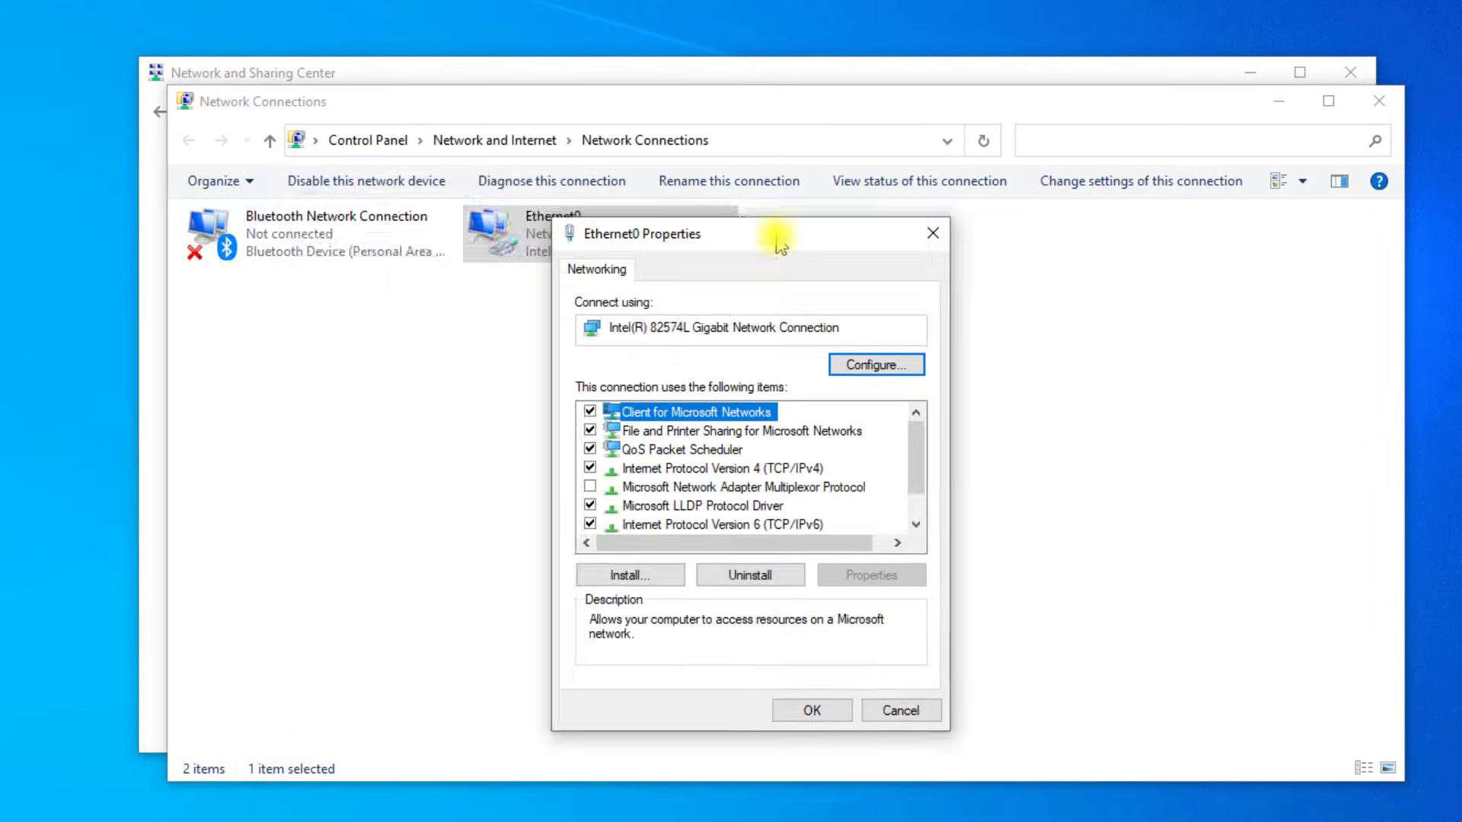
Enter Ethernet0's IPv4 properties and choose manual DNS server addresses
{"action": "left_click", "coordinate": [694, 468]}
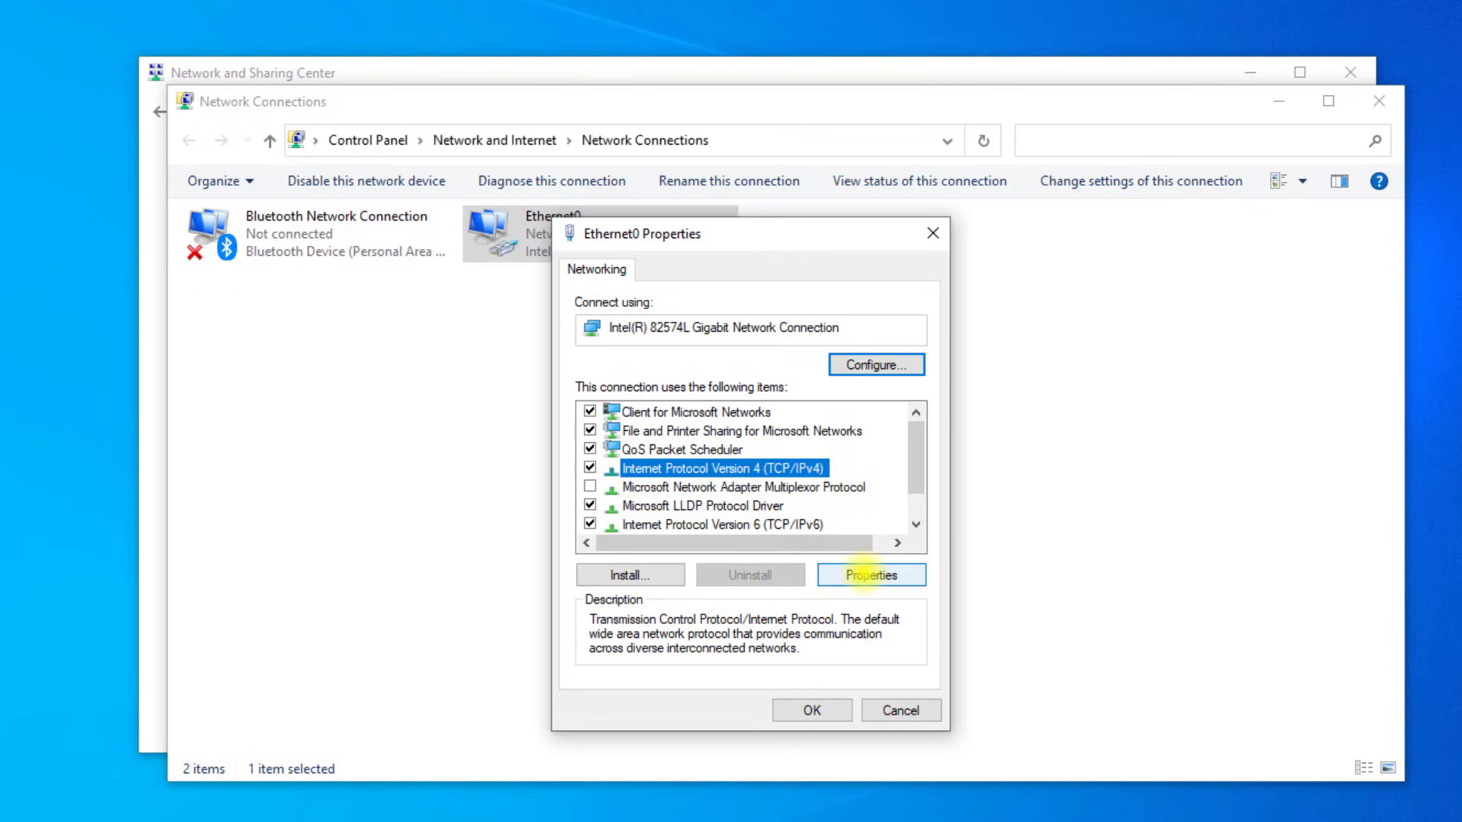
{"action": "left_click", "coordinate": [869, 574]}
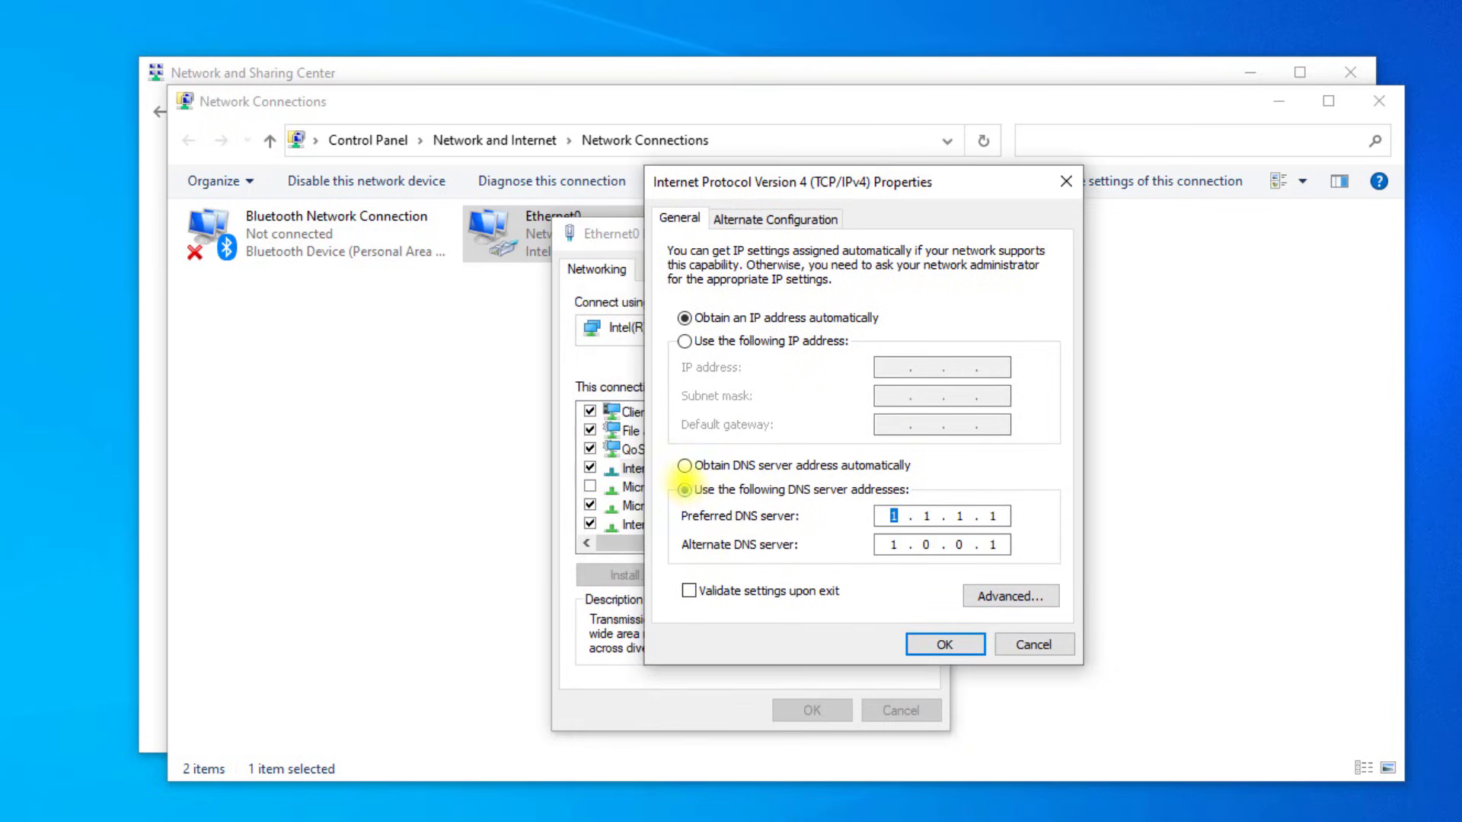
{"action": "left_click", "coordinate": [688, 466]}
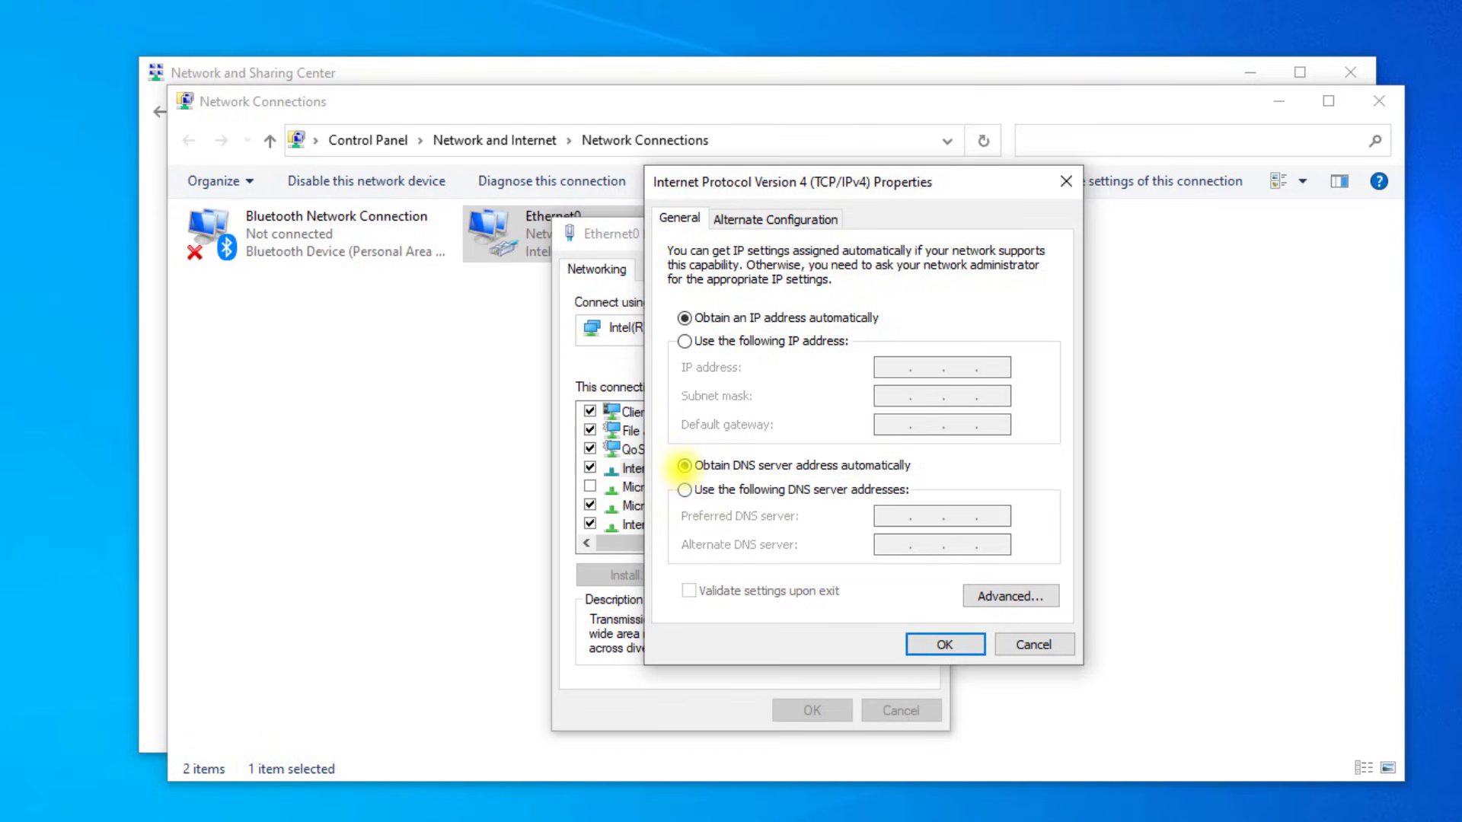
{"action": "left_click", "coordinate": [687, 490]}
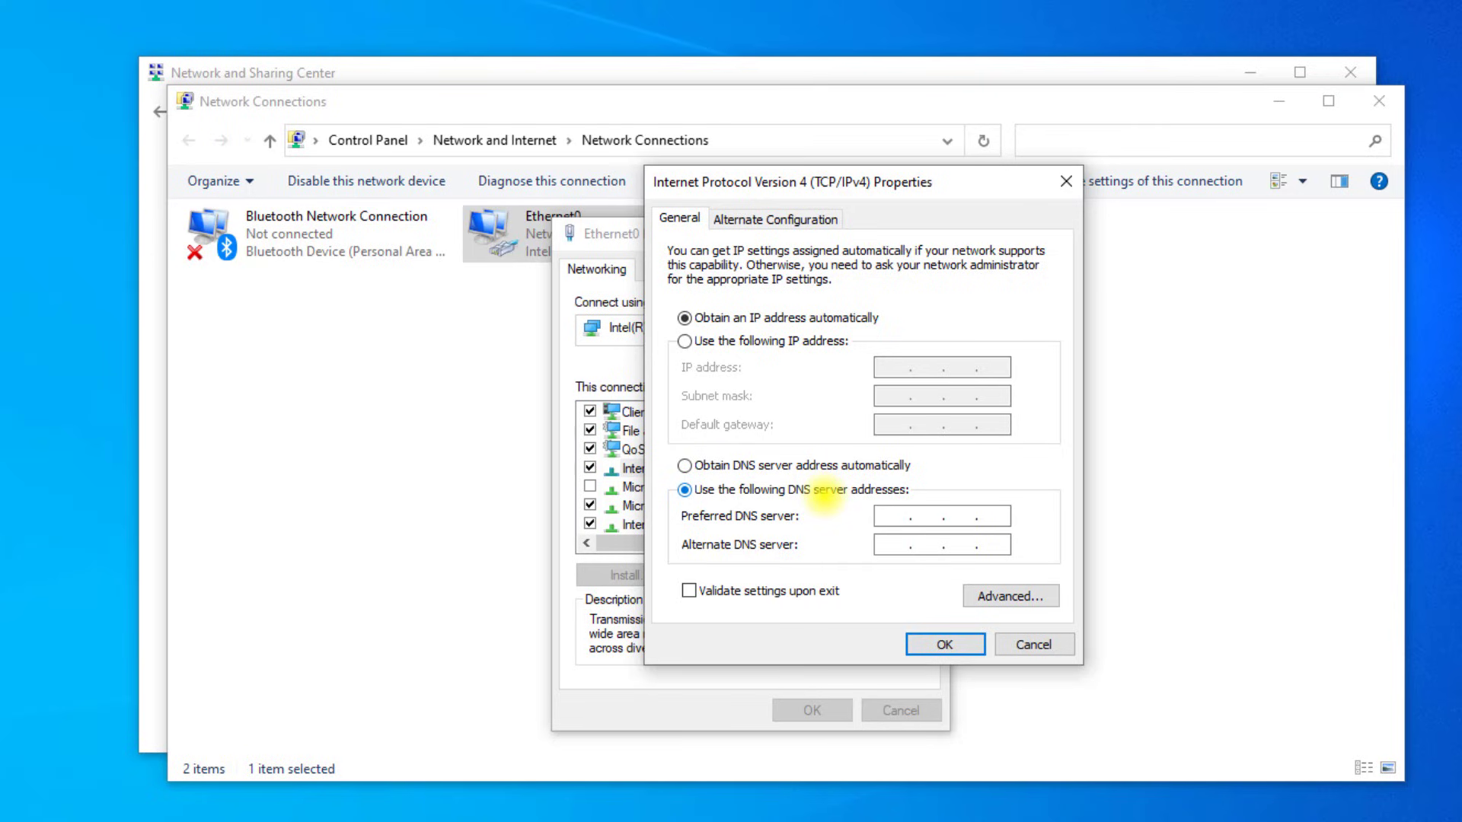
Set preferred DNS 8.8.8.8 and alternate 8.8.4.4 and apply them
{"action": "type", "text": "8"}
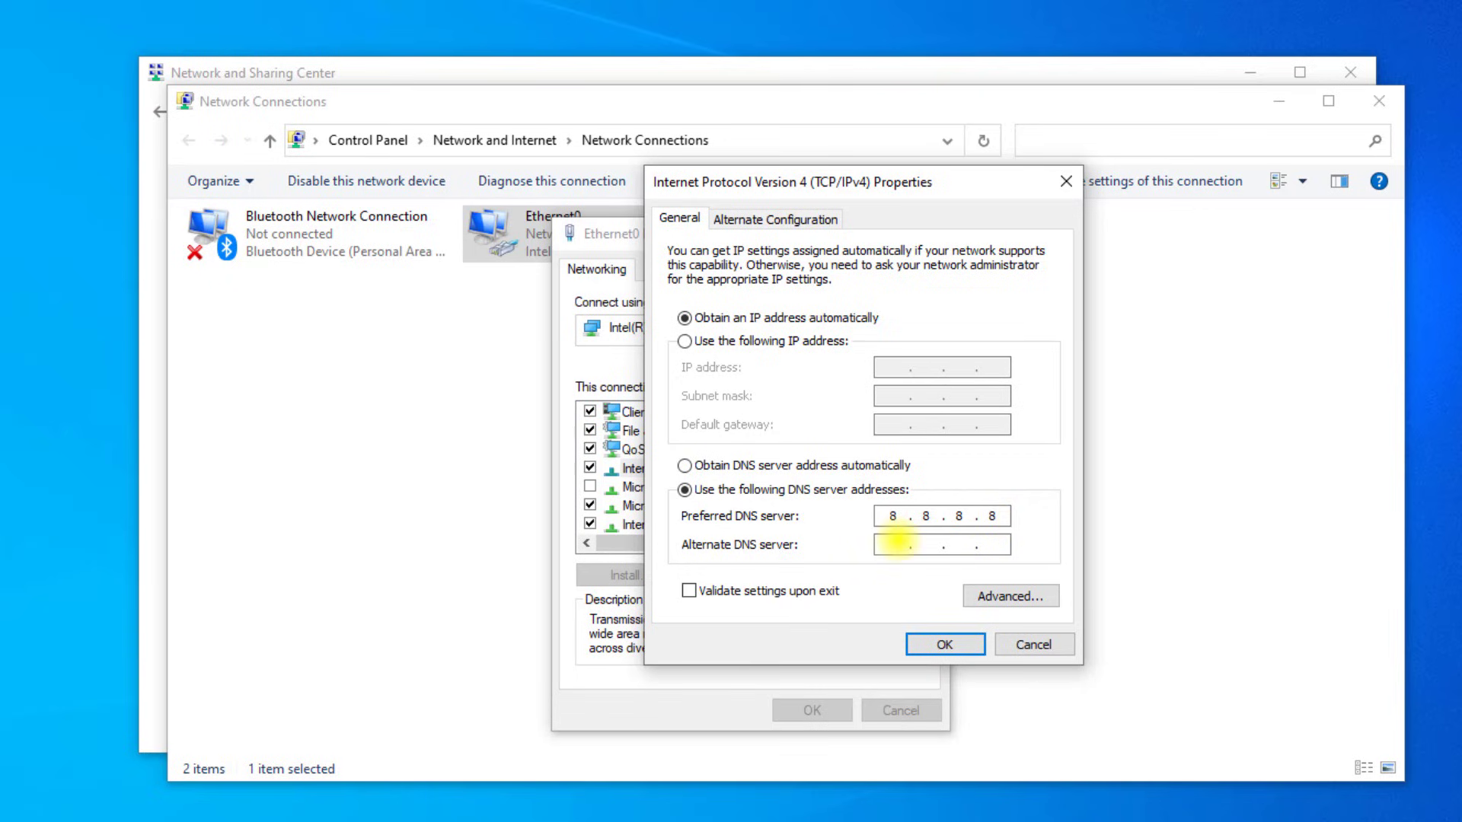
{"action": "type", "text": "8.8.4."}
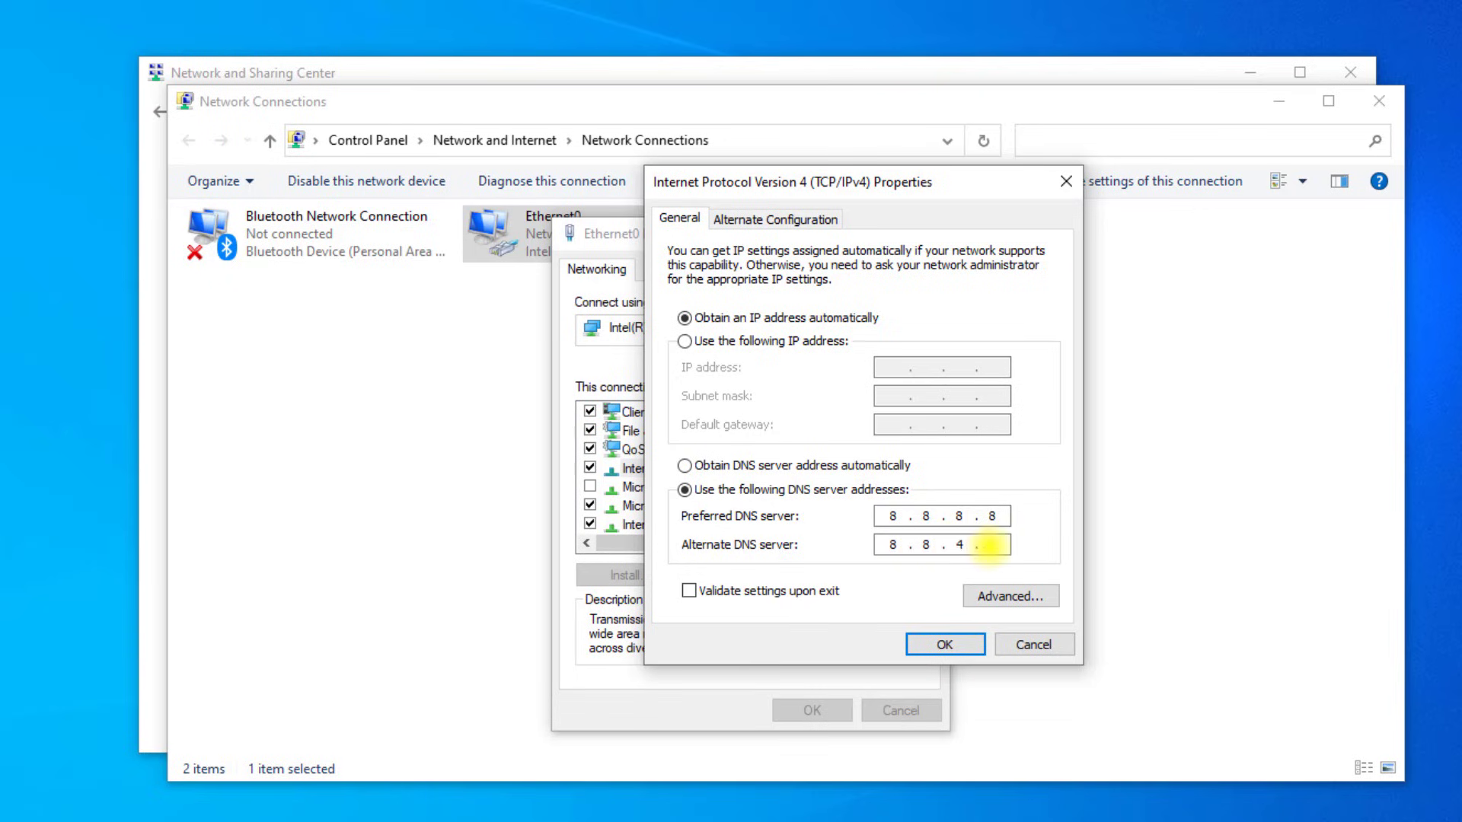
{"action": "type", "text": "4"}
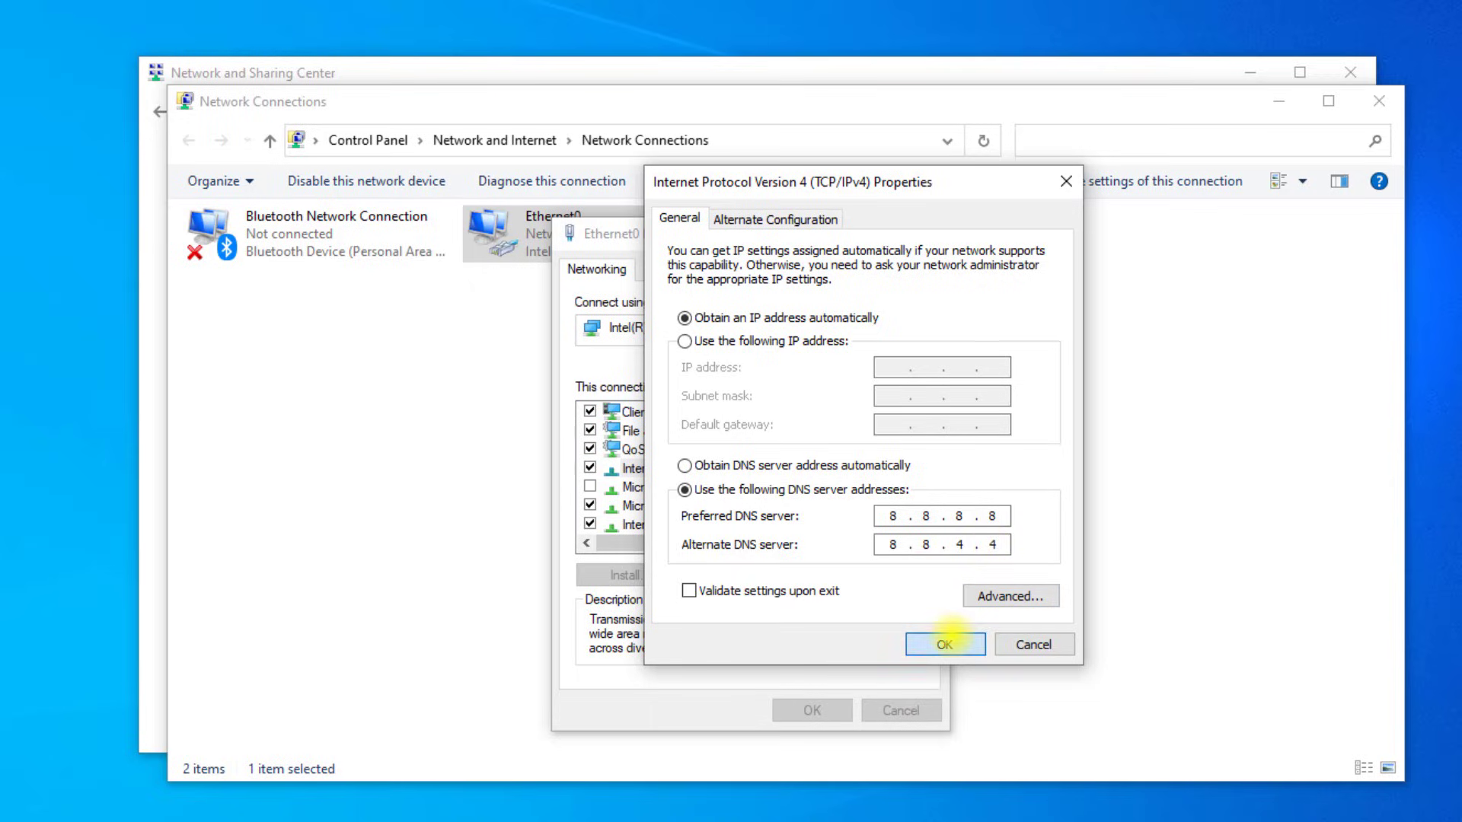
{"action": "left_click", "coordinate": [944, 644]}
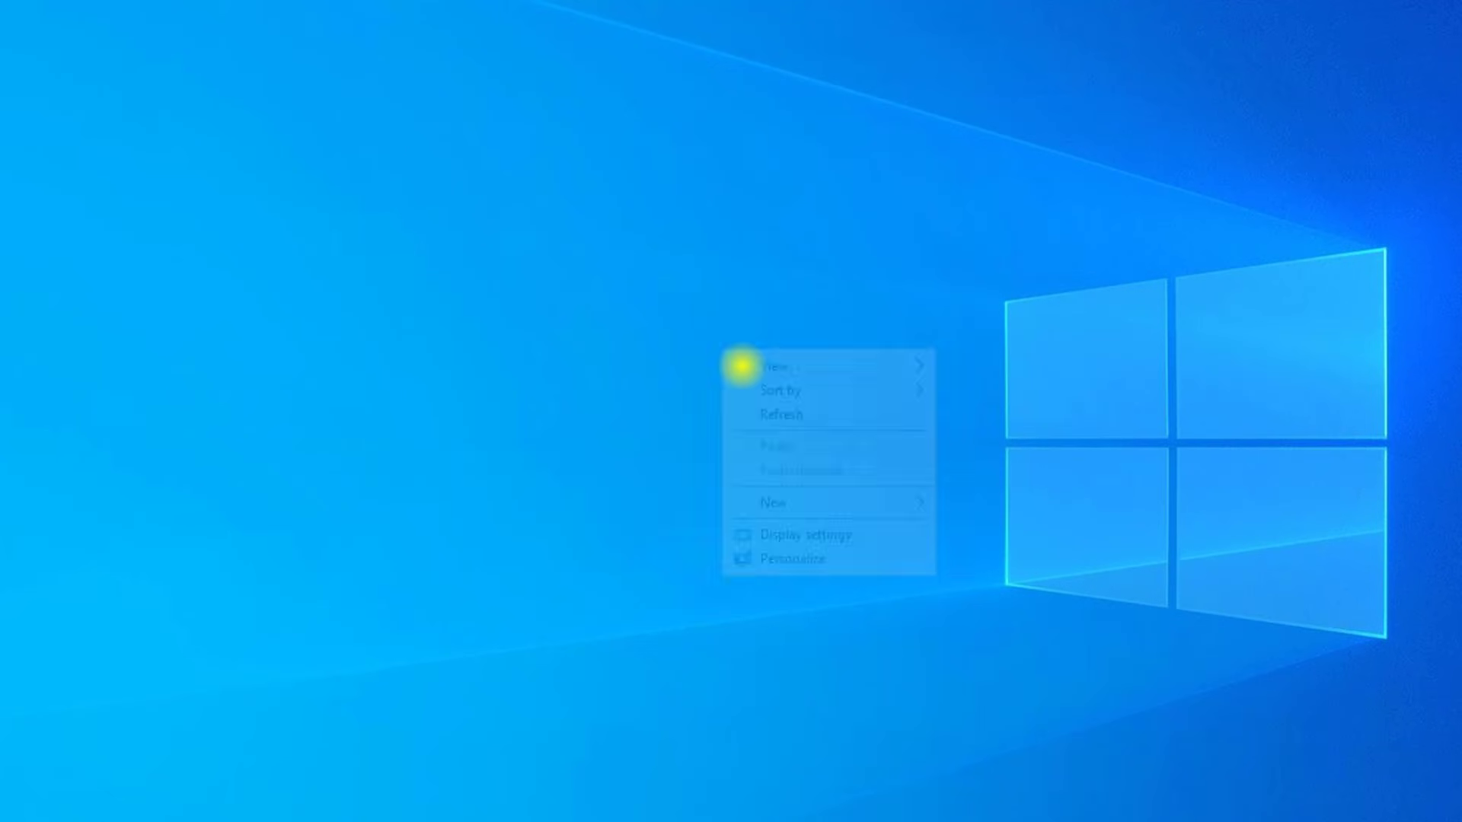
Dismiss the remaining dialog and launch Windows Settings from the Start menu
{"action": "left_click", "coordinate": [781, 414]}
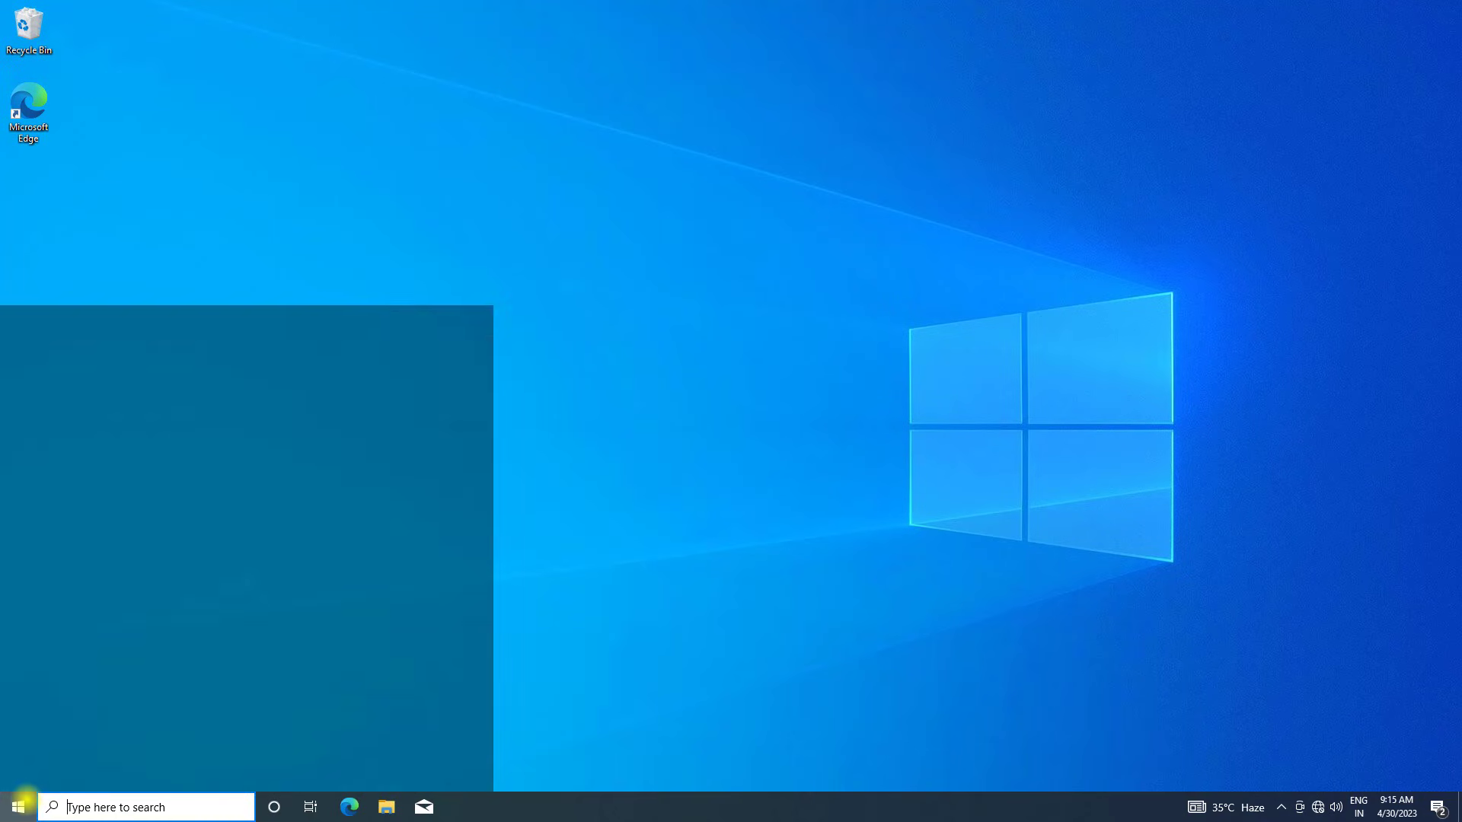
{"action": "left_click", "coordinate": [17, 807]}
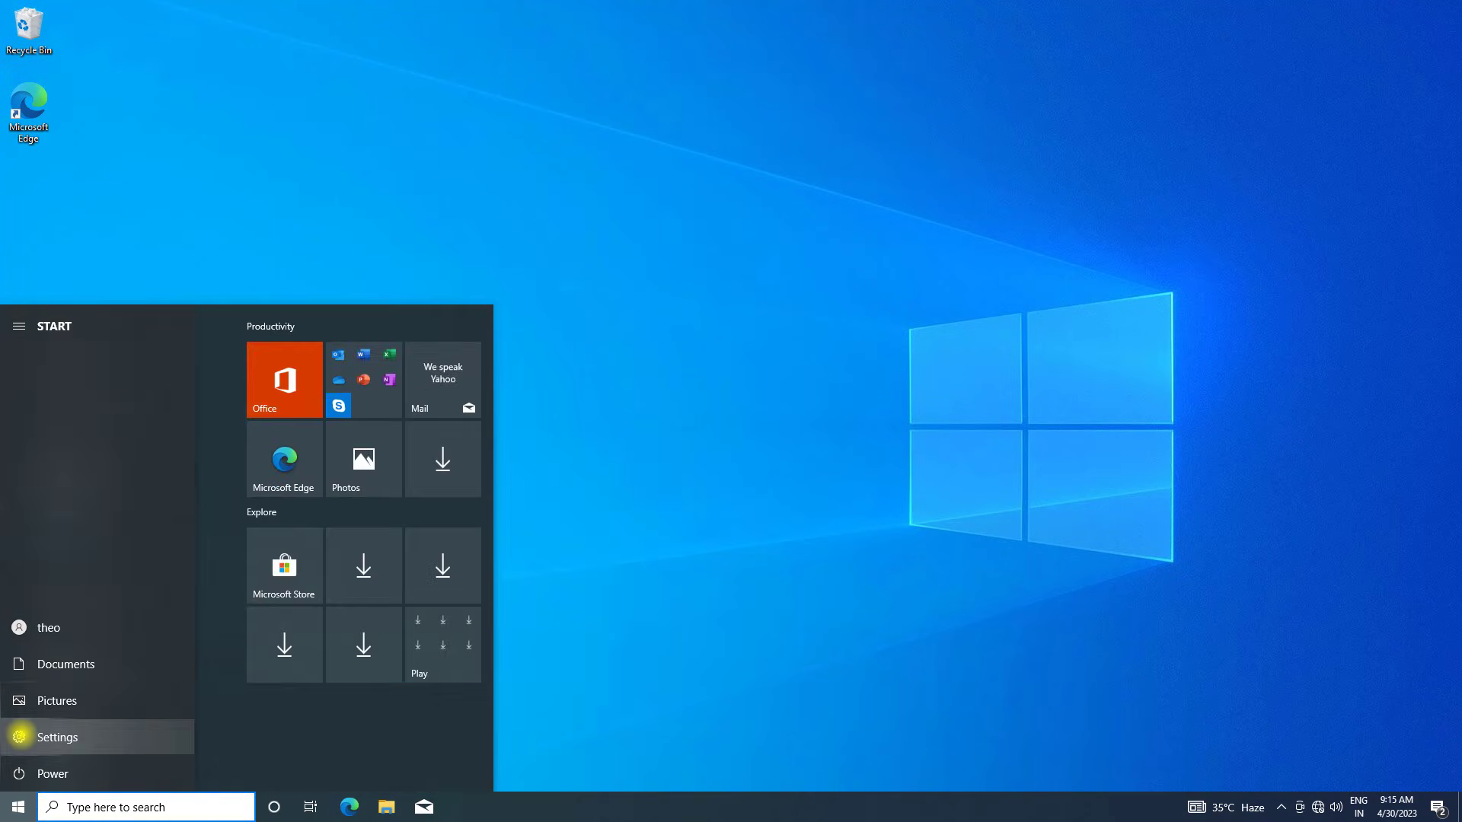
{"action": "left_click", "coordinate": [57, 737]}
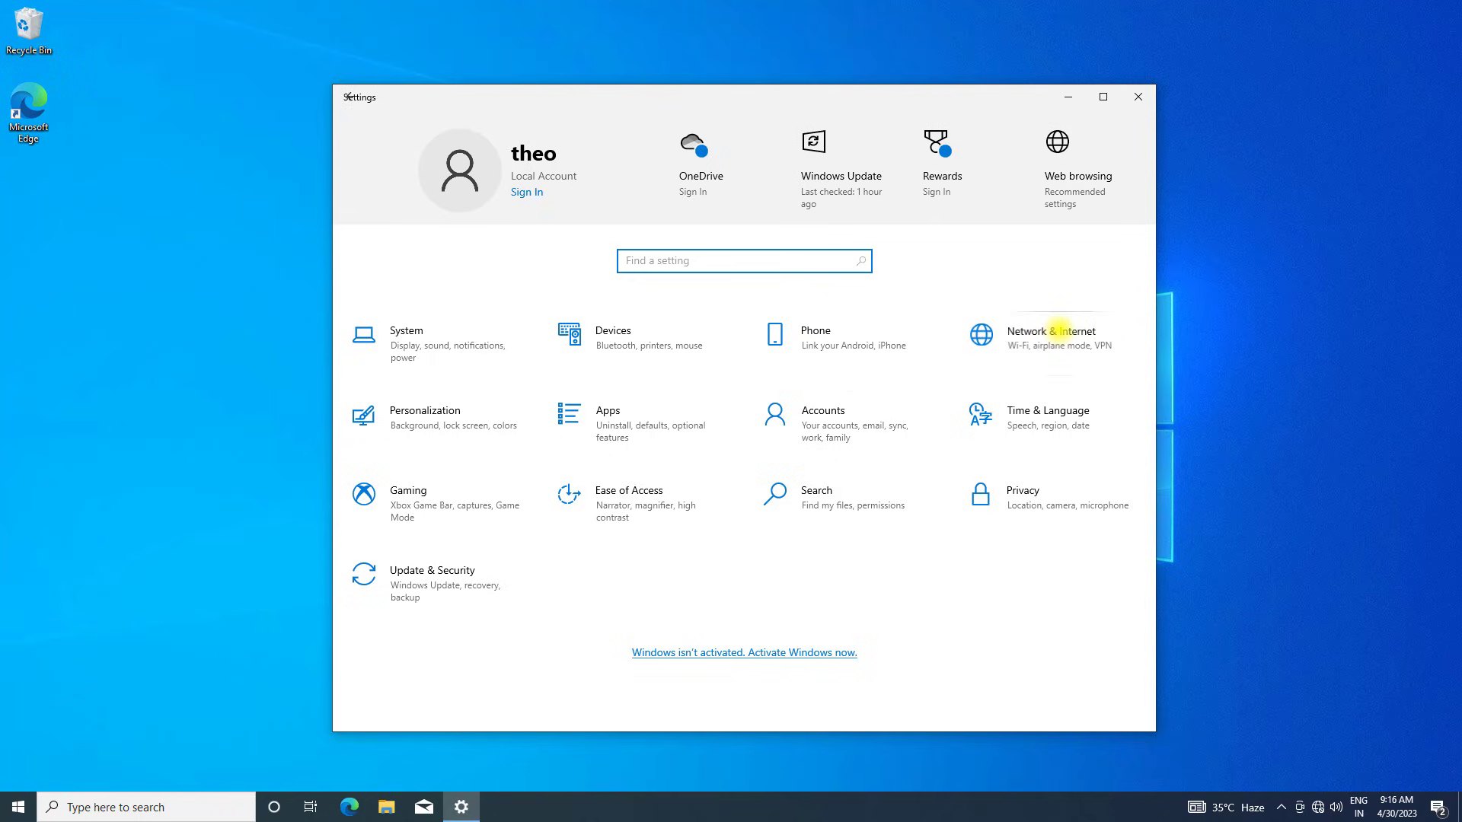
Set Ethernet0's network profile to Private and turn the metered connection off
{"action": "left_click", "coordinate": [1052, 335]}
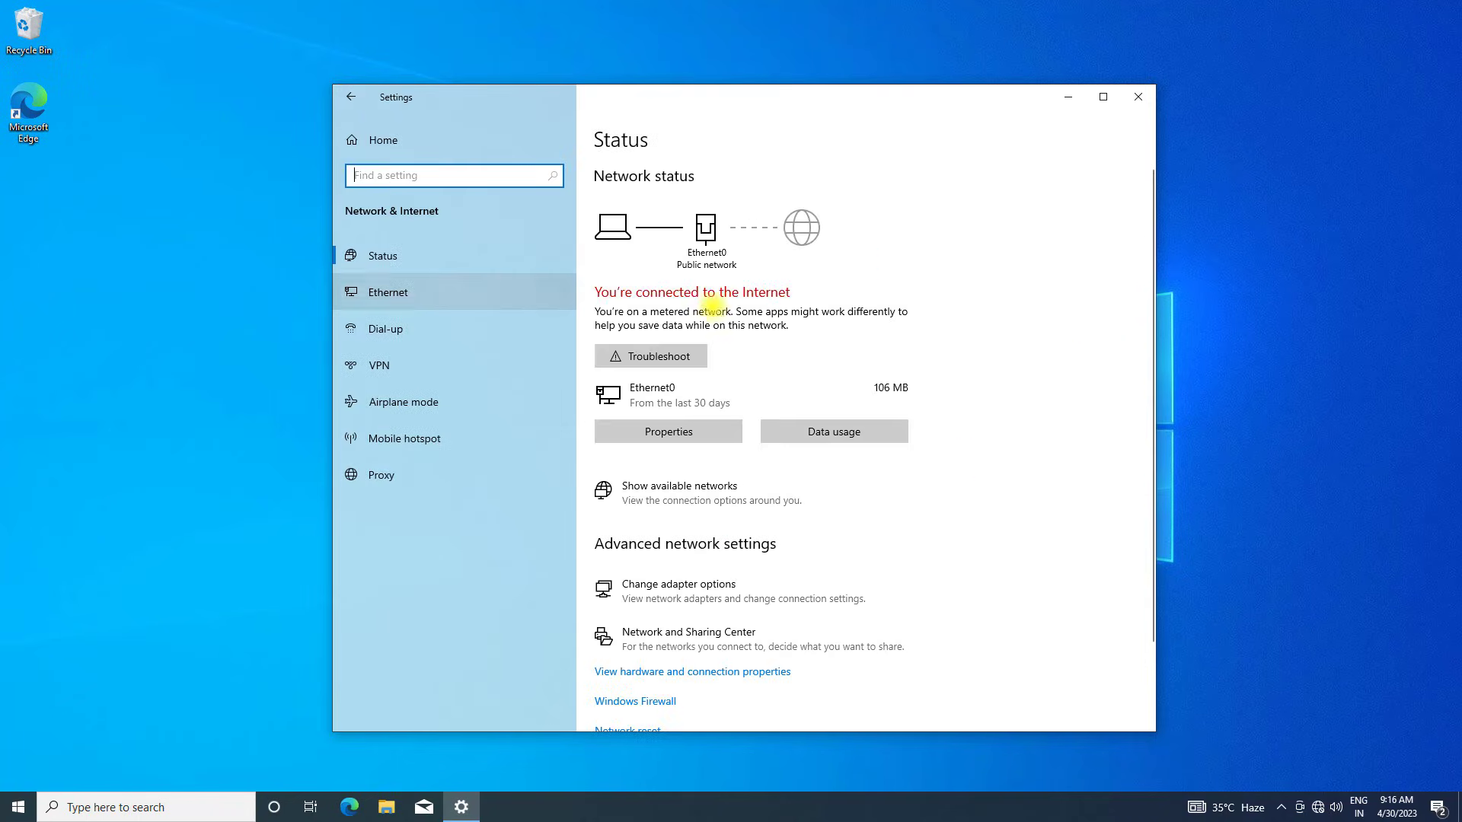
{"action": "left_click", "coordinate": [387, 292]}
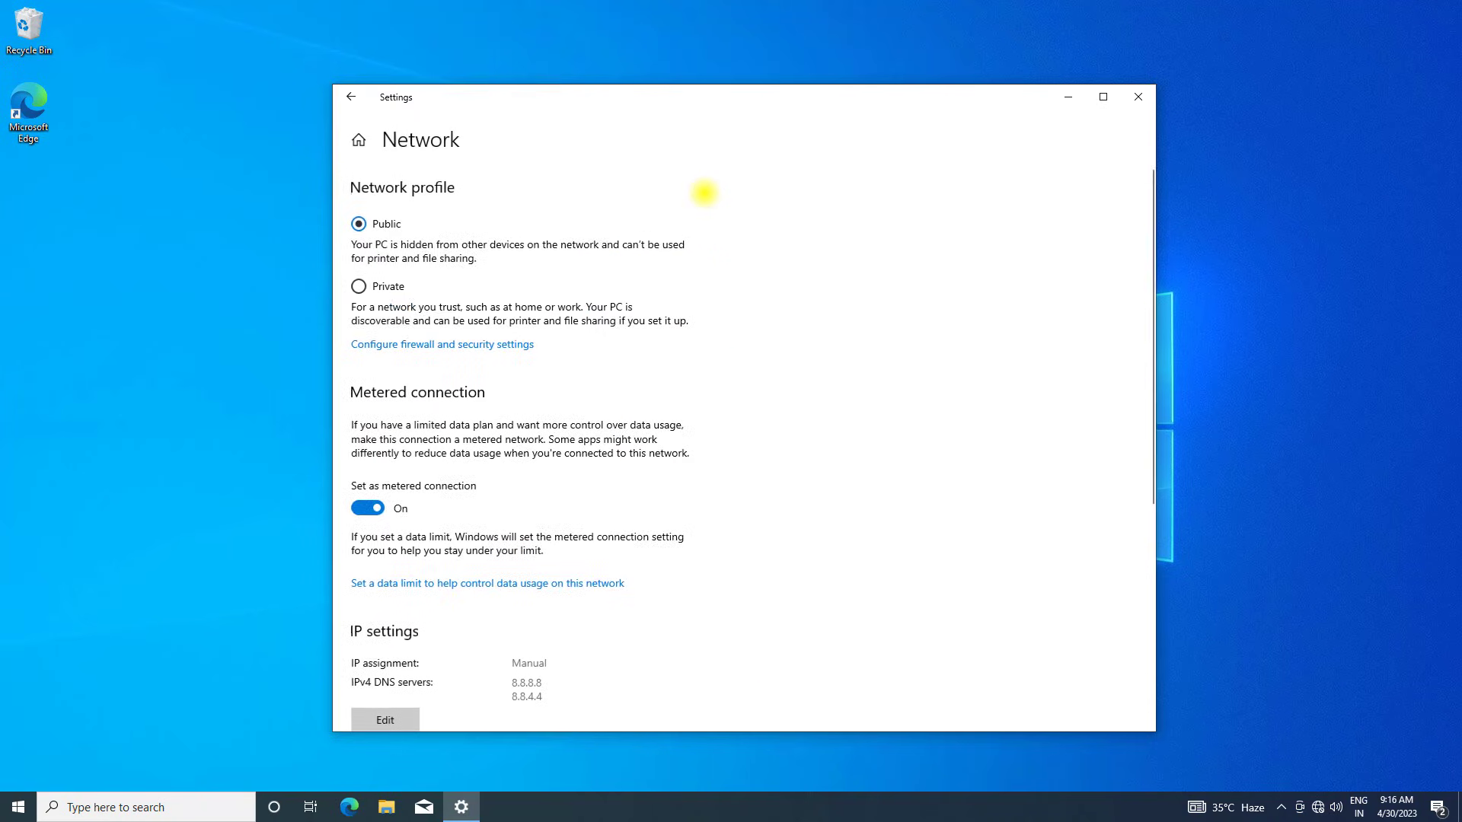
{"action": "mouse_move", "coordinate": [488, 256]}
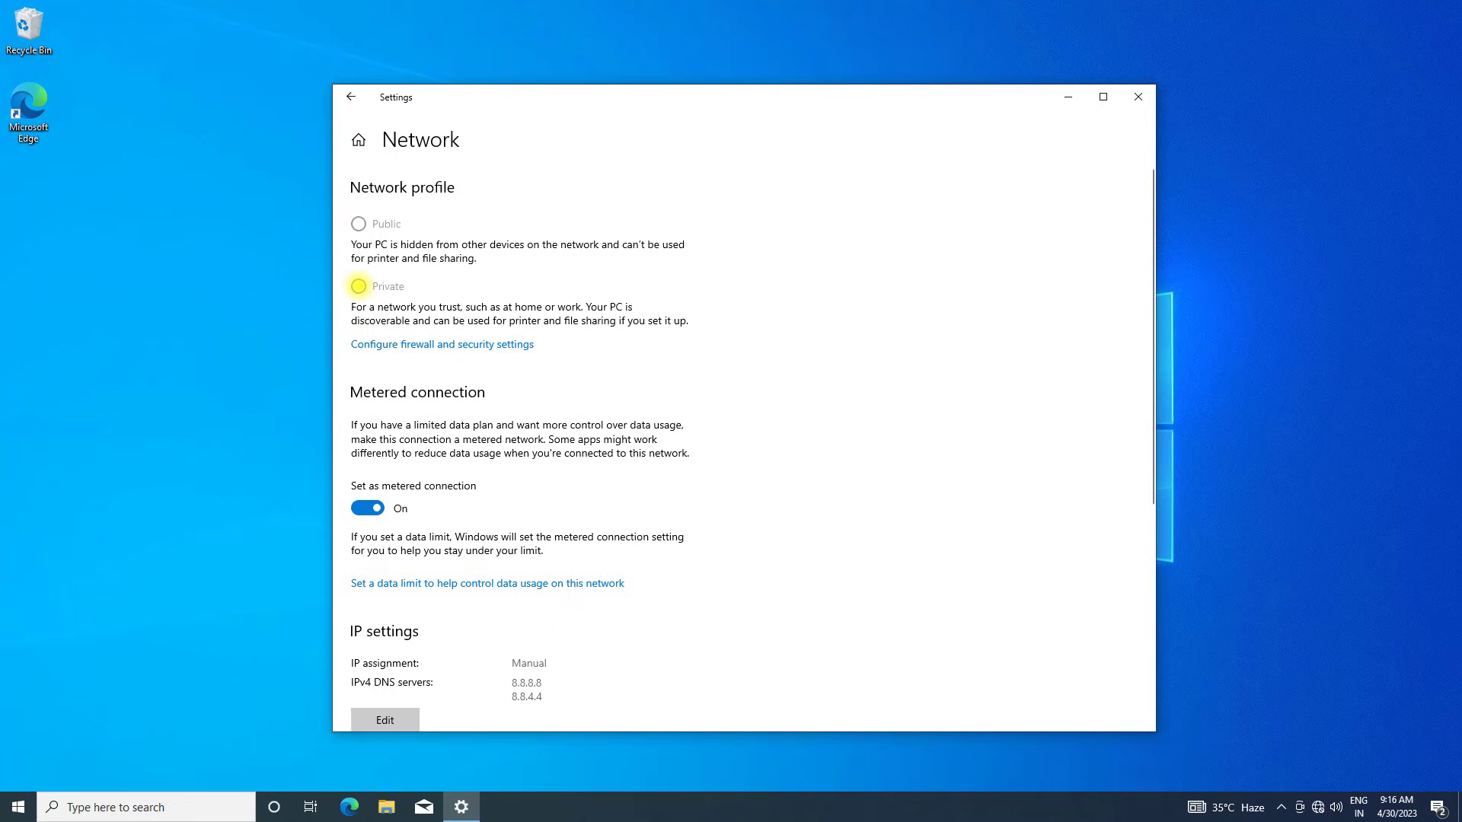
{"action": "left_click", "coordinate": [358, 286]}
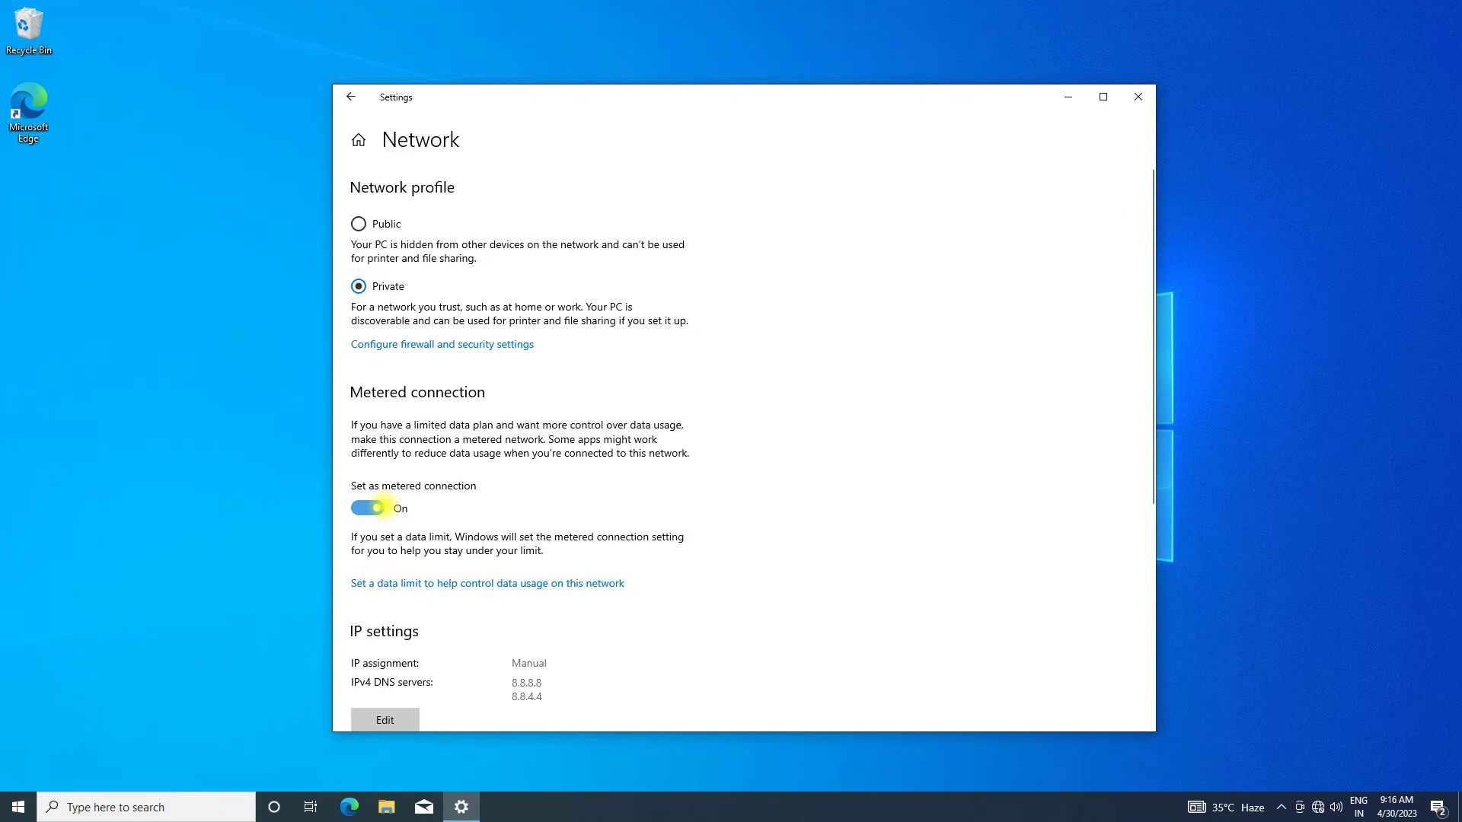
{"action": "left_click", "coordinate": [367, 507]}
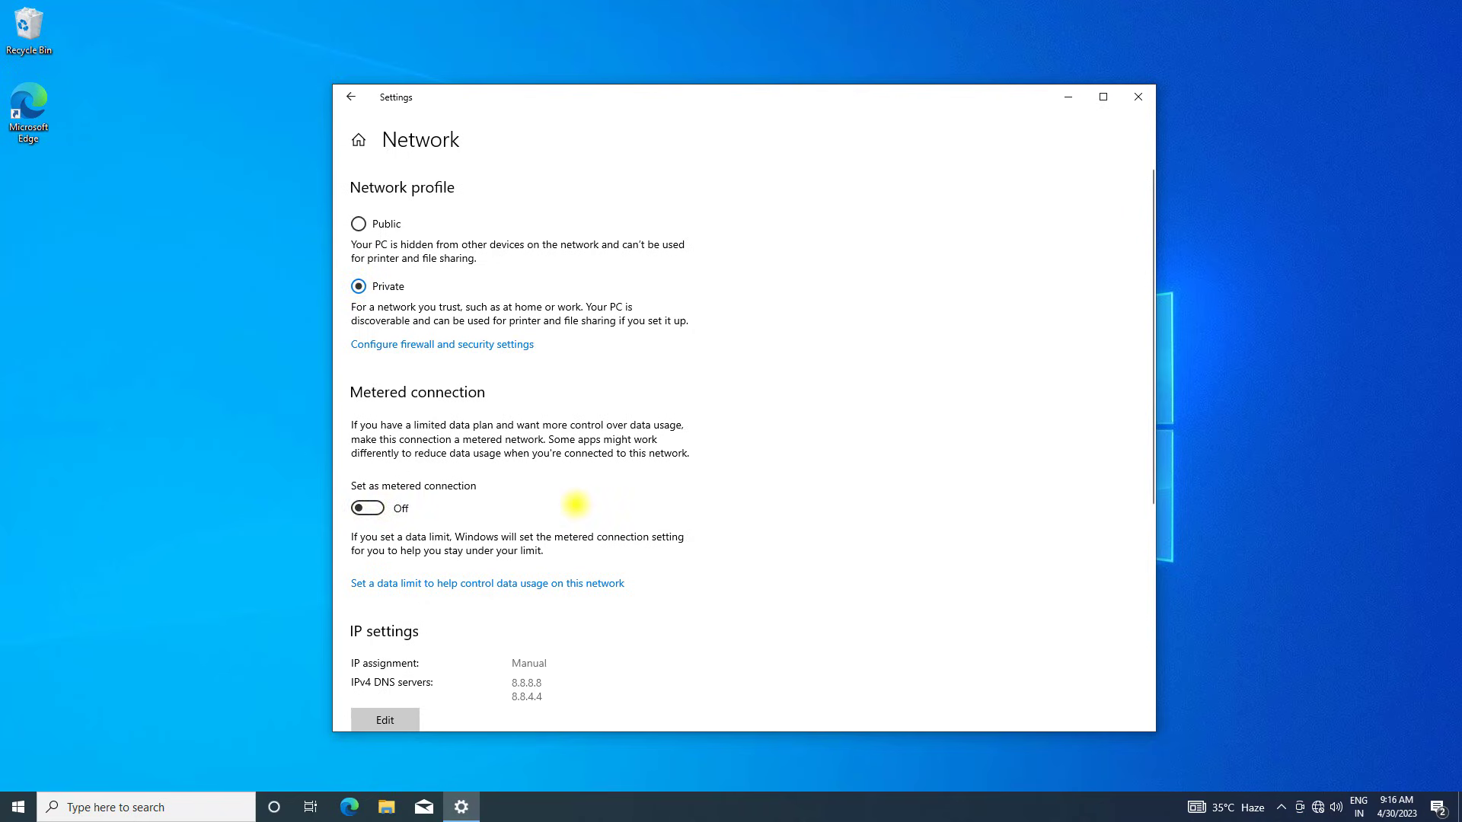
{"action": "mouse_move", "coordinate": [752, 373]}
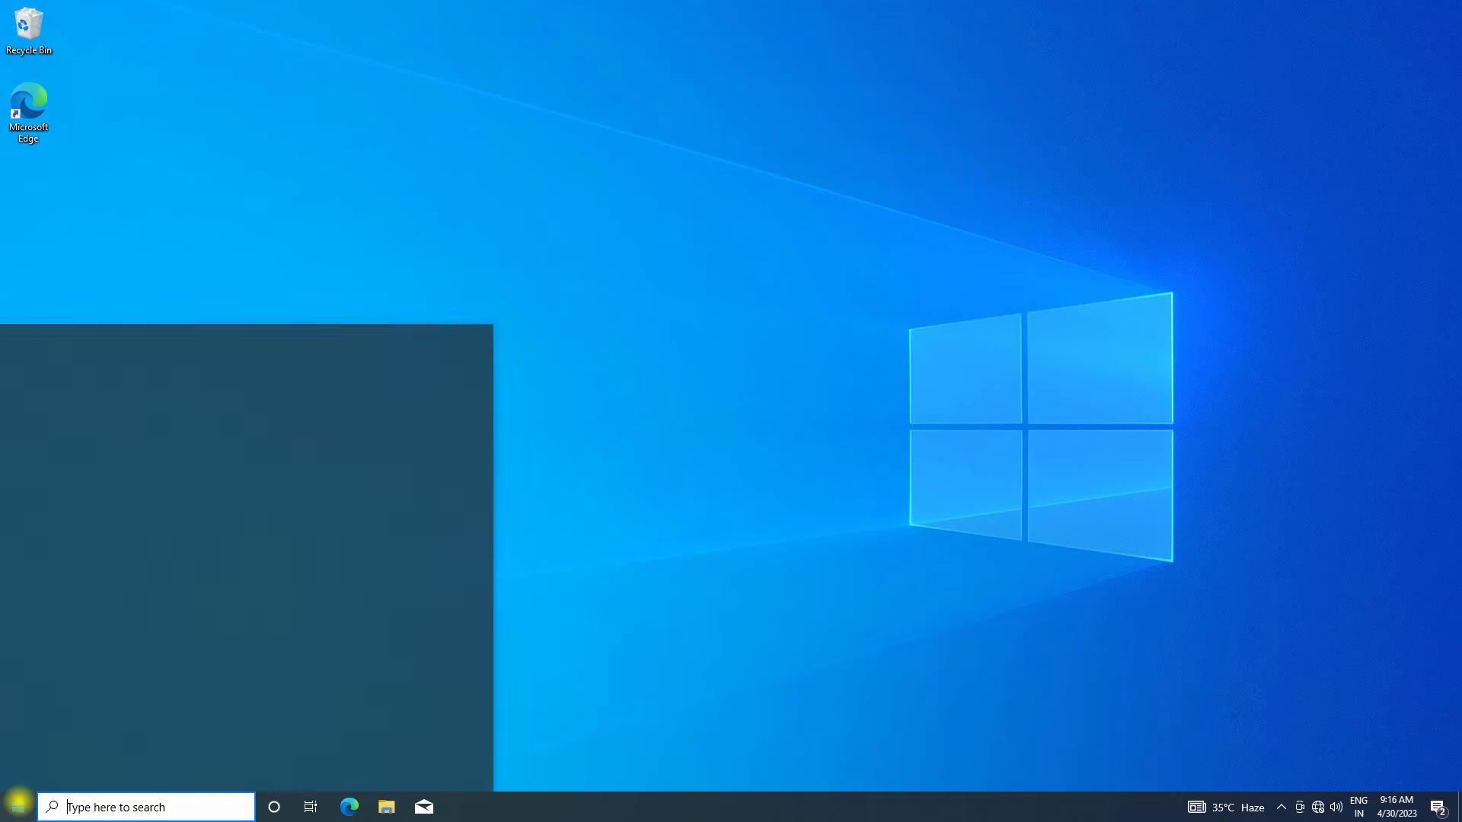
Reopen Settings at the Network & Internet Status page and scroll to advanced options
{"action": "left_click", "coordinate": [17, 807]}
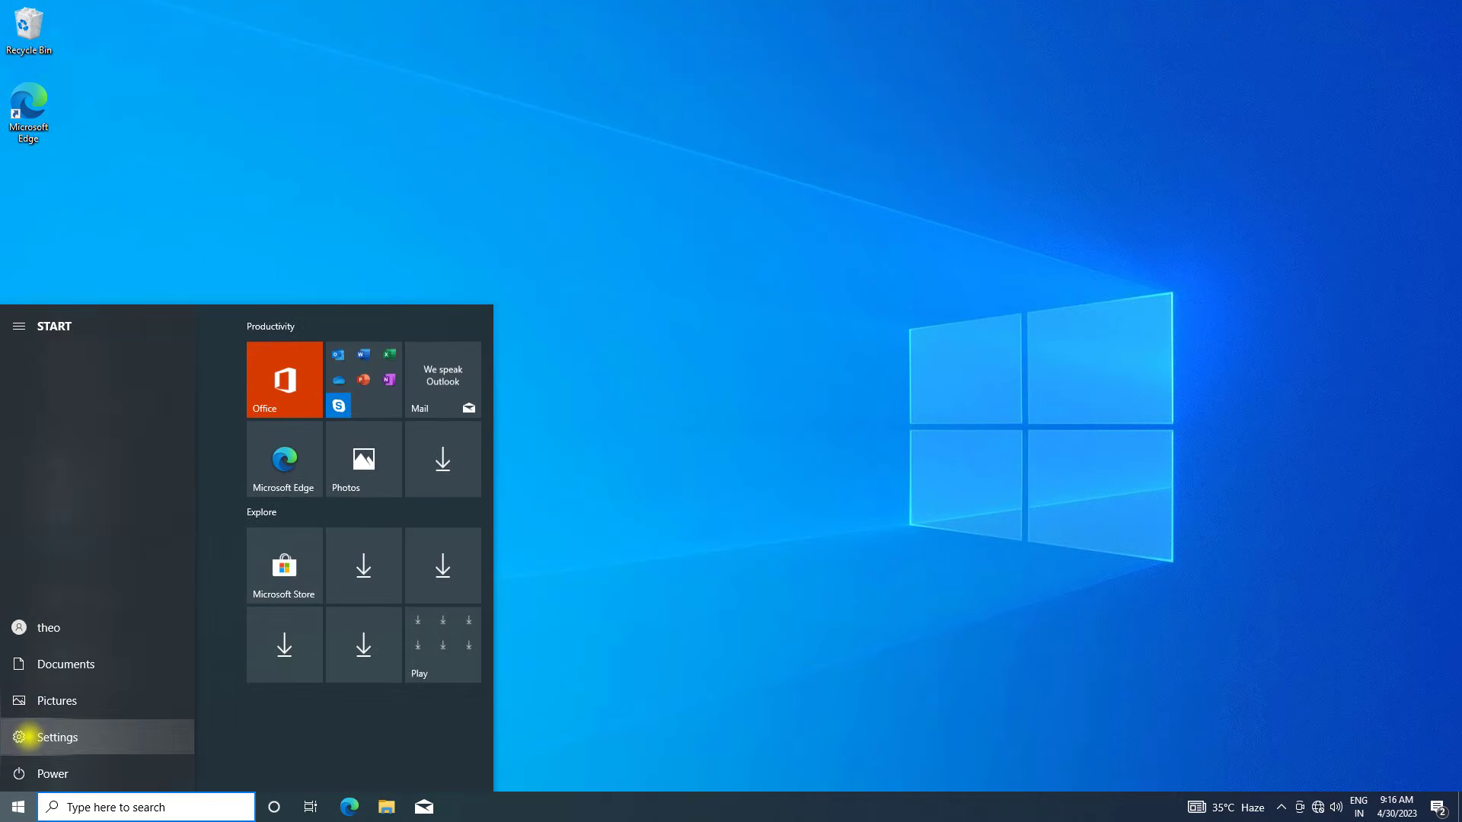
{"action": "left_click", "coordinate": [56, 737]}
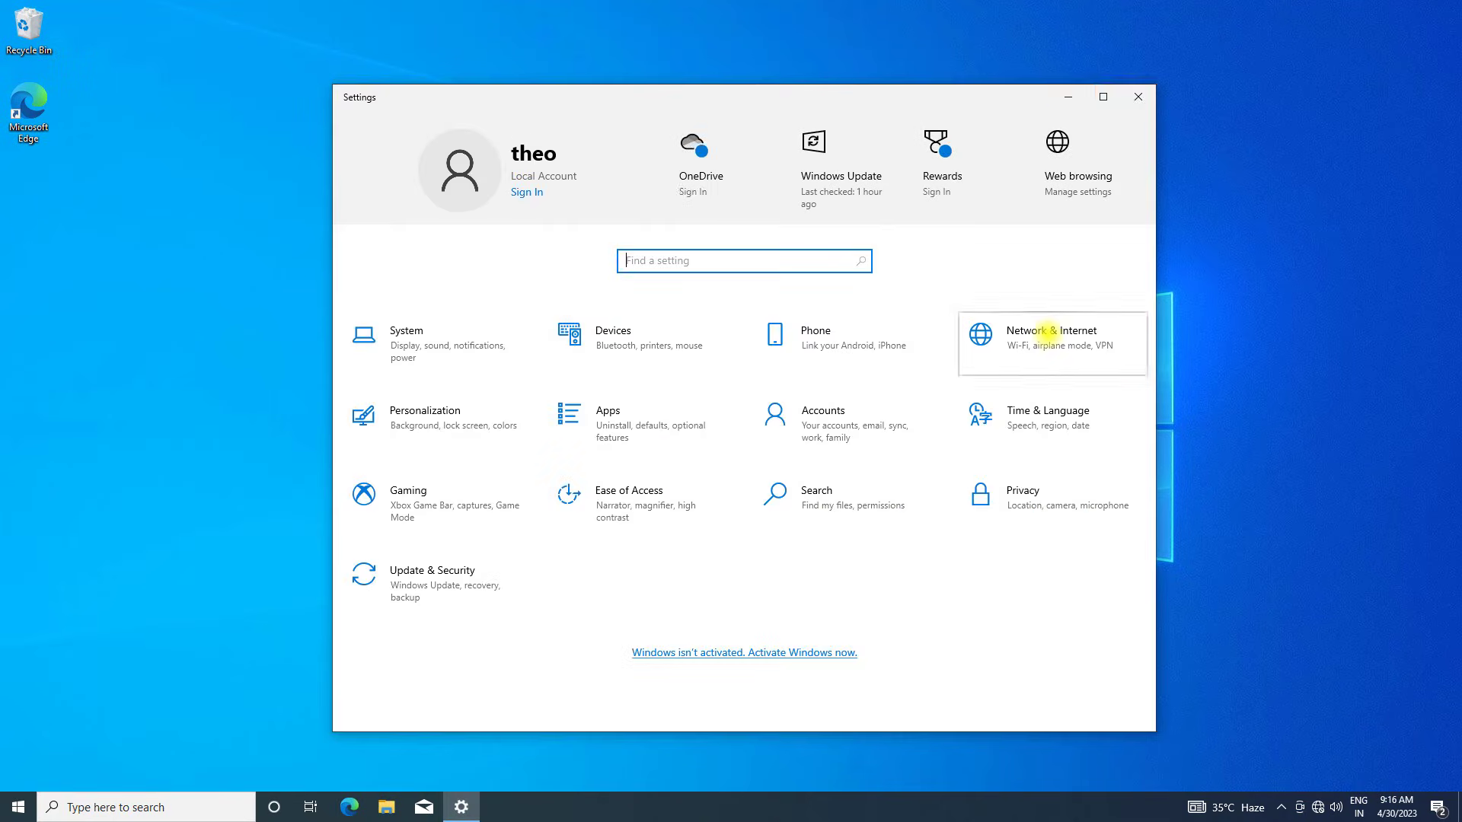
{"action": "left_click", "coordinate": [1051, 343]}
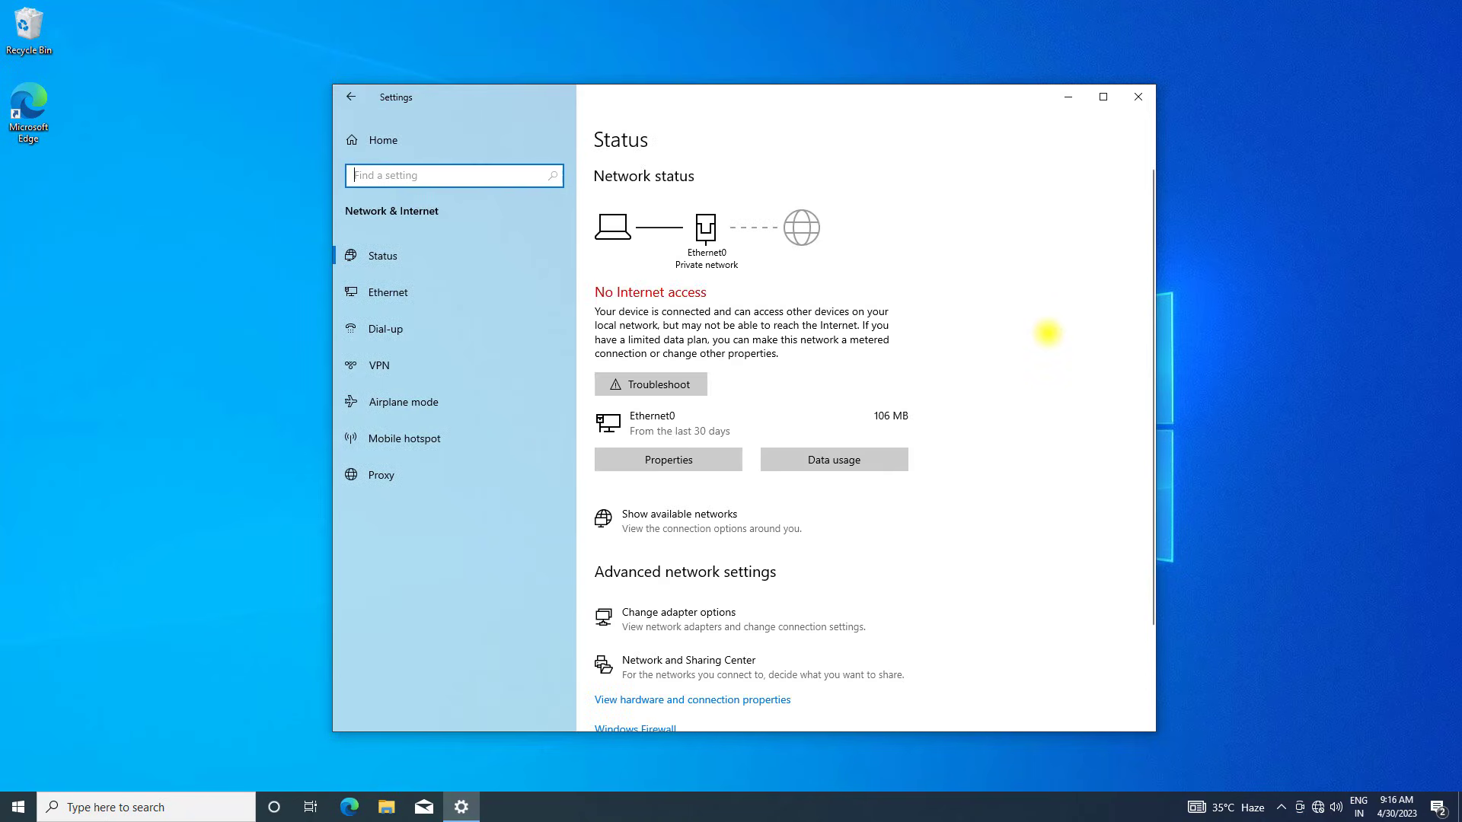
{"action": "scroll", "scroll_direction": "down", "scroll_amount": 3}
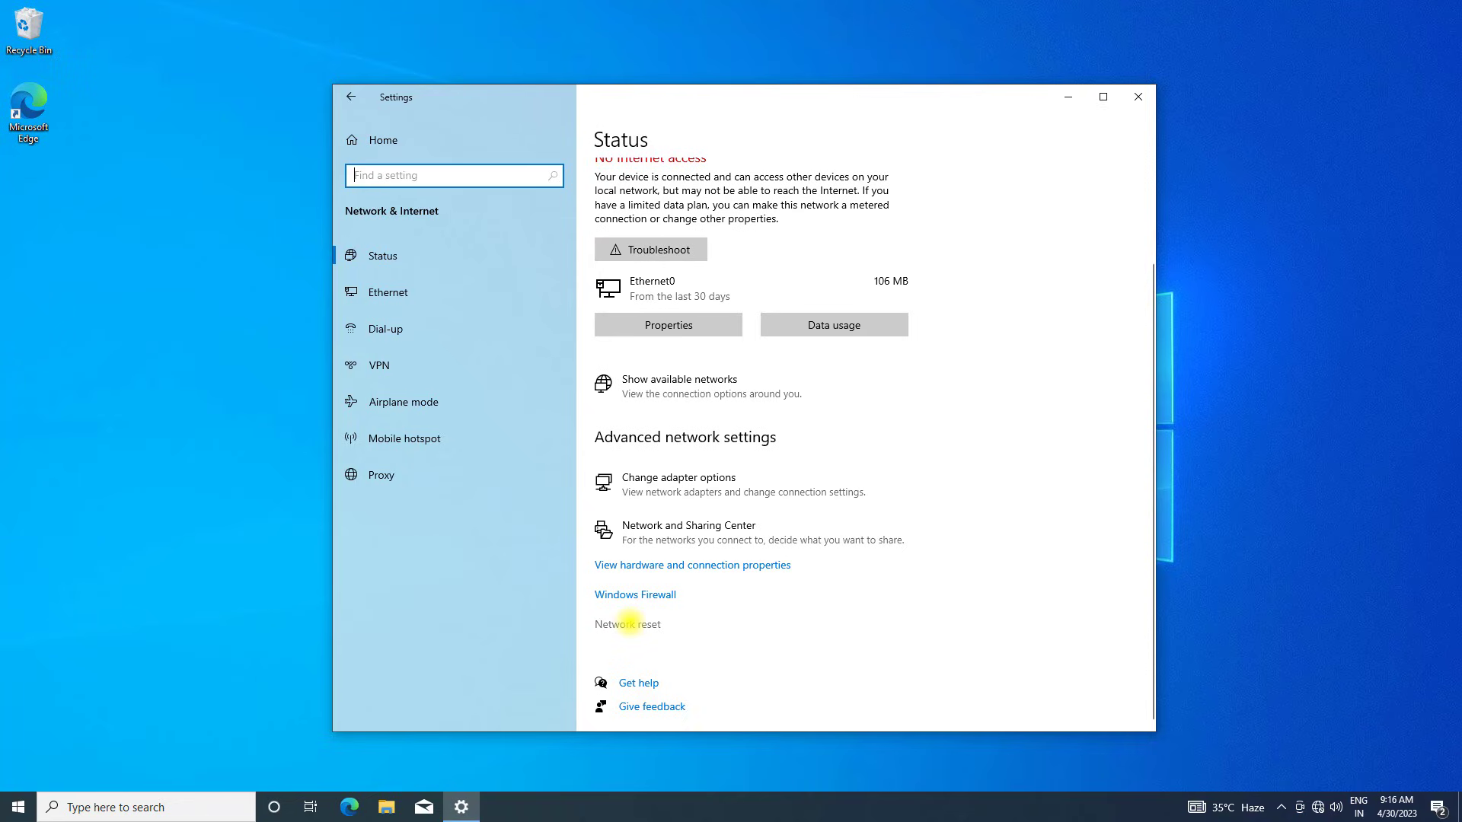
Run Network reset with Reset now, confirm Yes, and dismiss the sign-out warning
{"action": "left_click", "coordinate": [626, 624]}
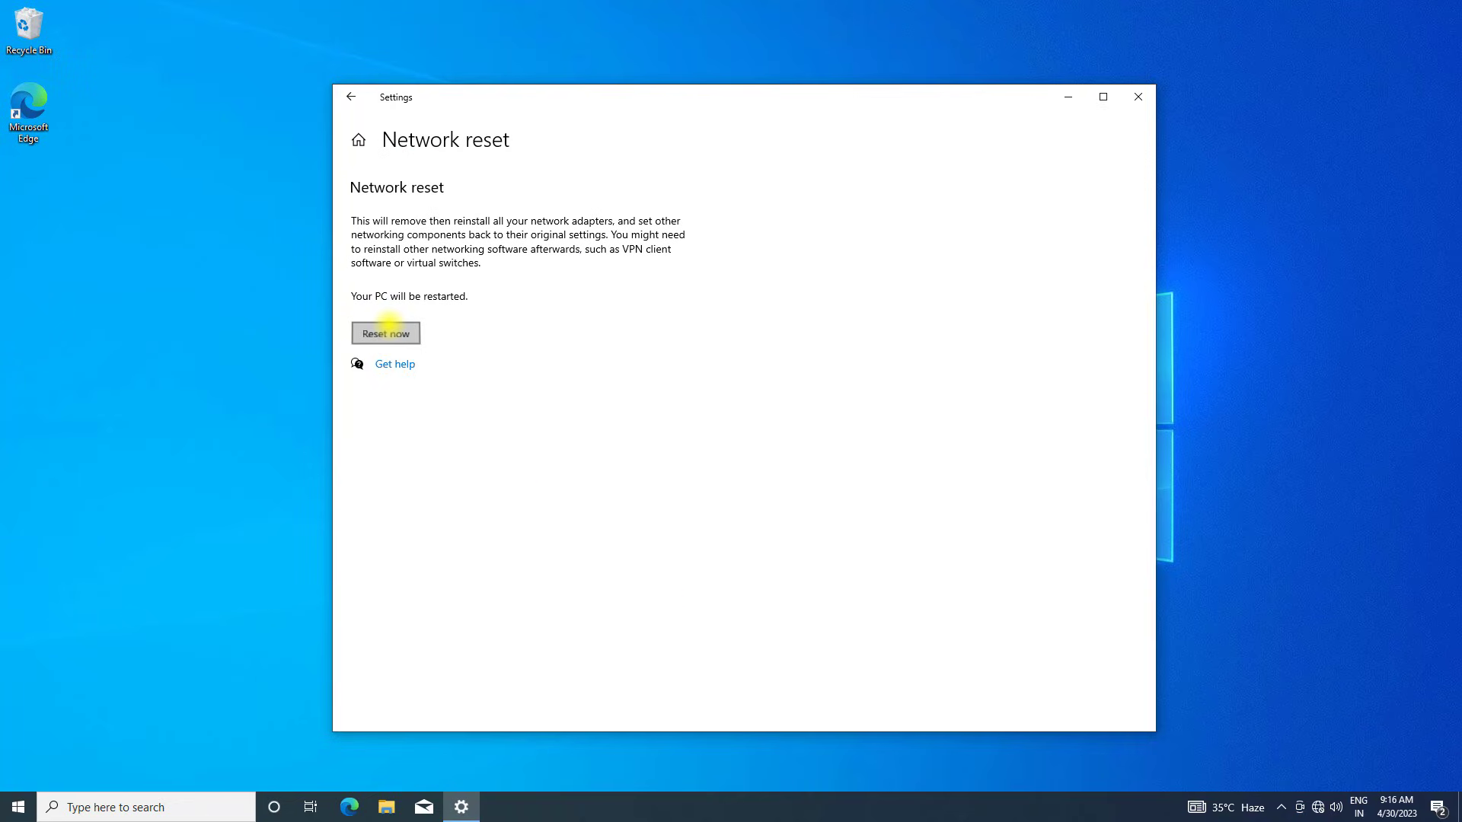
{"action": "left_click", "coordinate": [385, 333]}
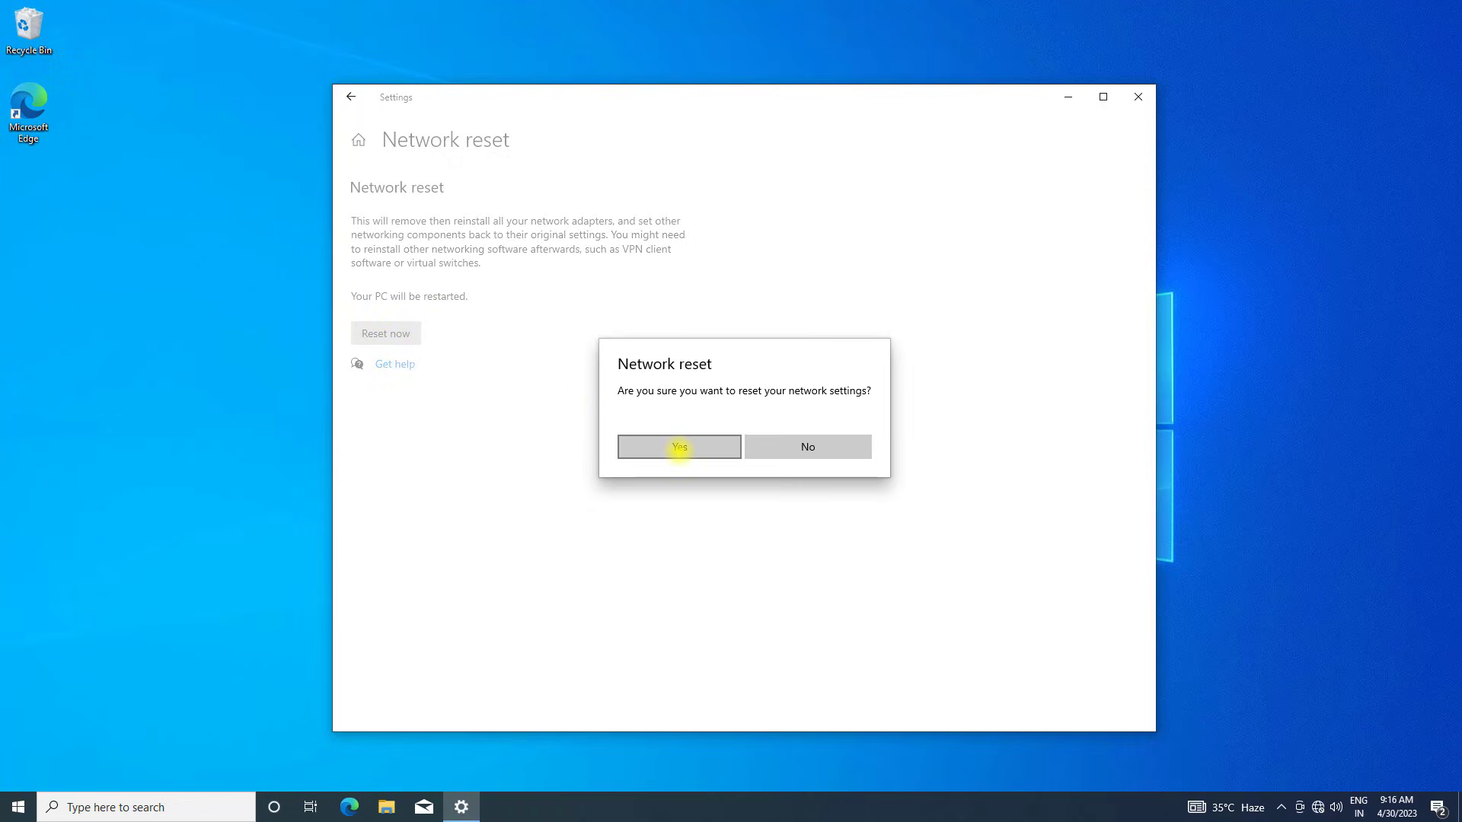
{"action": "left_click", "coordinate": [679, 446]}
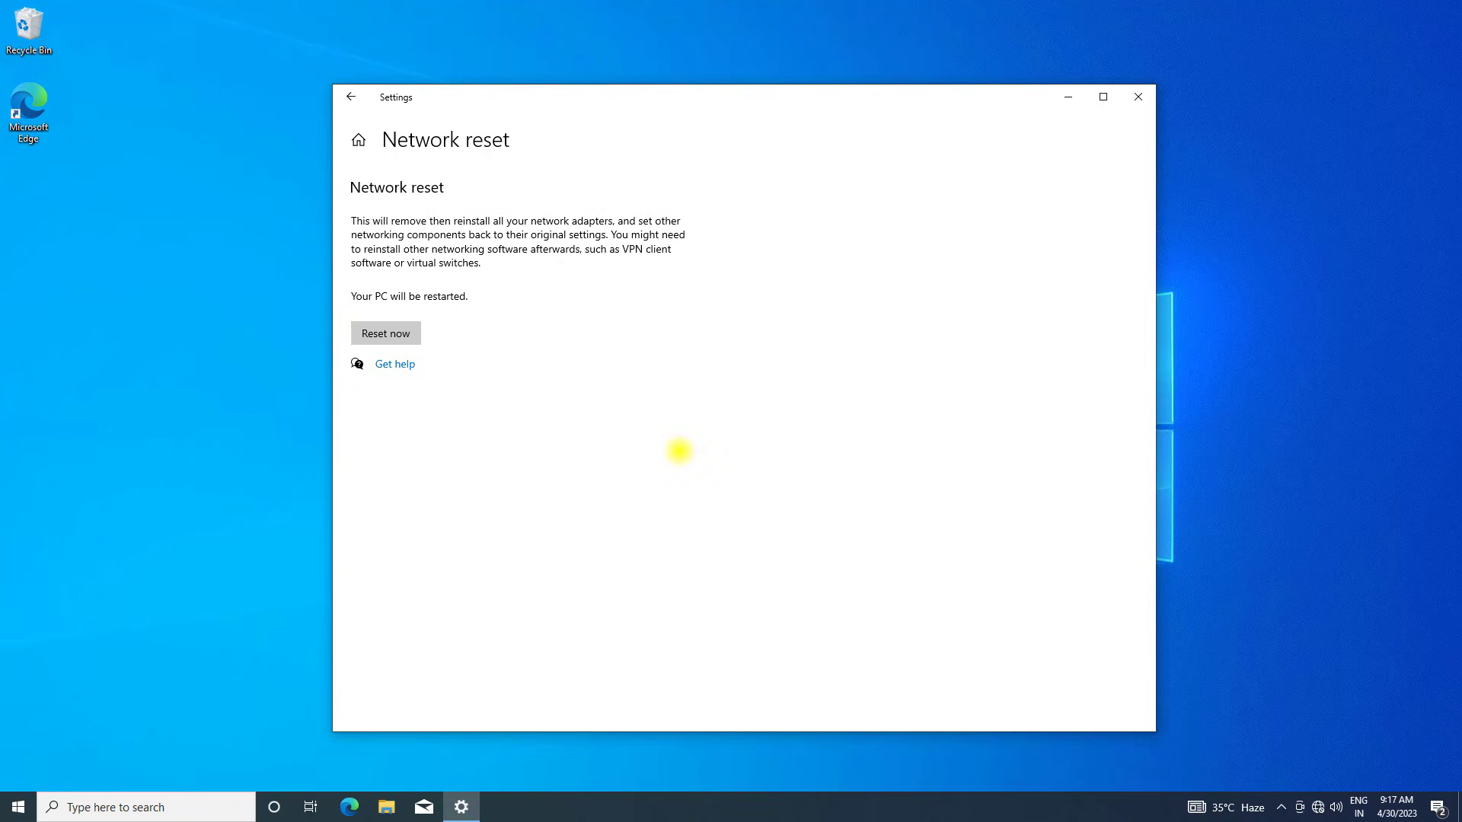
{"action": "left_click", "coordinate": [385, 333]}
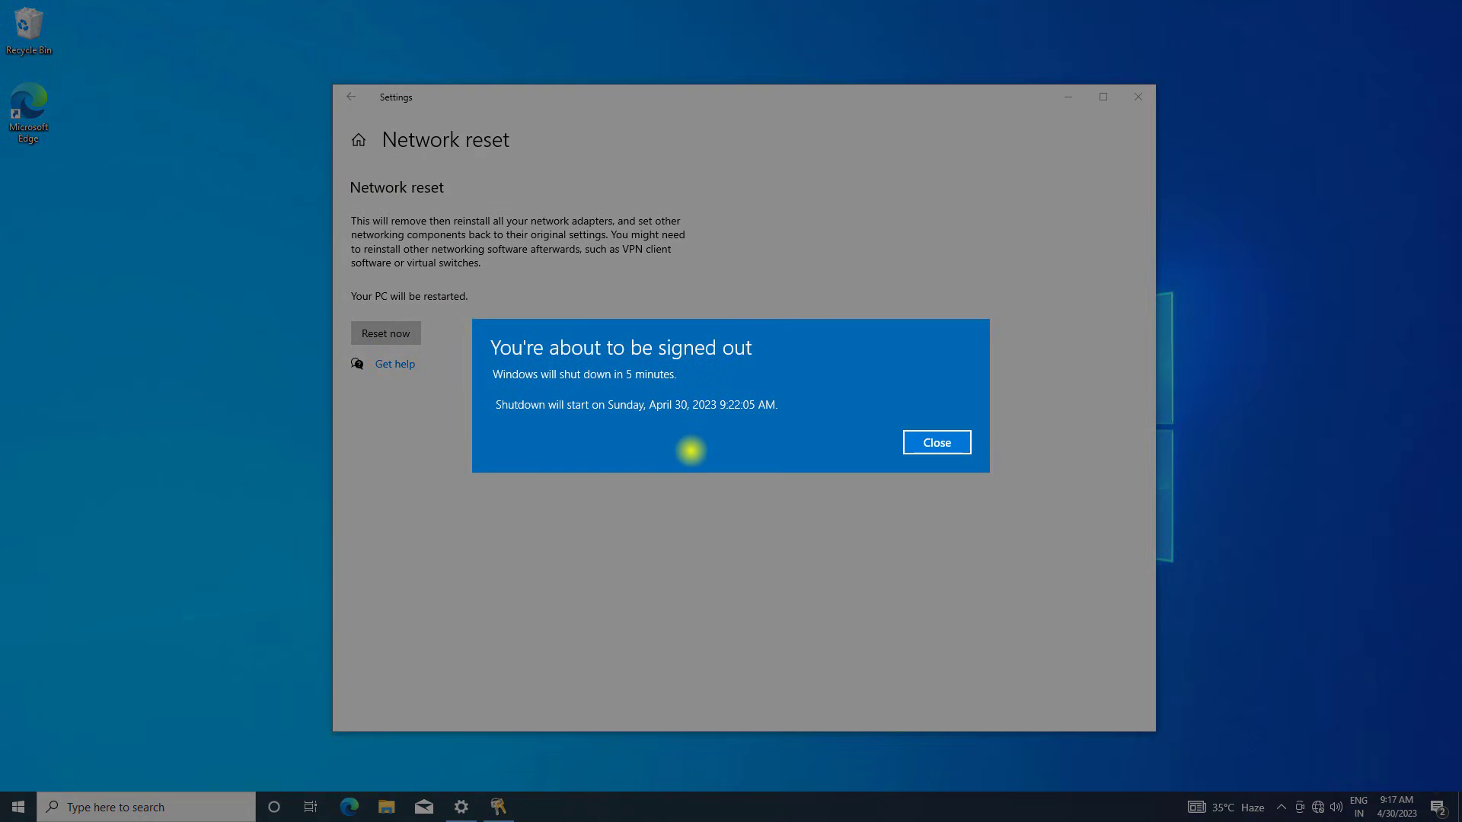
{"action": "left_click", "coordinate": [935, 442]}
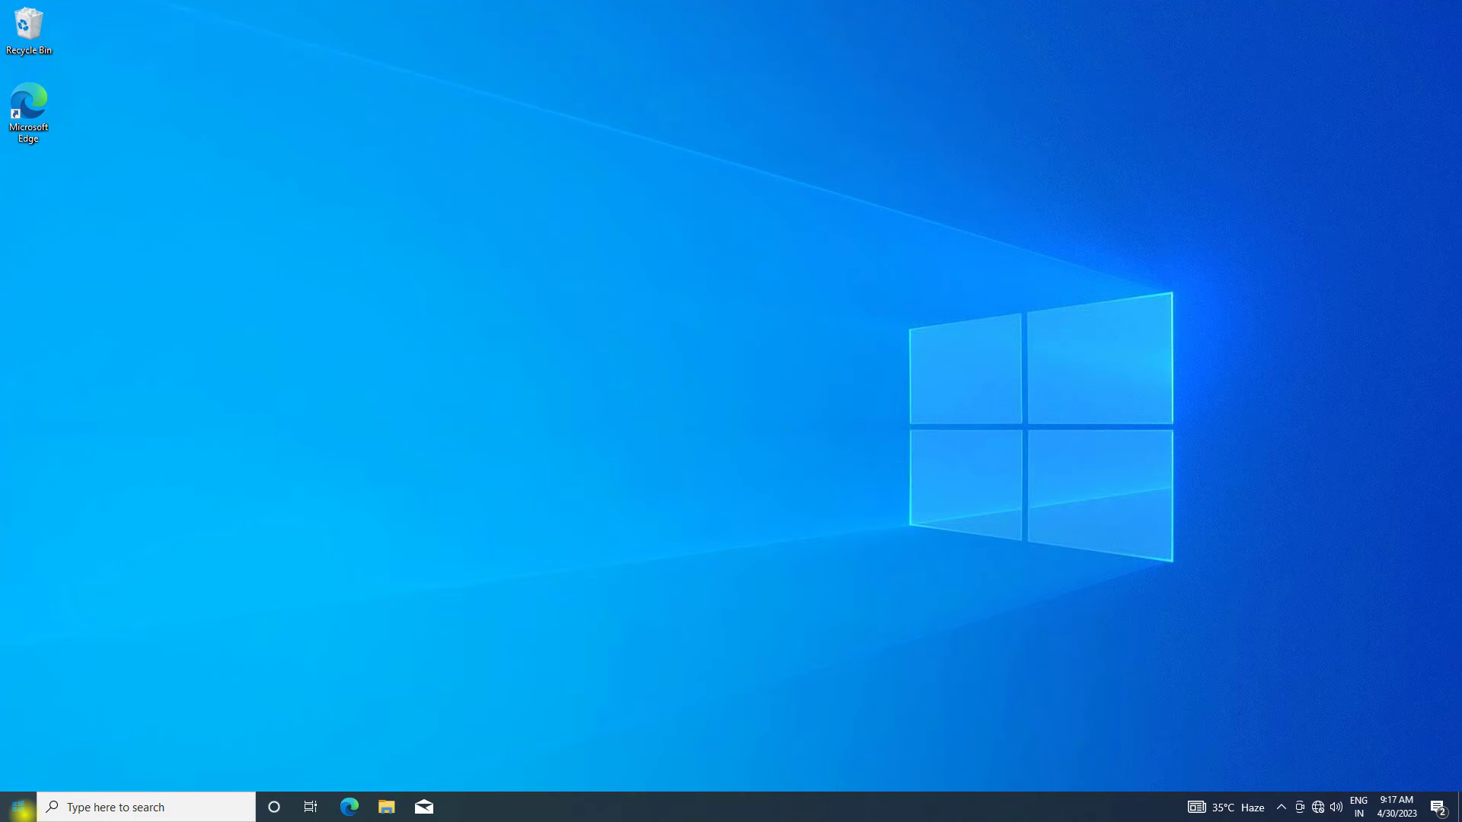
Reopen Settings and navigate to Troubleshoot's Additional troubleshooters list
{"action": "left_click", "coordinate": [17, 807]}
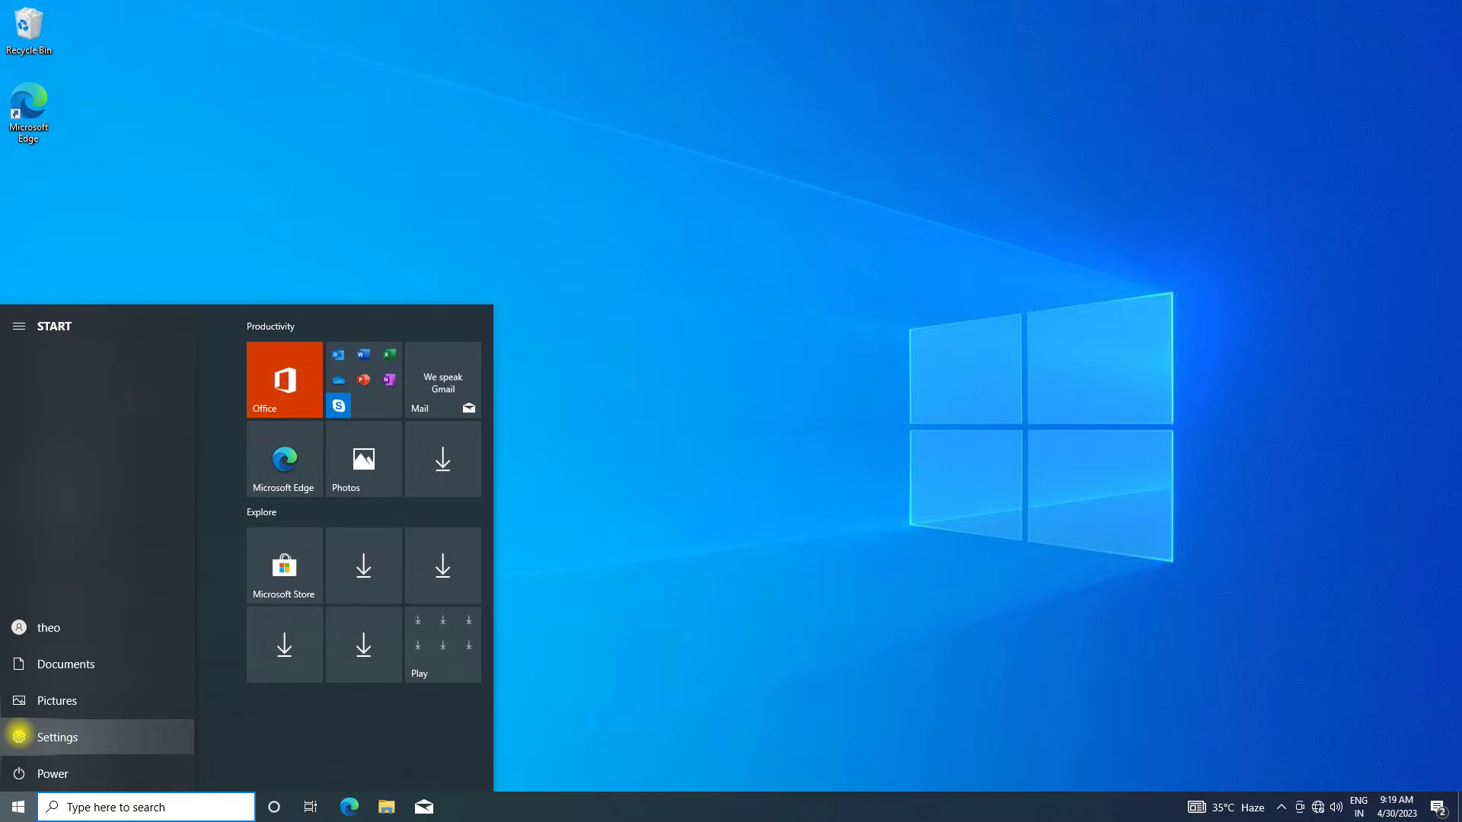
{"action": "left_click", "coordinate": [57, 737]}
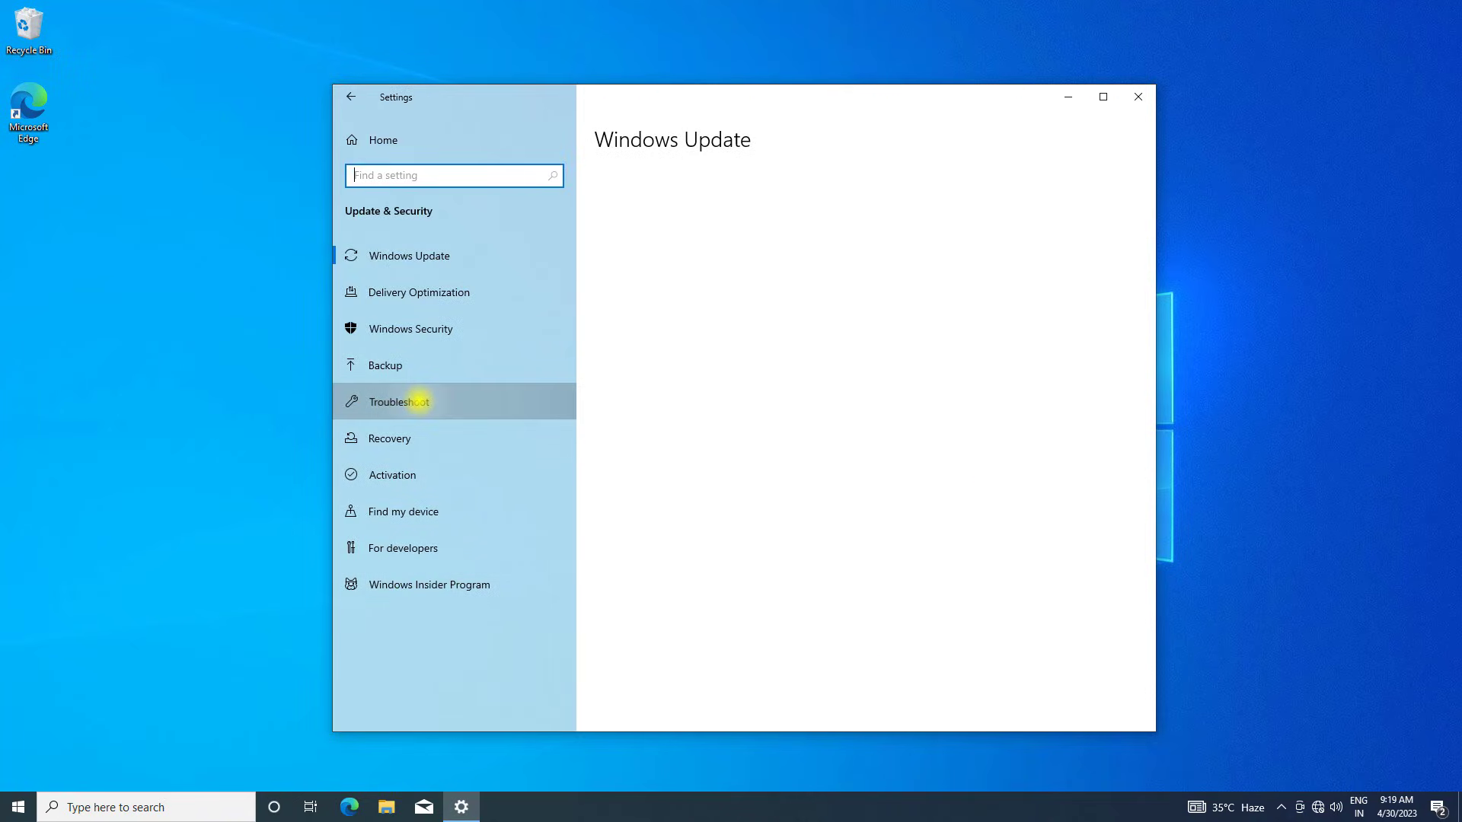
{"action": "left_click", "coordinate": [401, 400]}
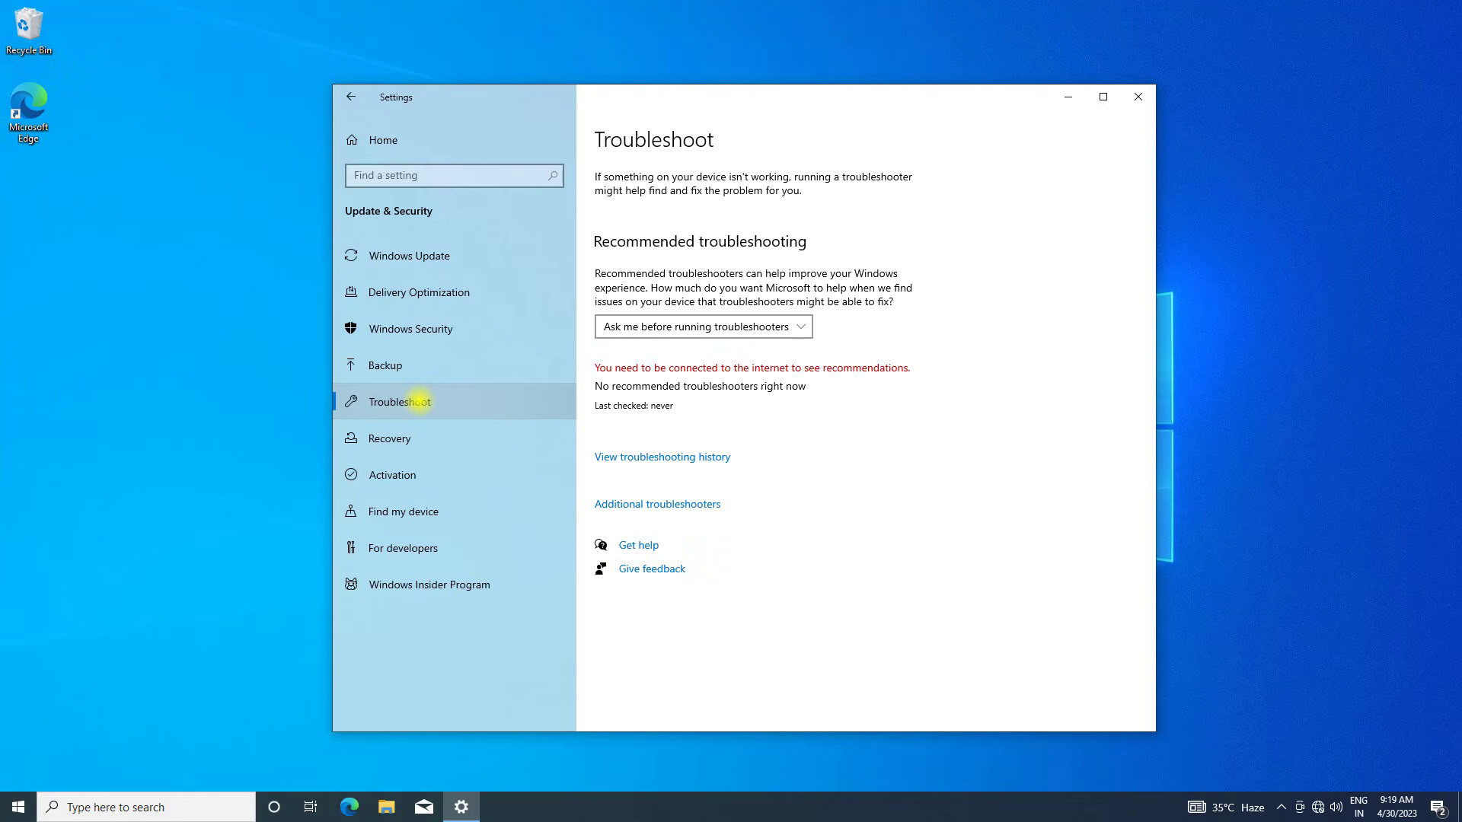
{"action": "left_click", "coordinate": [658, 504]}
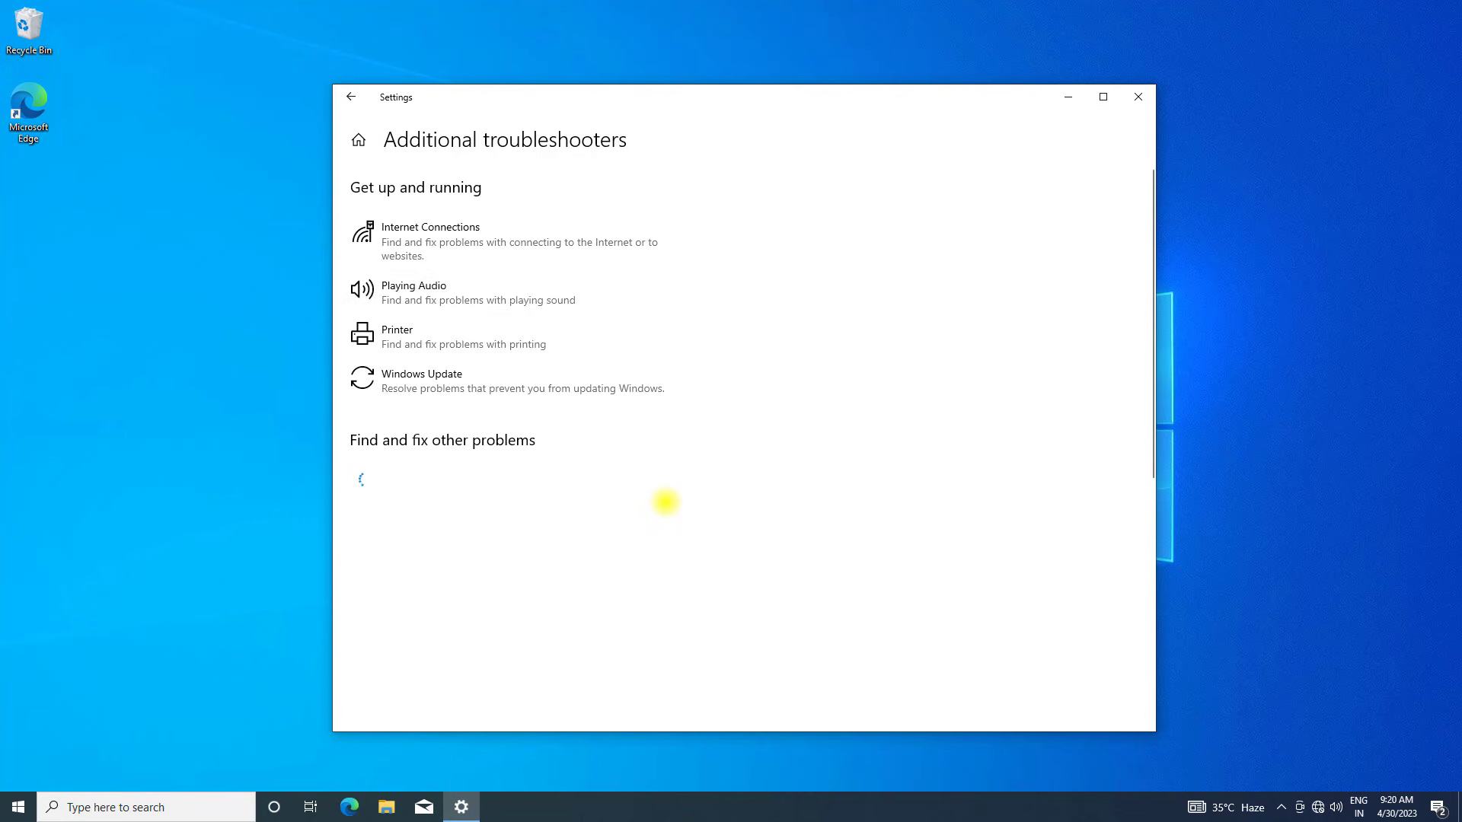
Run the Internet Connections troubleshooter for the Internet connection, then close Settings
{"action": "left_click", "coordinate": [466, 240]}
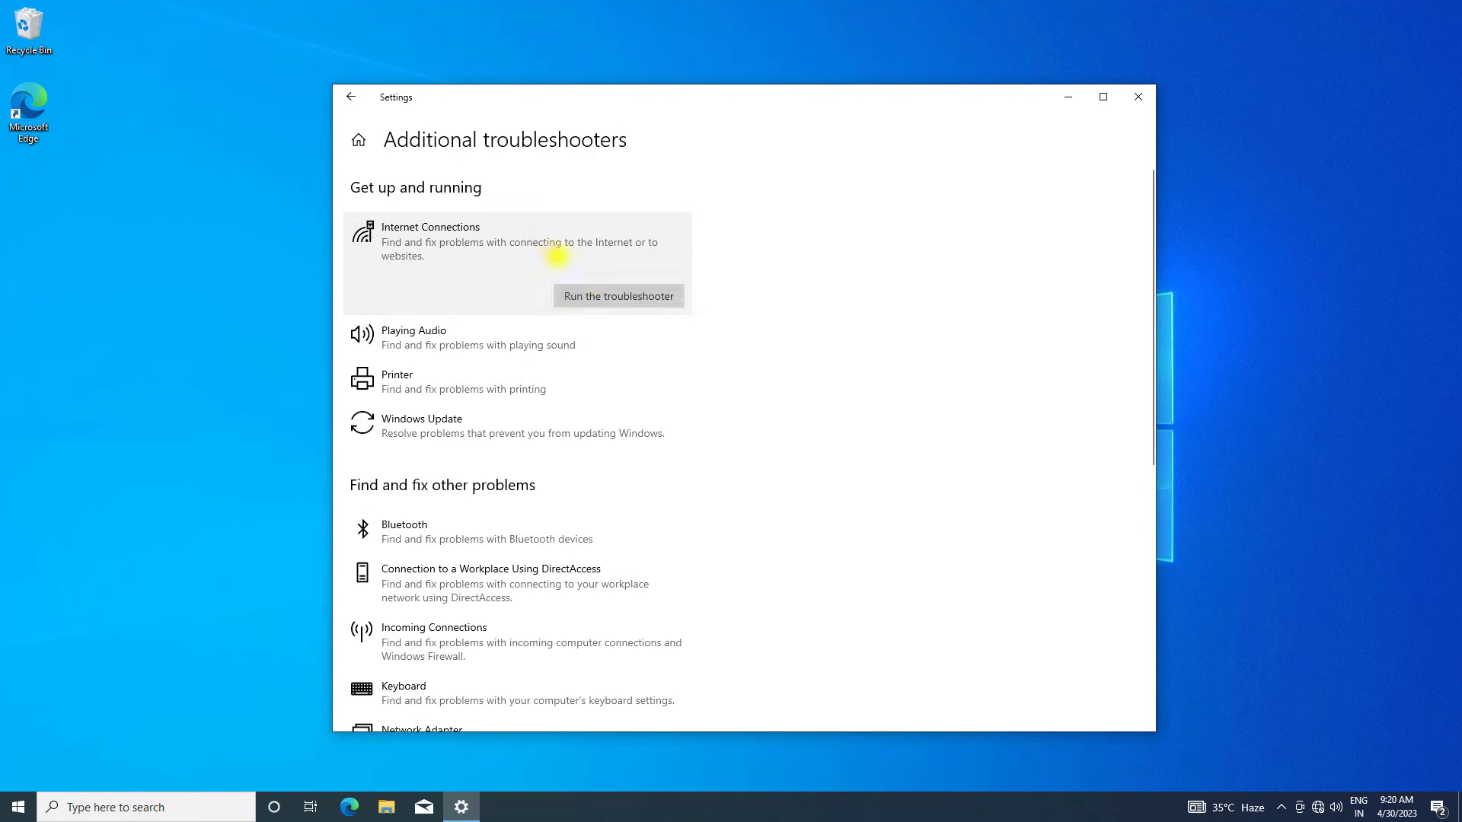
{"action": "mouse_move", "coordinate": [664, 350]}
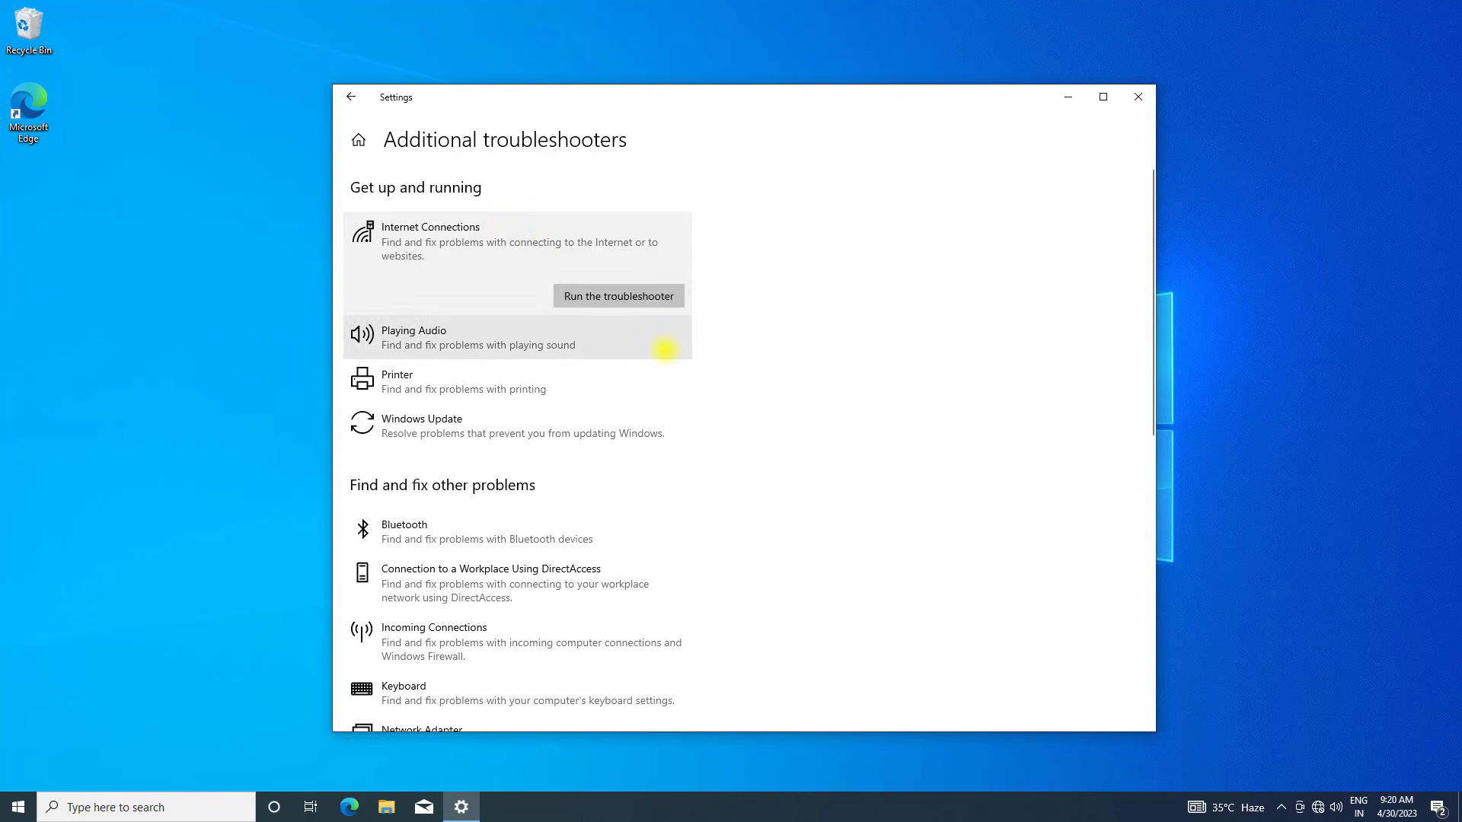
{"action": "left_click", "coordinate": [616, 295]}
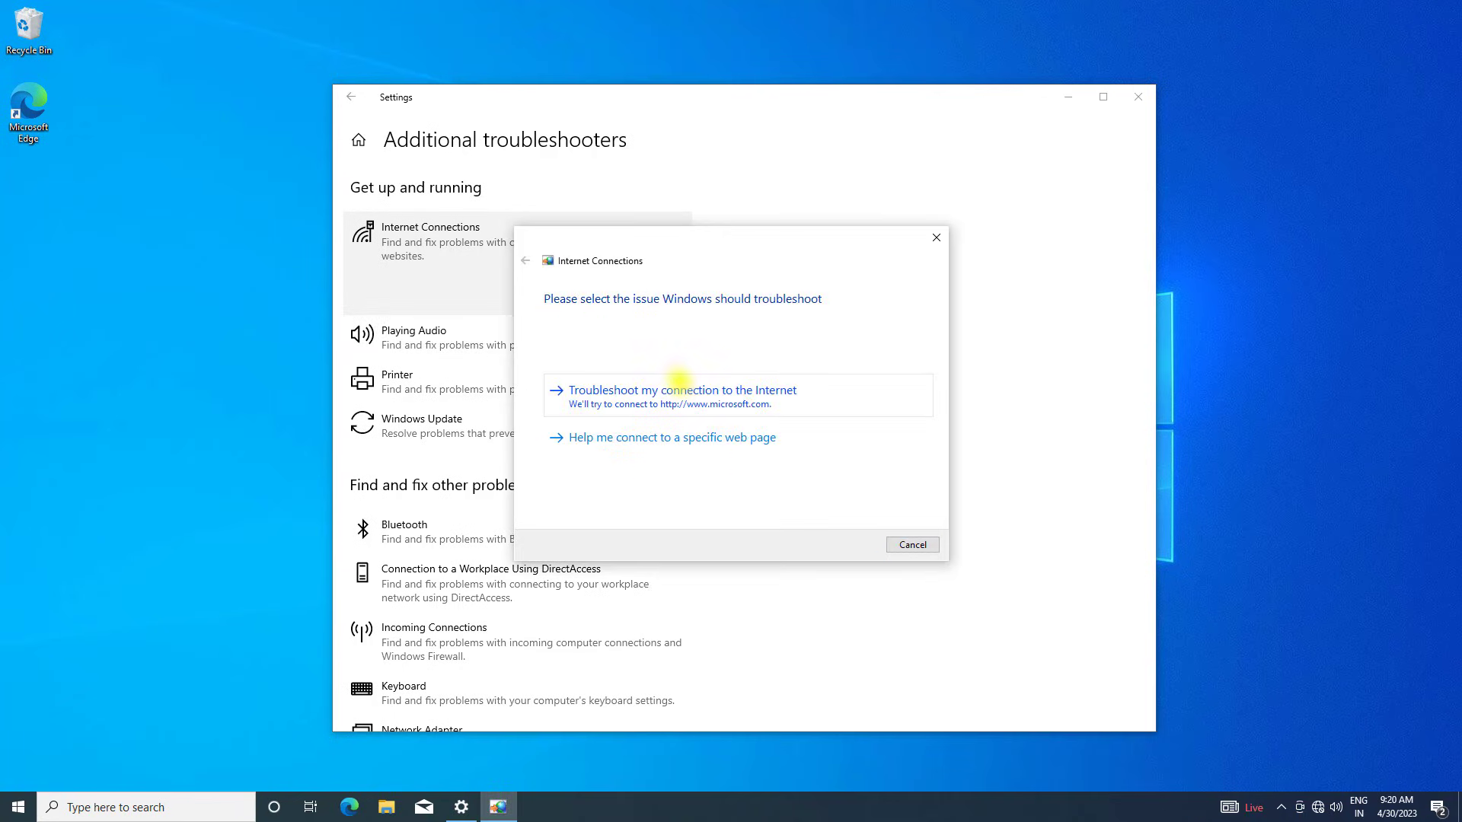
{"action": "left_click", "coordinate": [682, 390]}
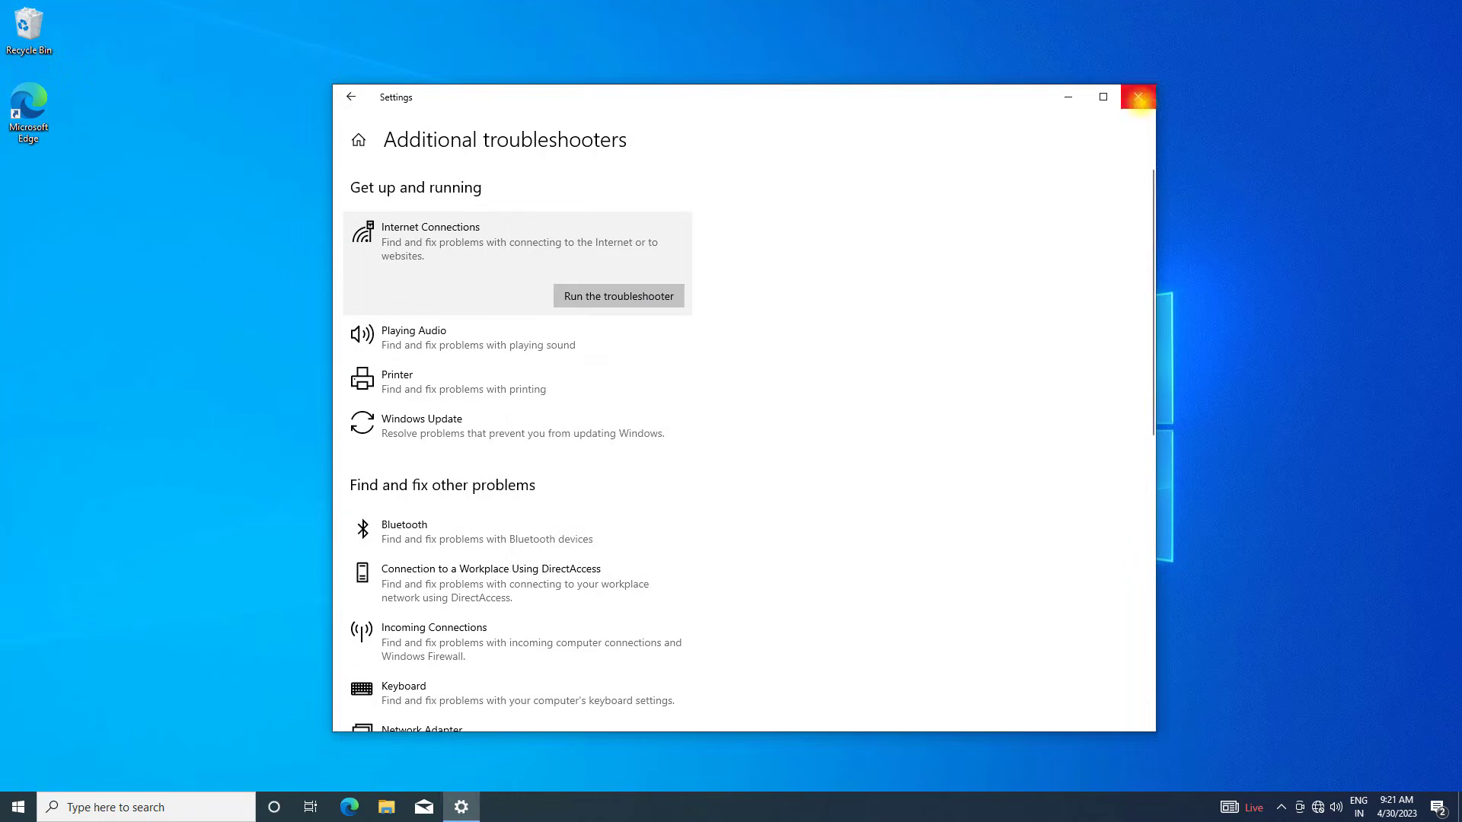
{"action": "left_click", "coordinate": [1137, 96]}
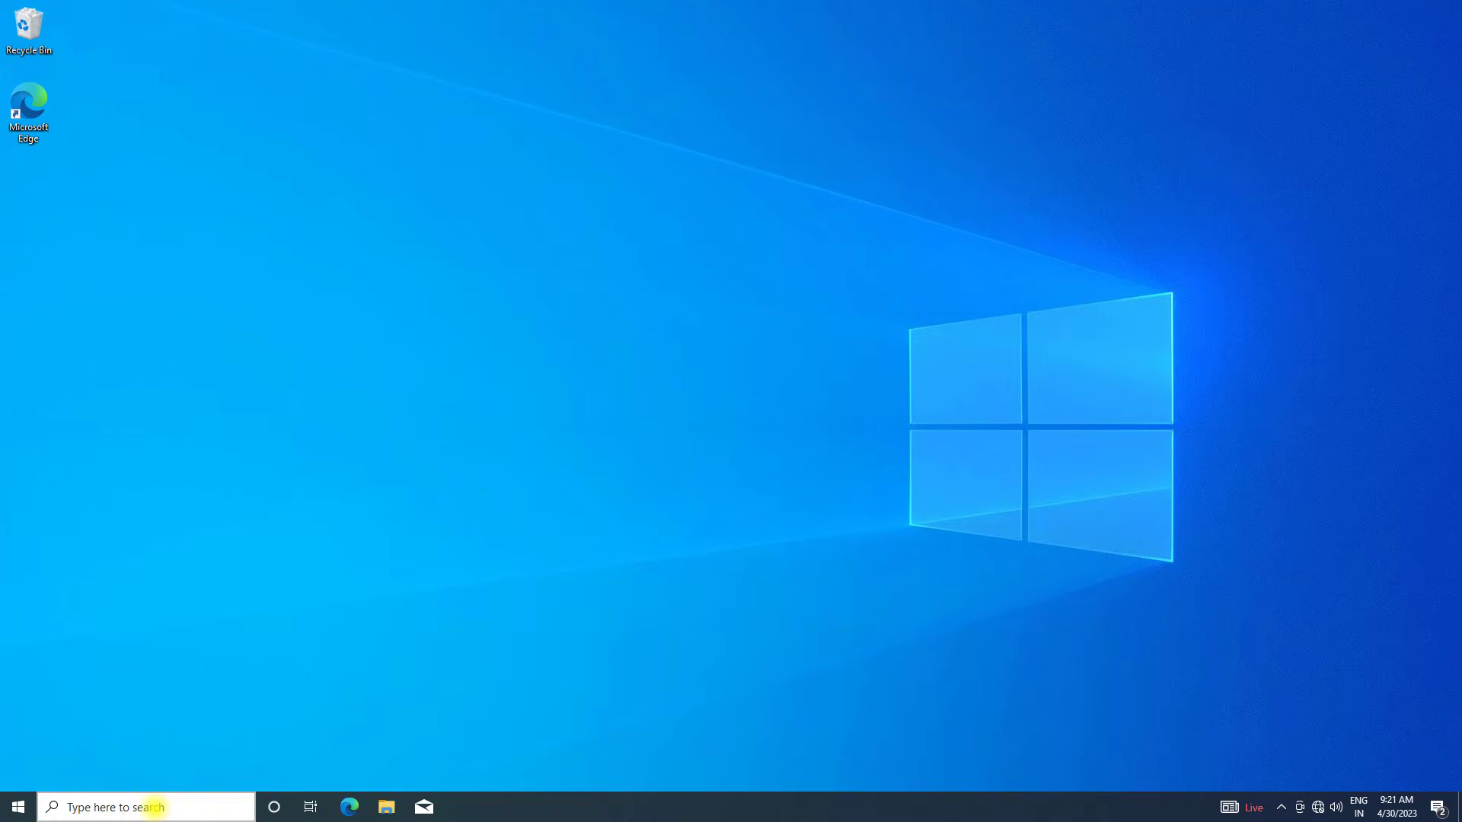
Search 'dev' from the taskbar so Device Manager appears as best match
{"action": "type", "text": "dev"}
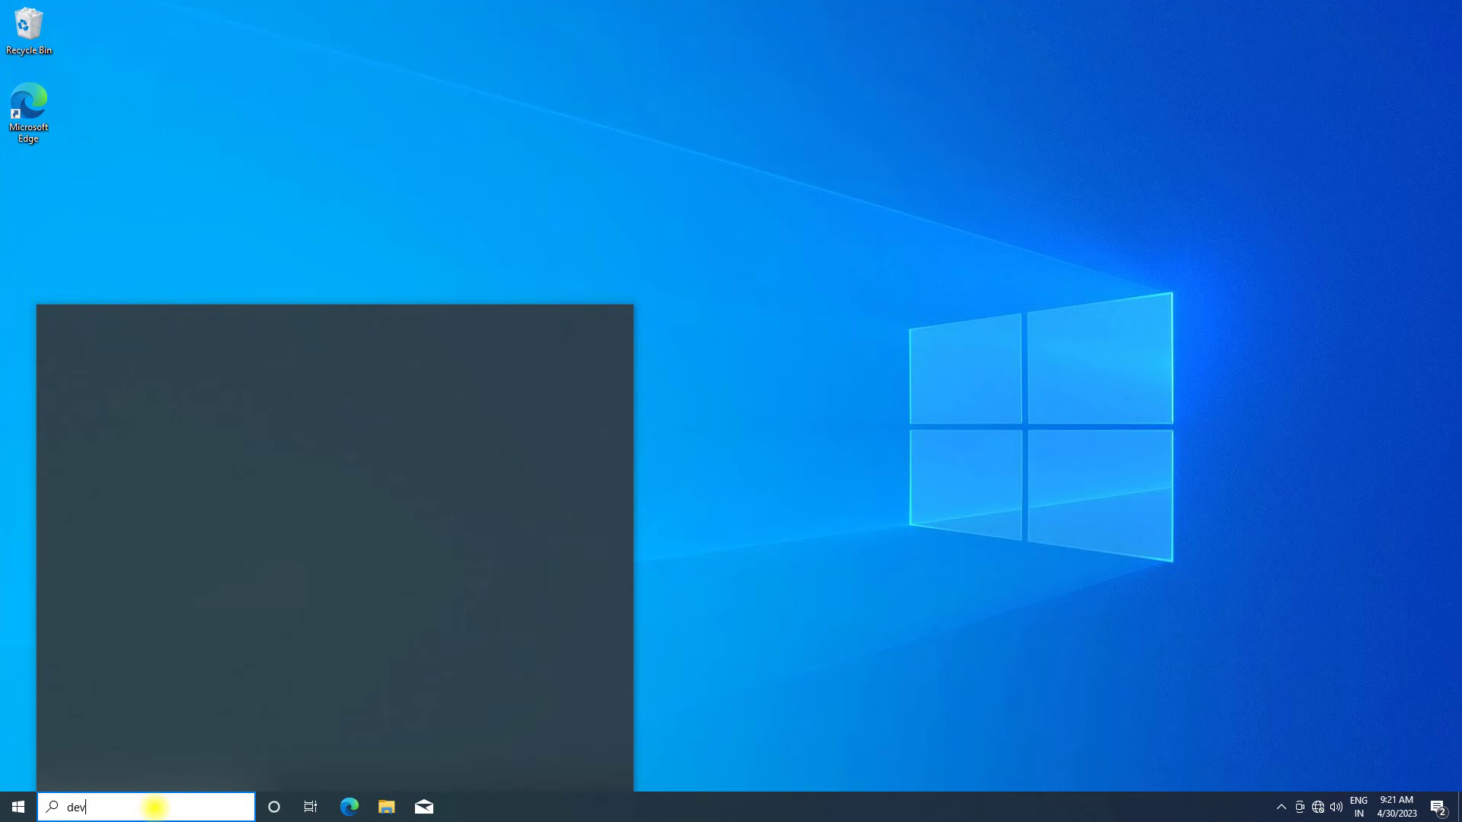
{"action": "type", "text": "dev"}
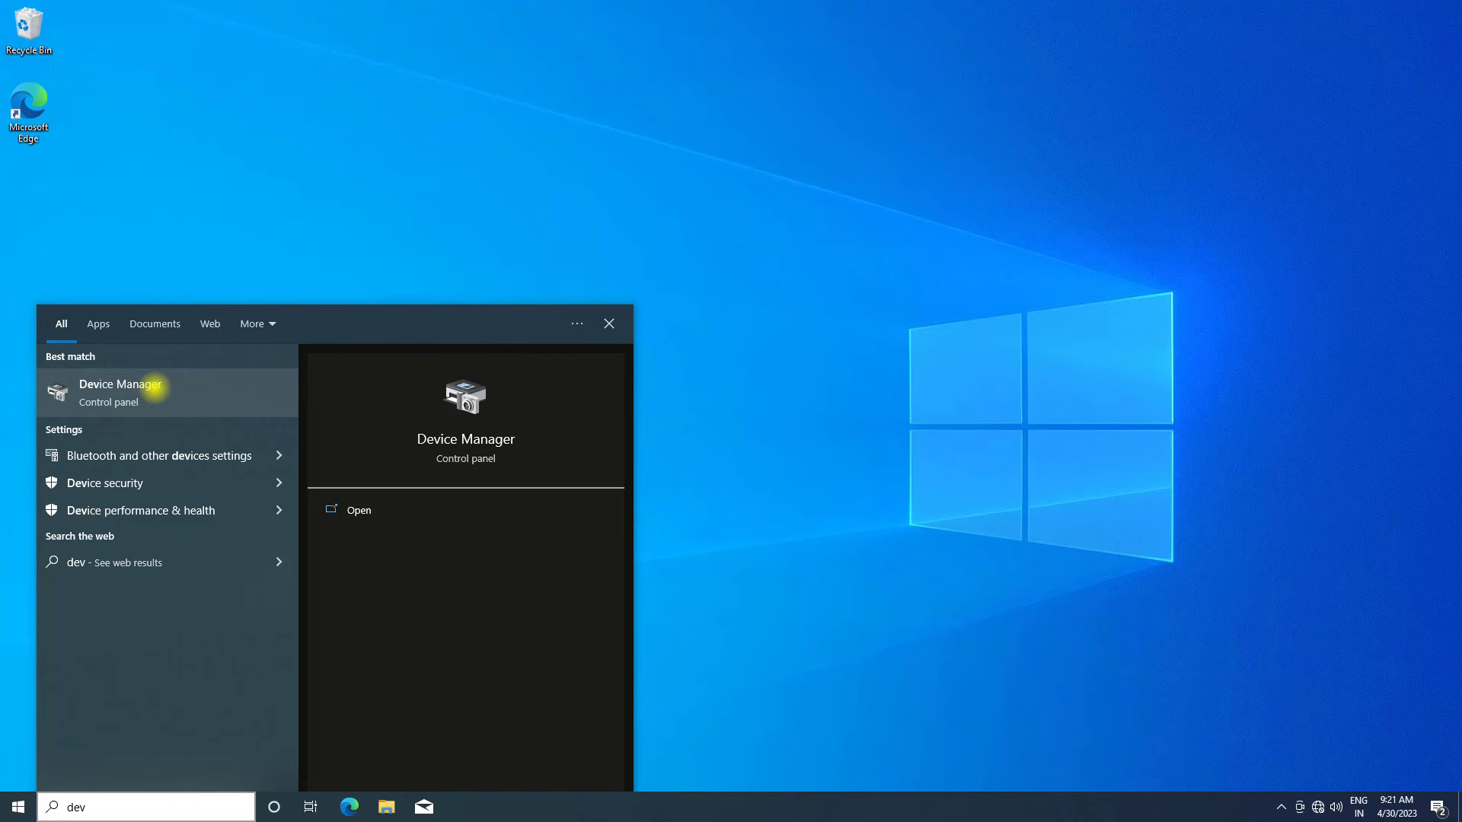
Update the Intel 82574L Gigabit Network Connection driver from Network adapters using a driver search option
{"action": "left_click", "coordinate": [120, 391]}
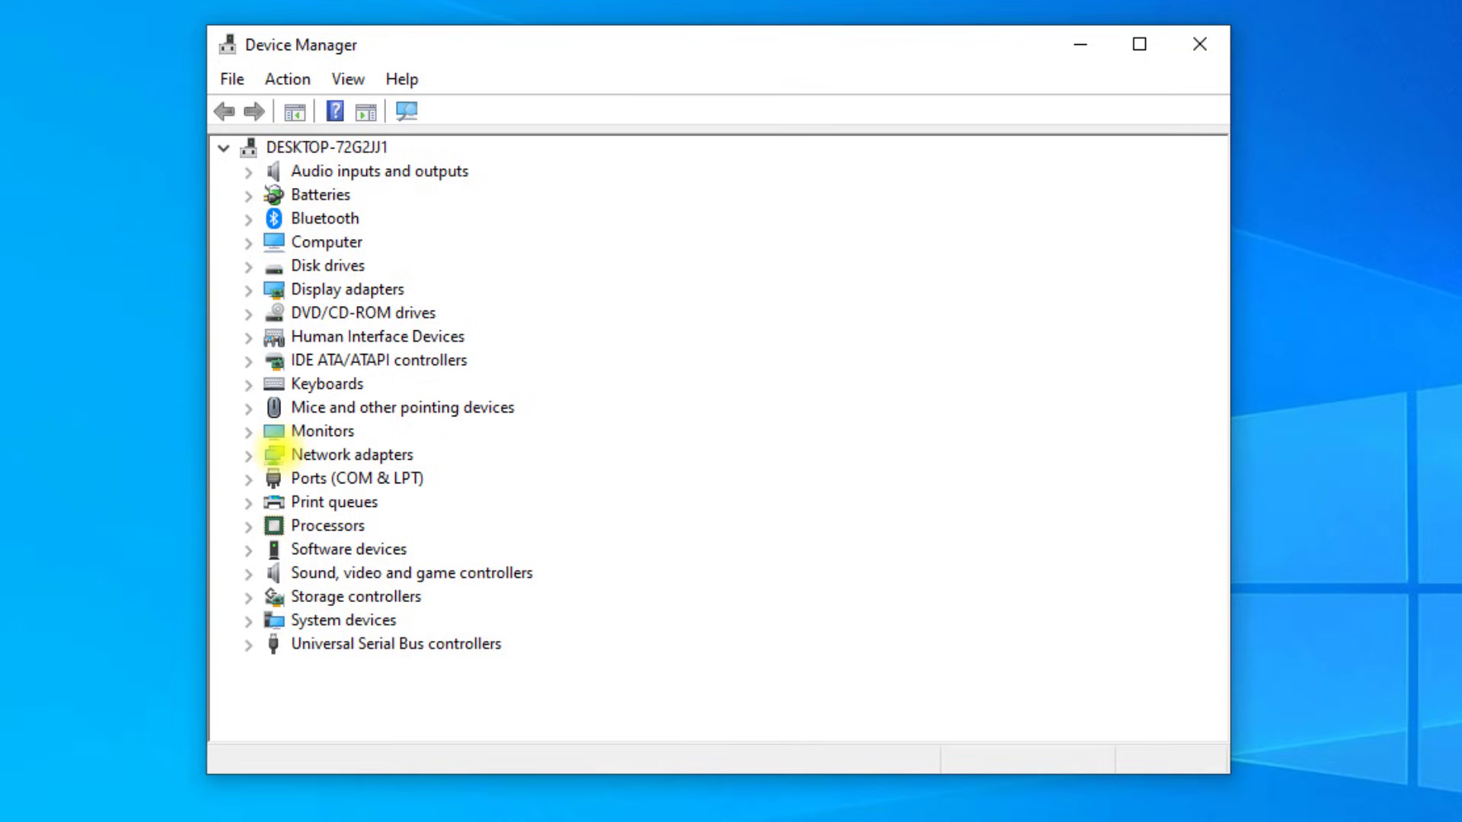
{"action": "left_click", "coordinate": [248, 455]}
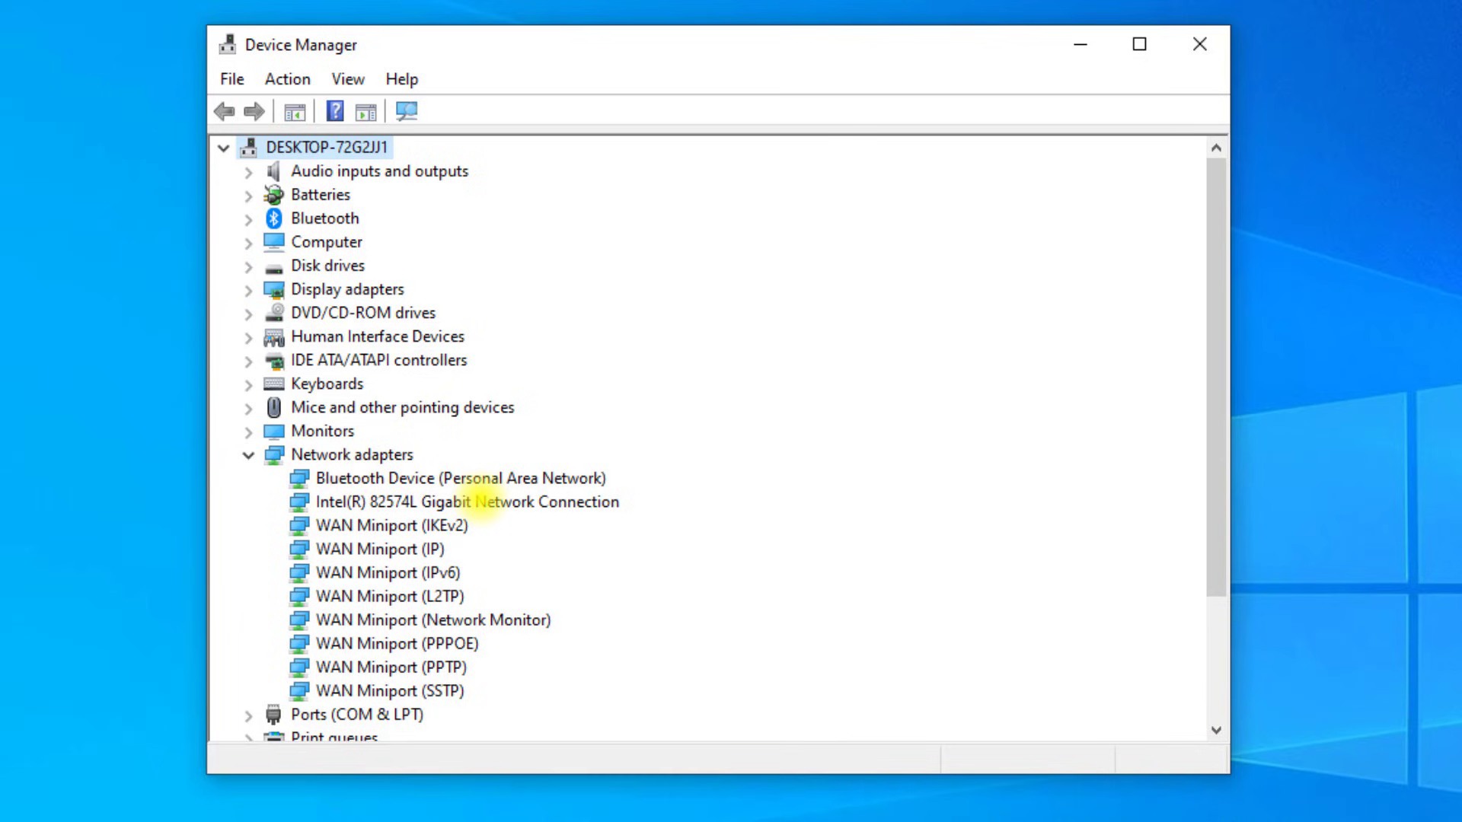
{"action": "left_click", "coordinate": [451, 501]}
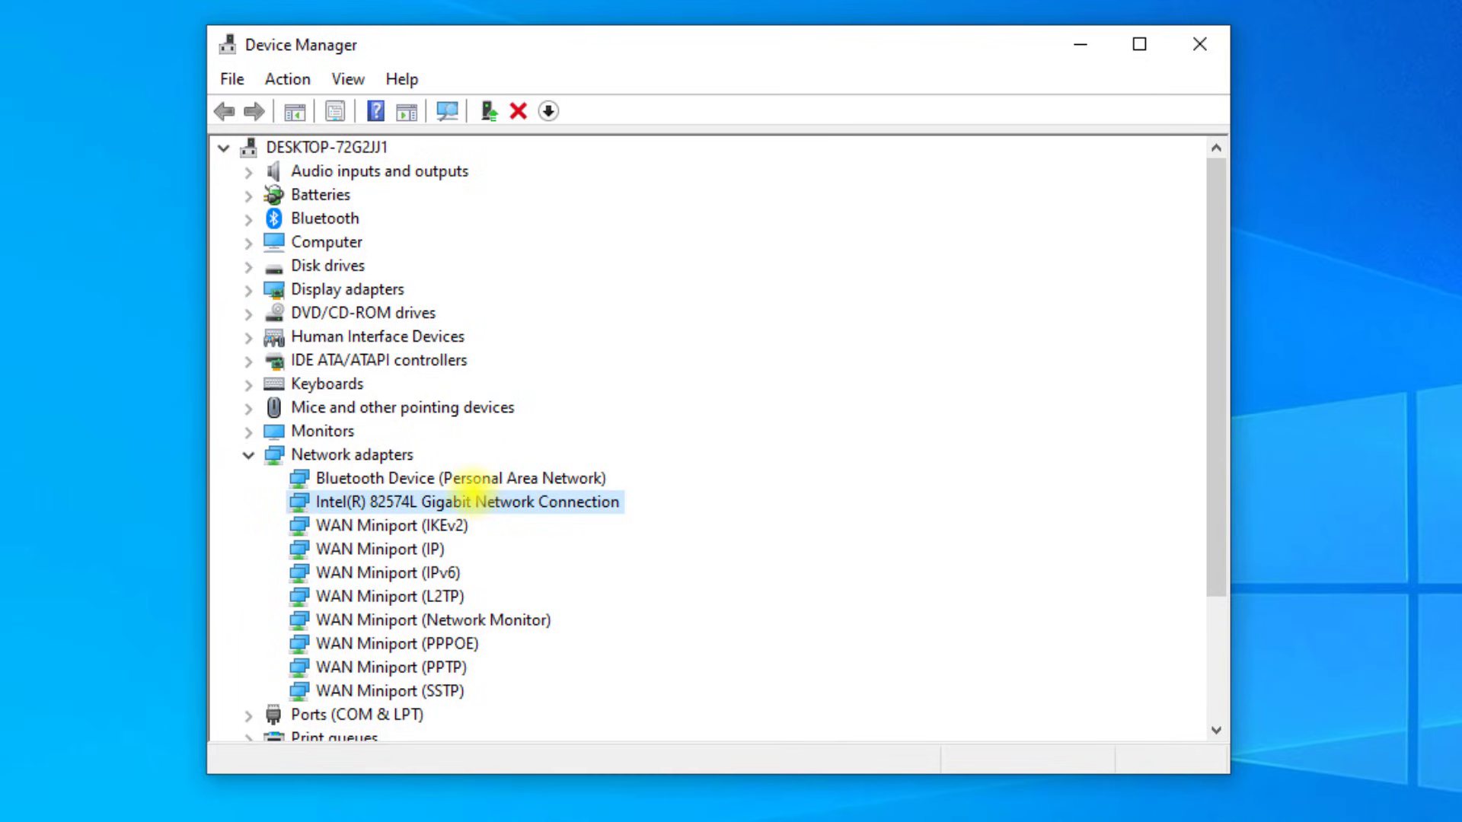
{"action": "right_click", "coordinate": [452, 501]}
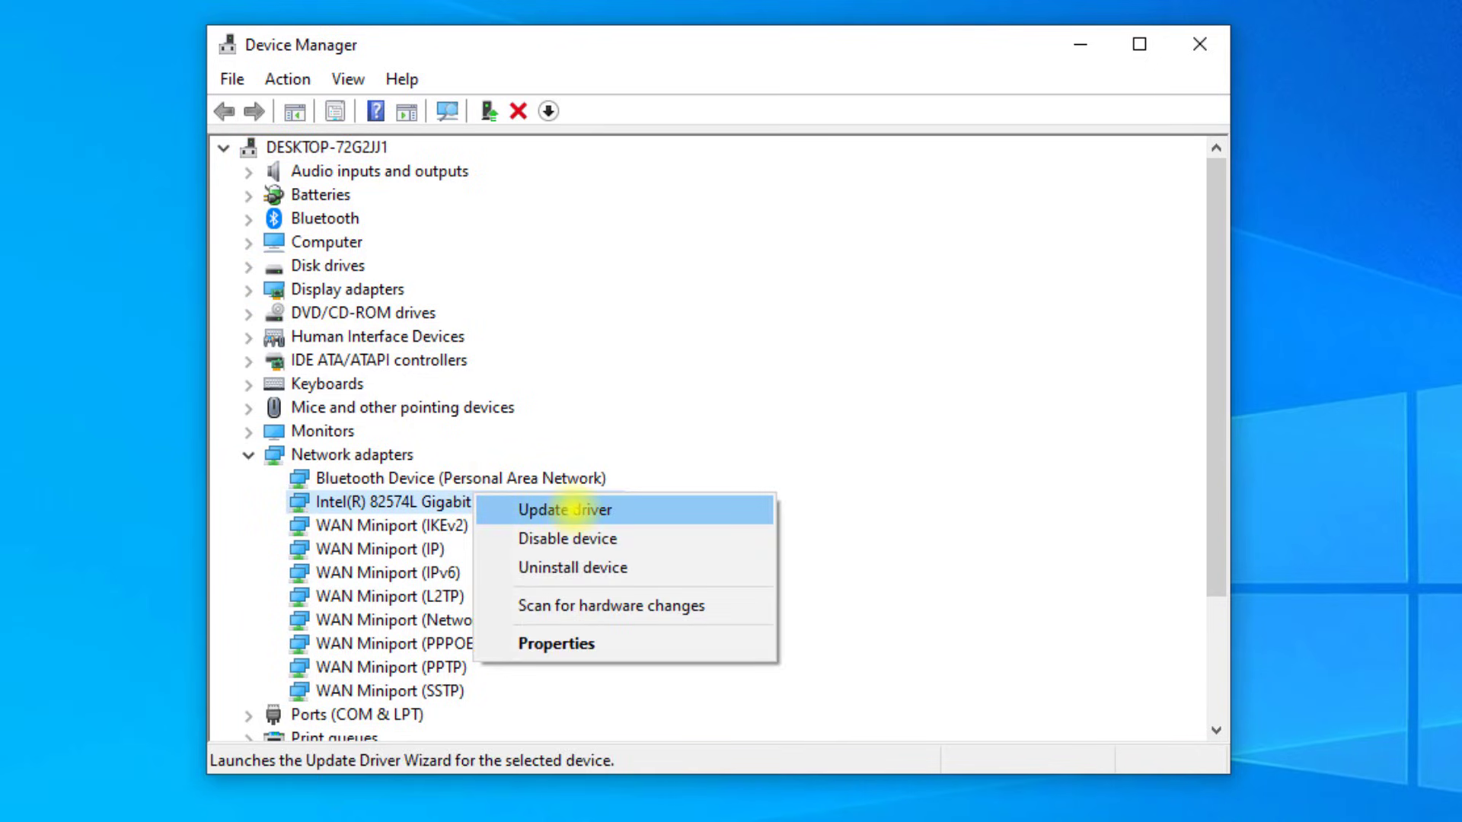
{"action": "left_click", "coordinate": [565, 509]}
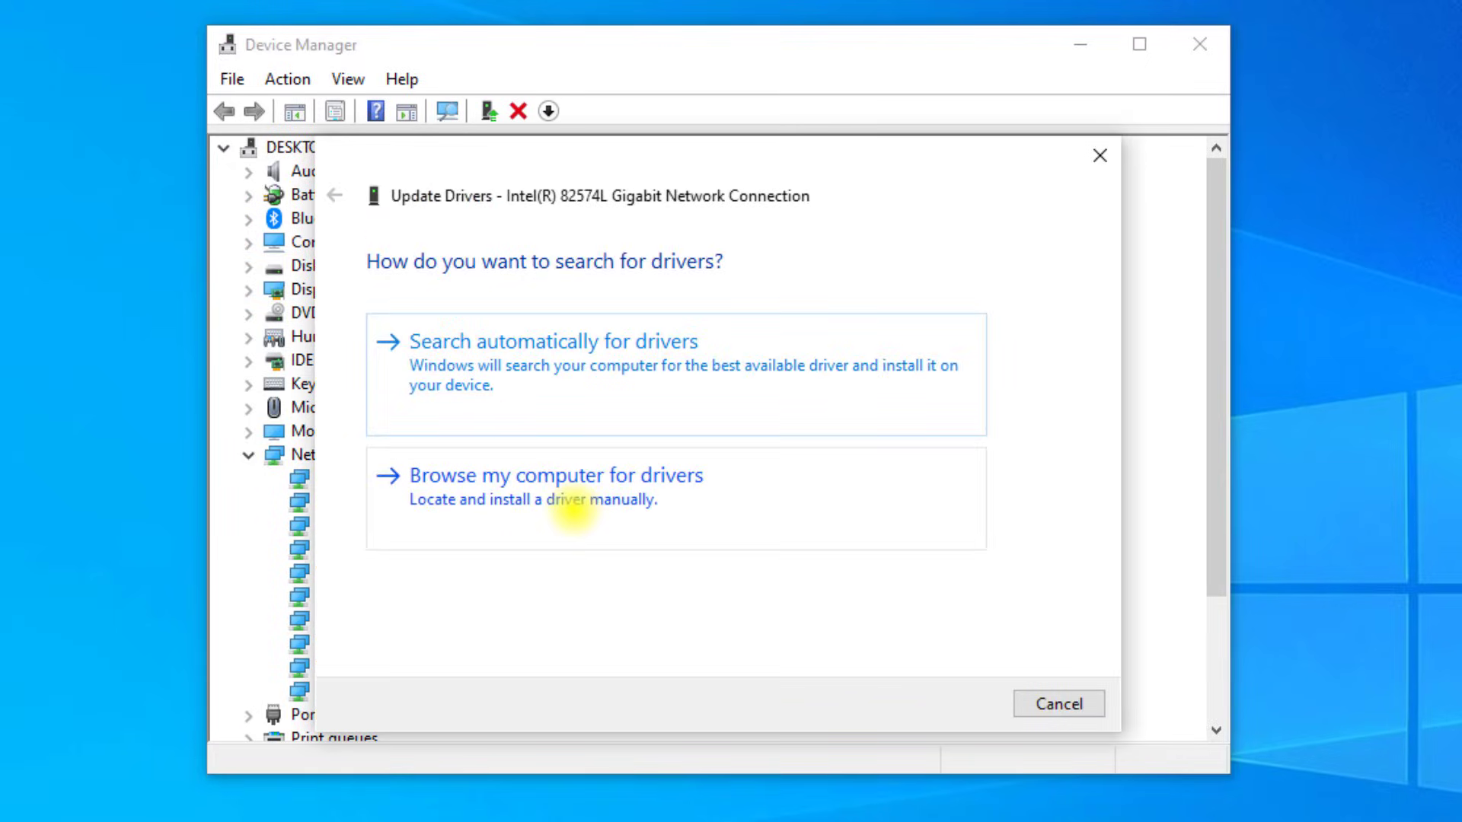
{"action": "left_click", "coordinate": [552, 341]}
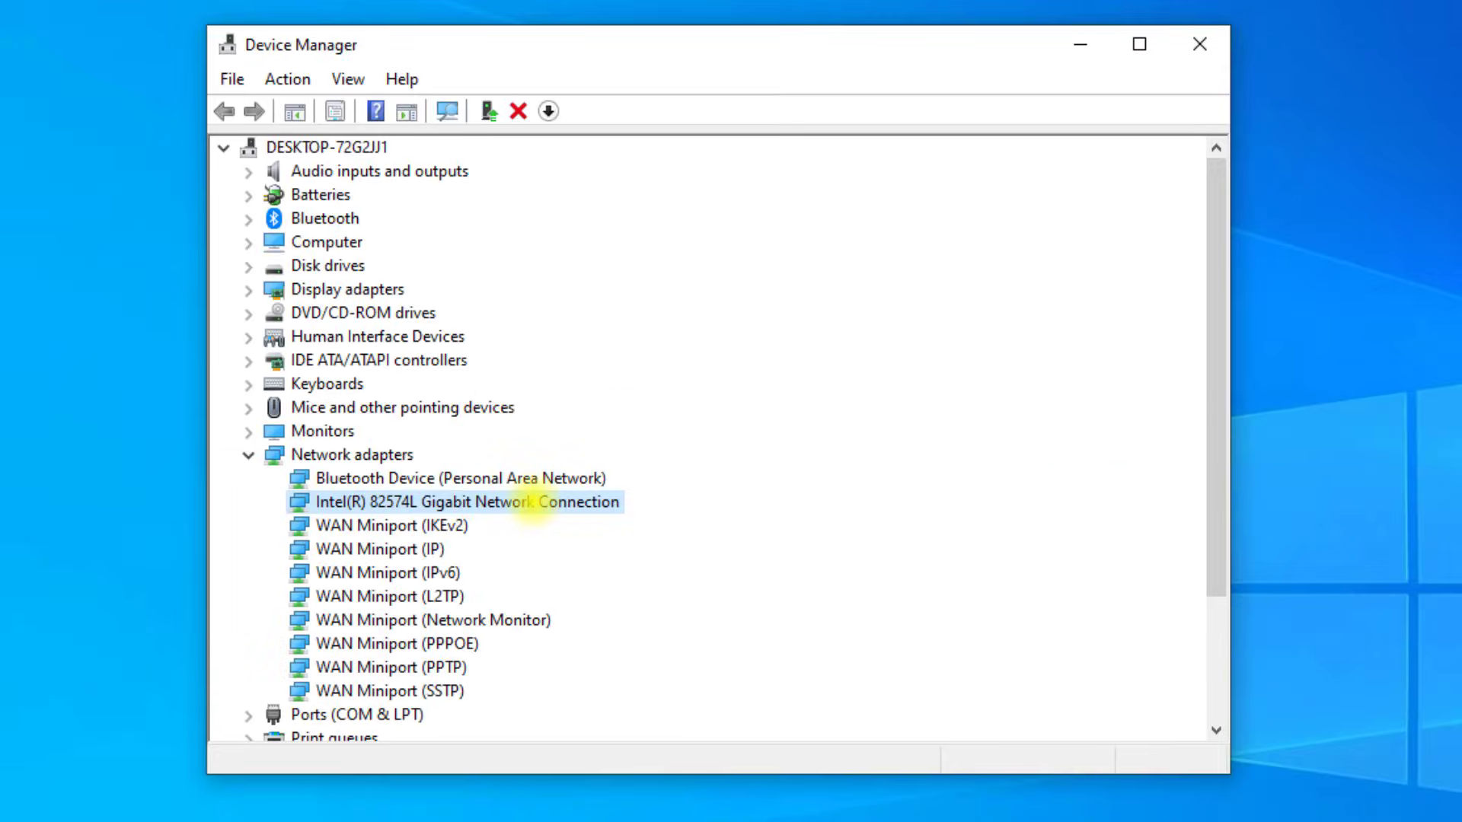
Uninstall the Intel 82574L Gigabit adapter and confirm the removal
{"action": "right_click", "coordinate": [452, 501]}
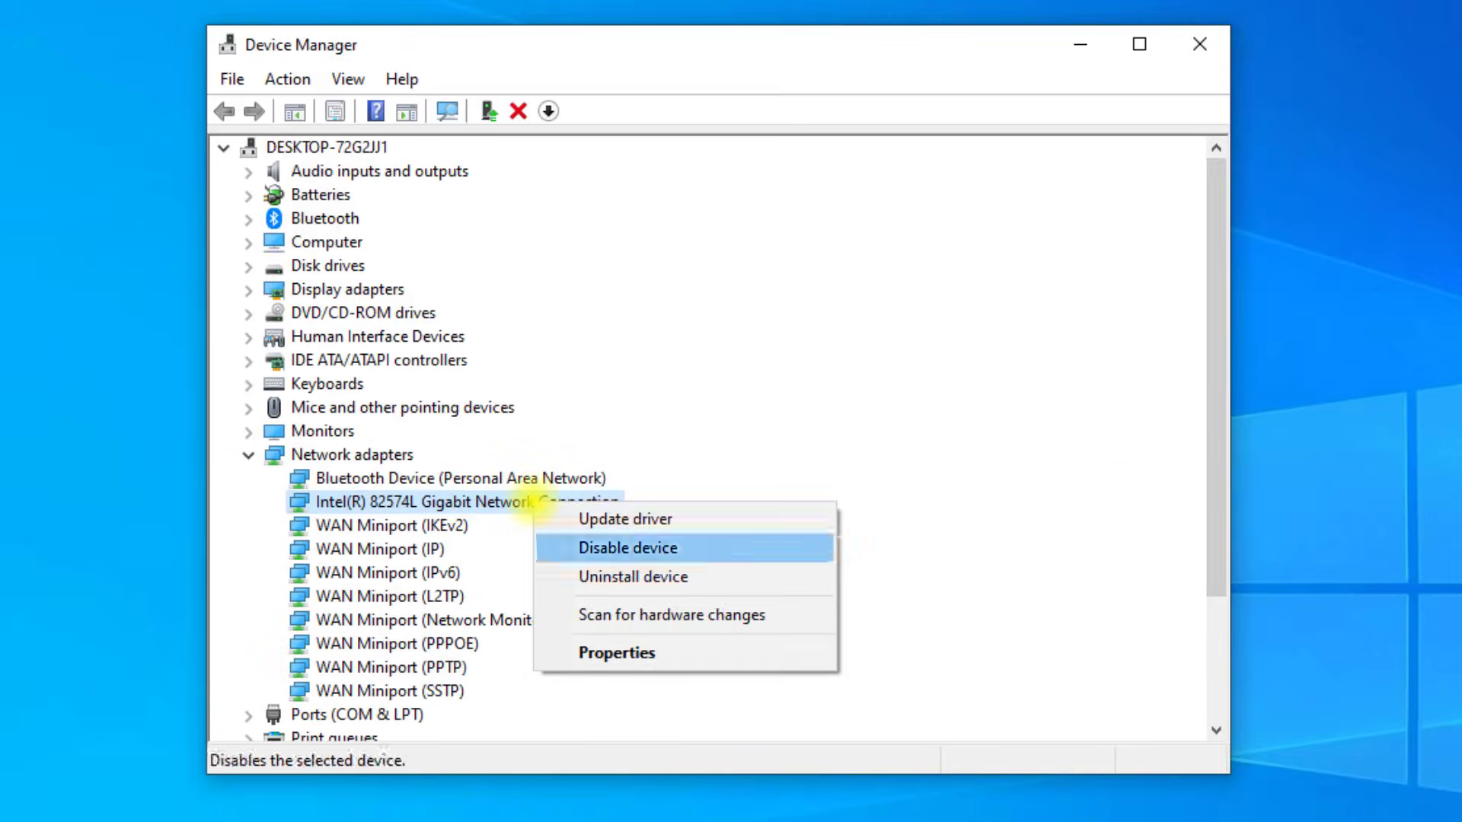
{"action": "left_click", "coordinate": [631, 575]}
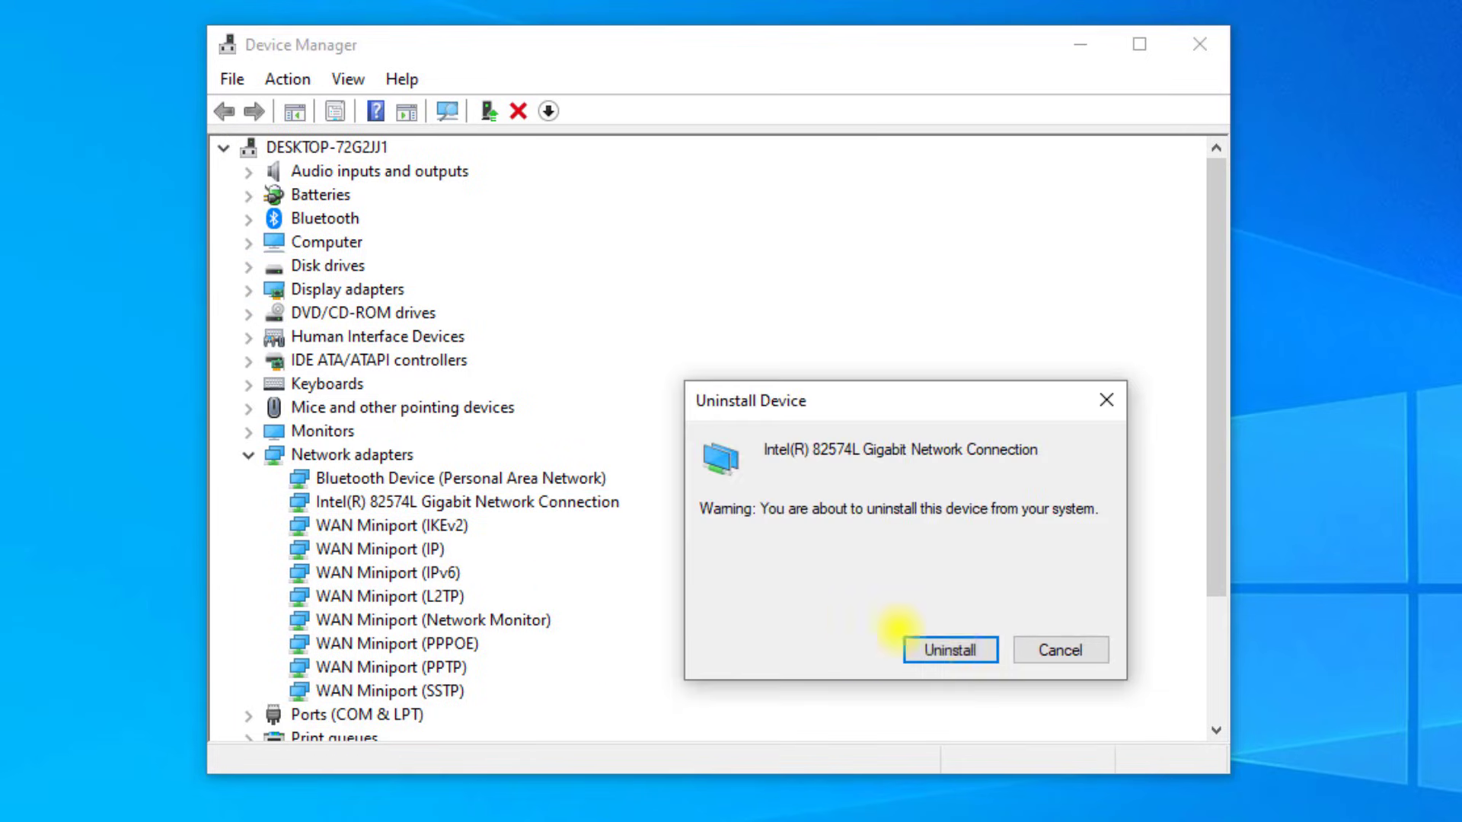
{"action": "left_click", "coordinate": [948, 650]}
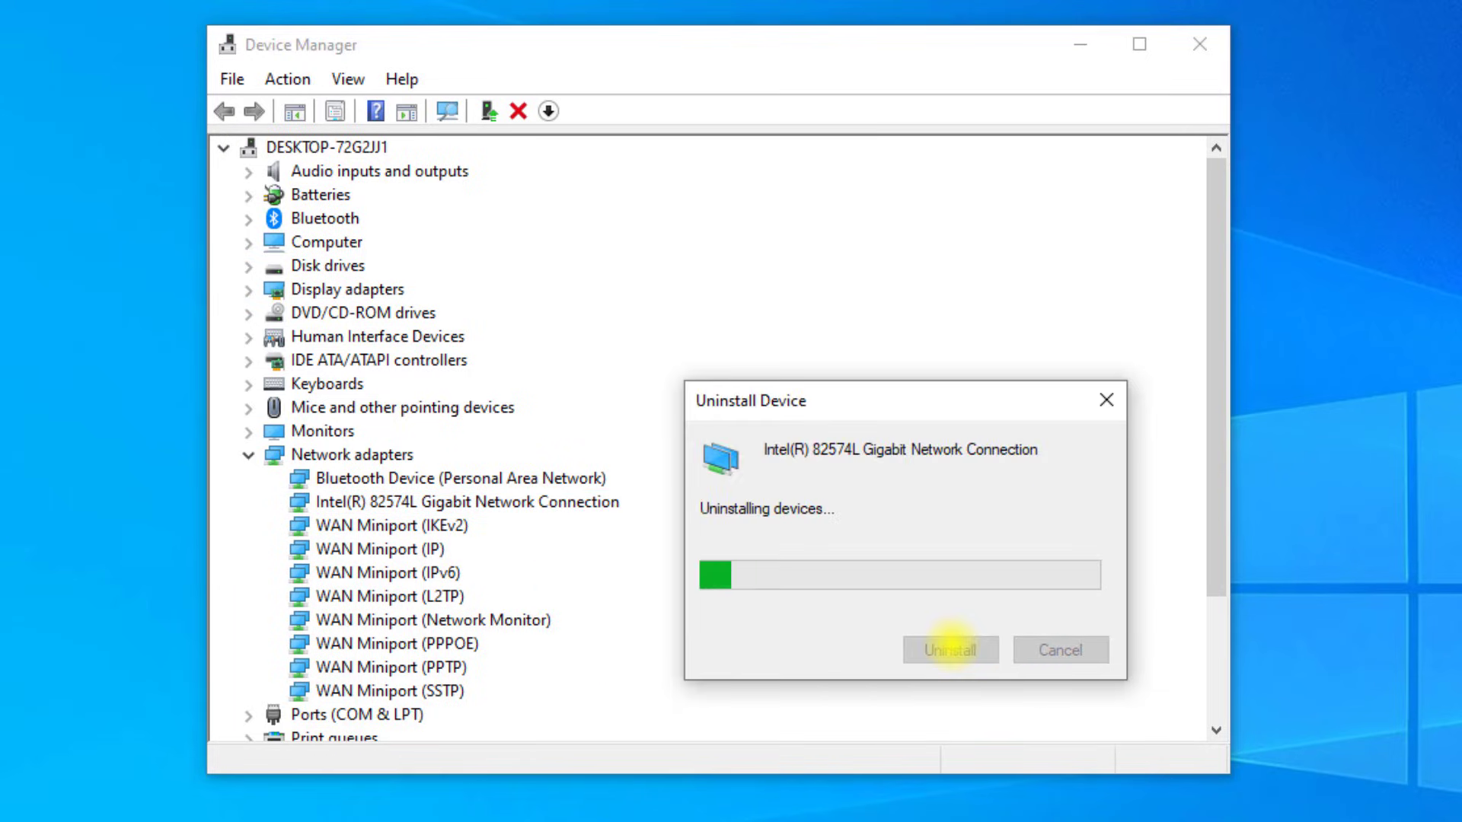
{"action": "left_click", "coordinate": [949, 650]}
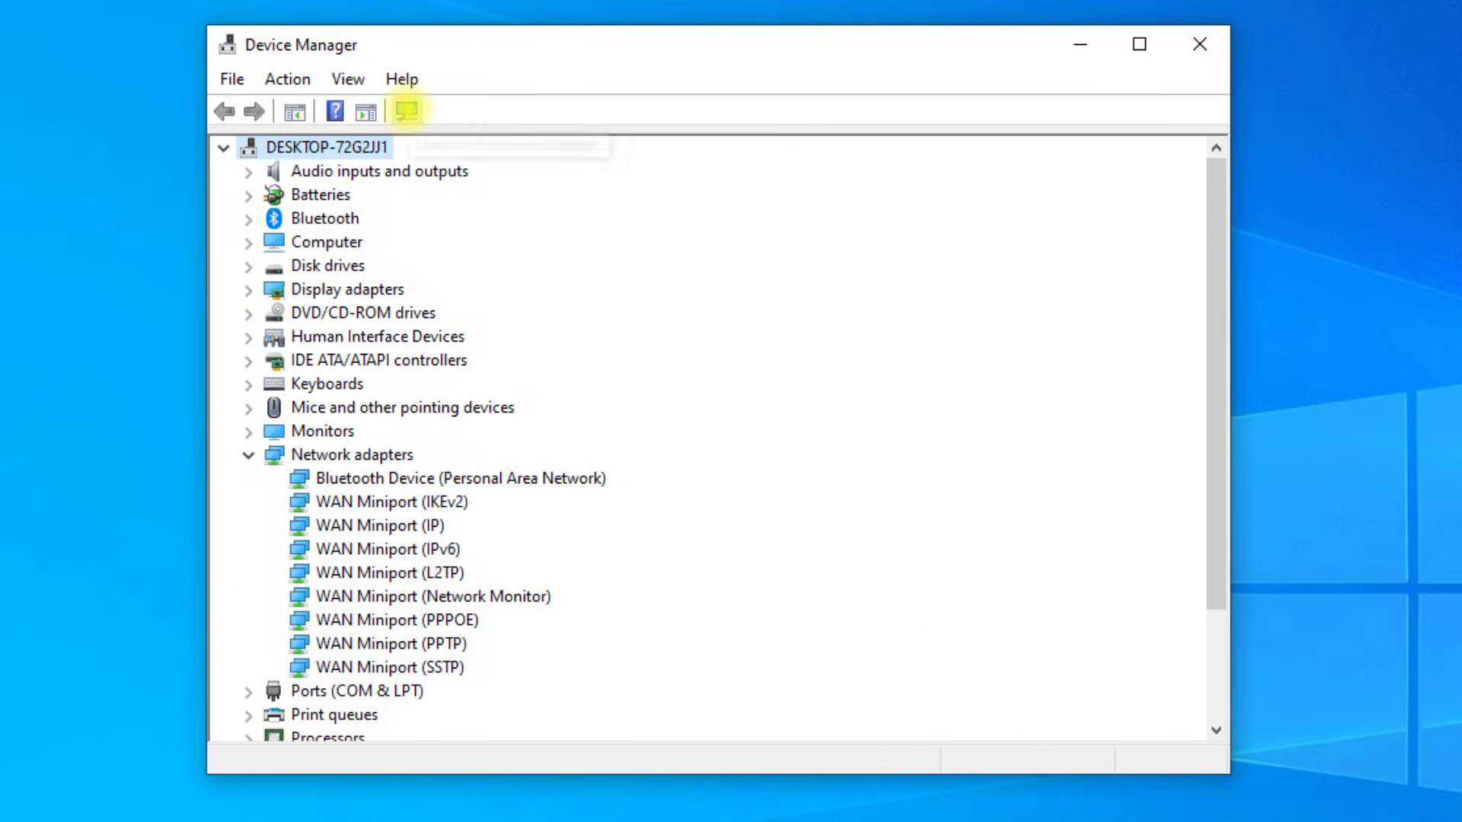
Rescan for hardware changes so the adapter reappears, then close Device Manager
{"action": "left_click", "coordinate": [405, 111]}
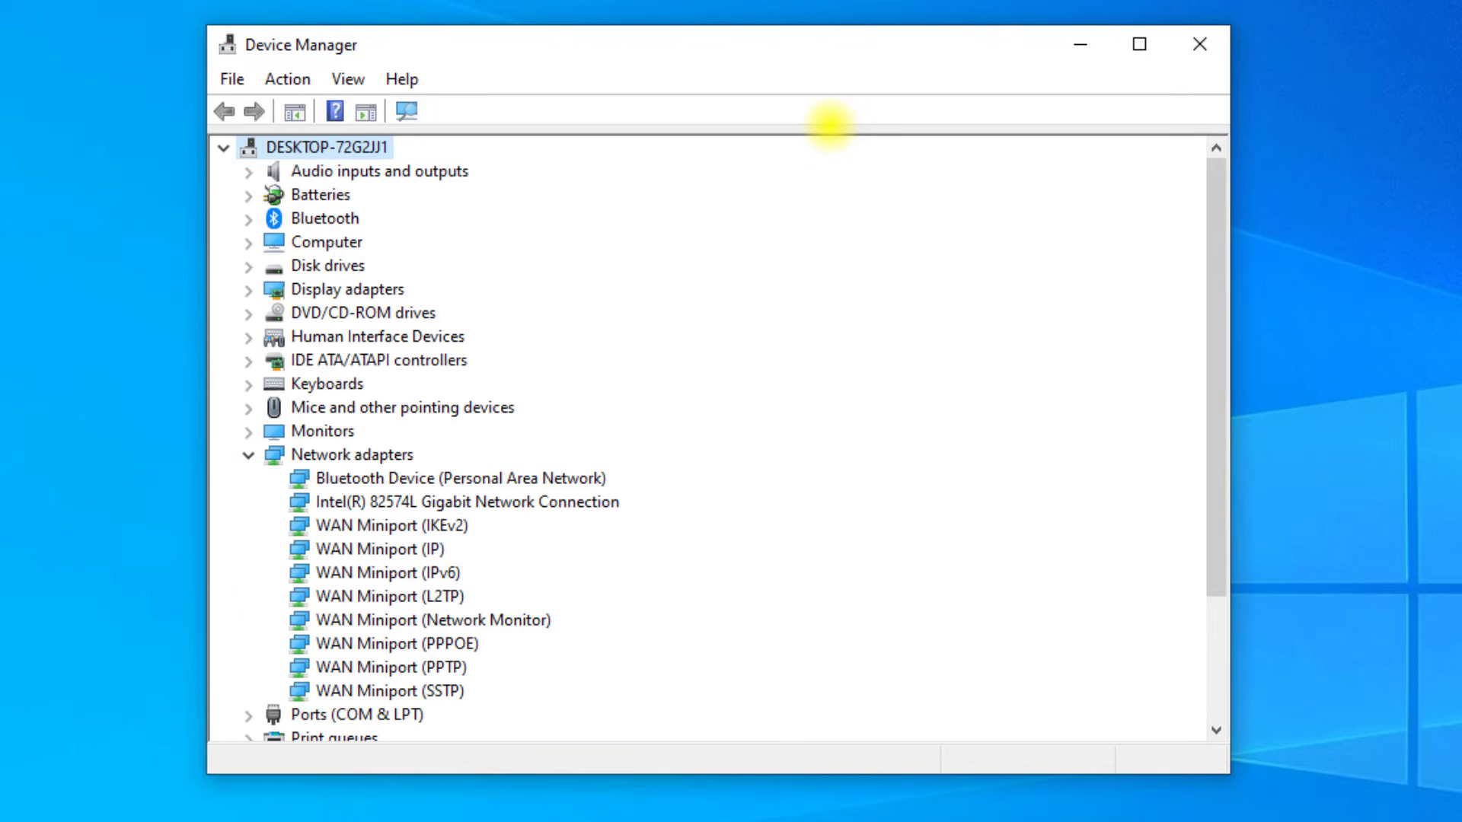
{"action": "left_click", "coordinate": [223, 148]}
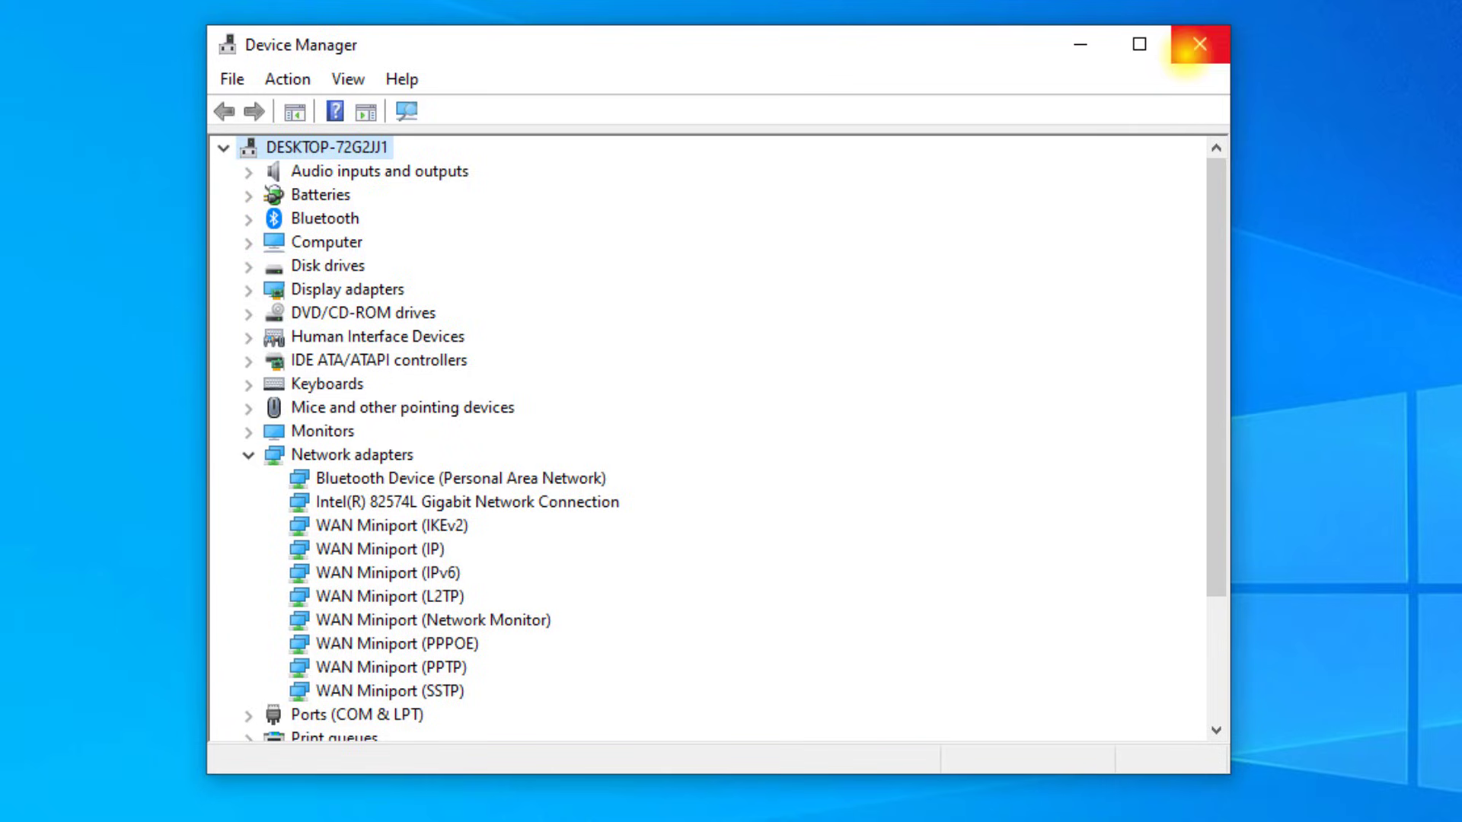
{"action": "left_click", "coordinate": [1198, 44]}
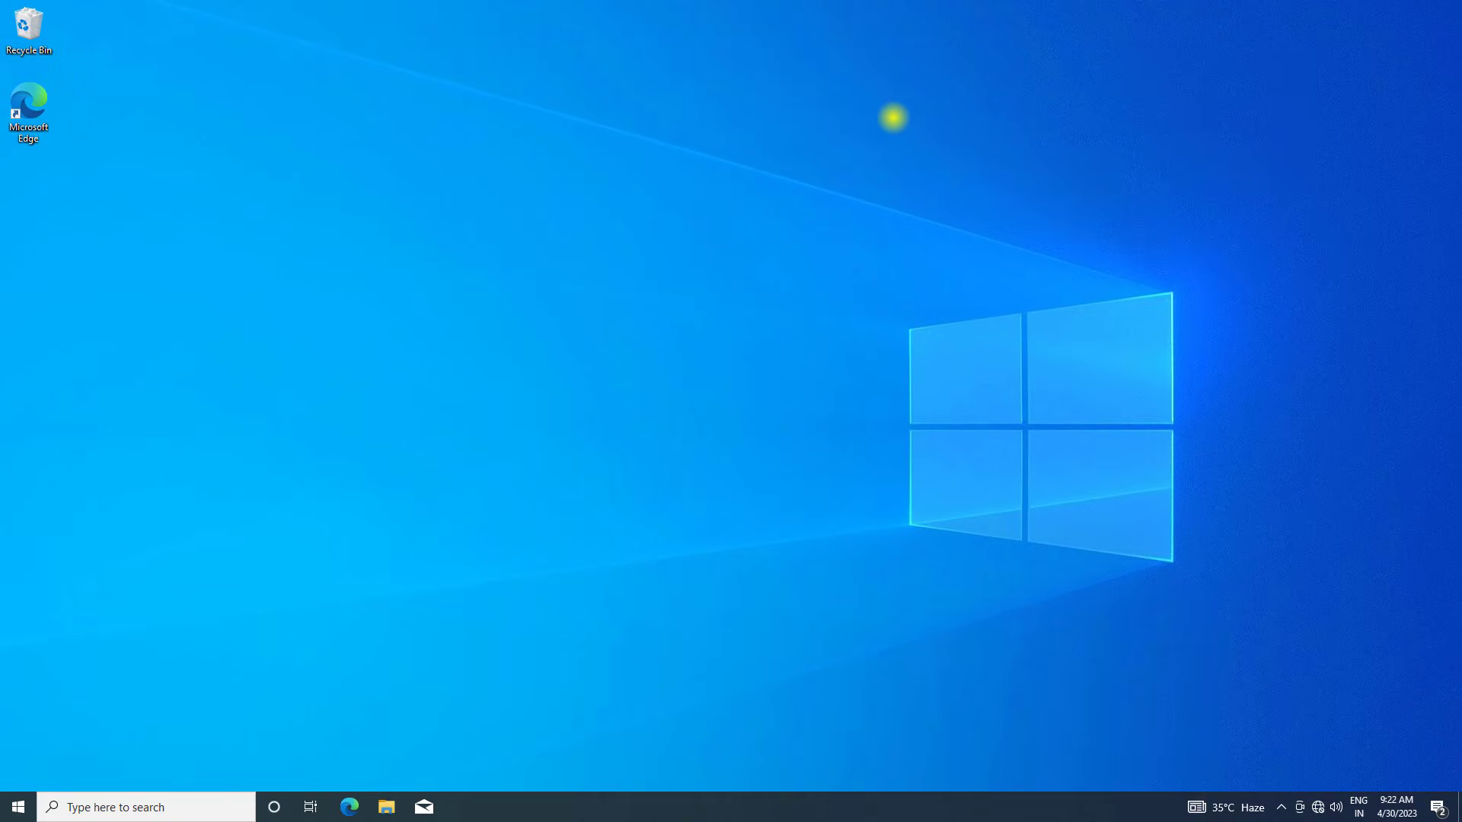